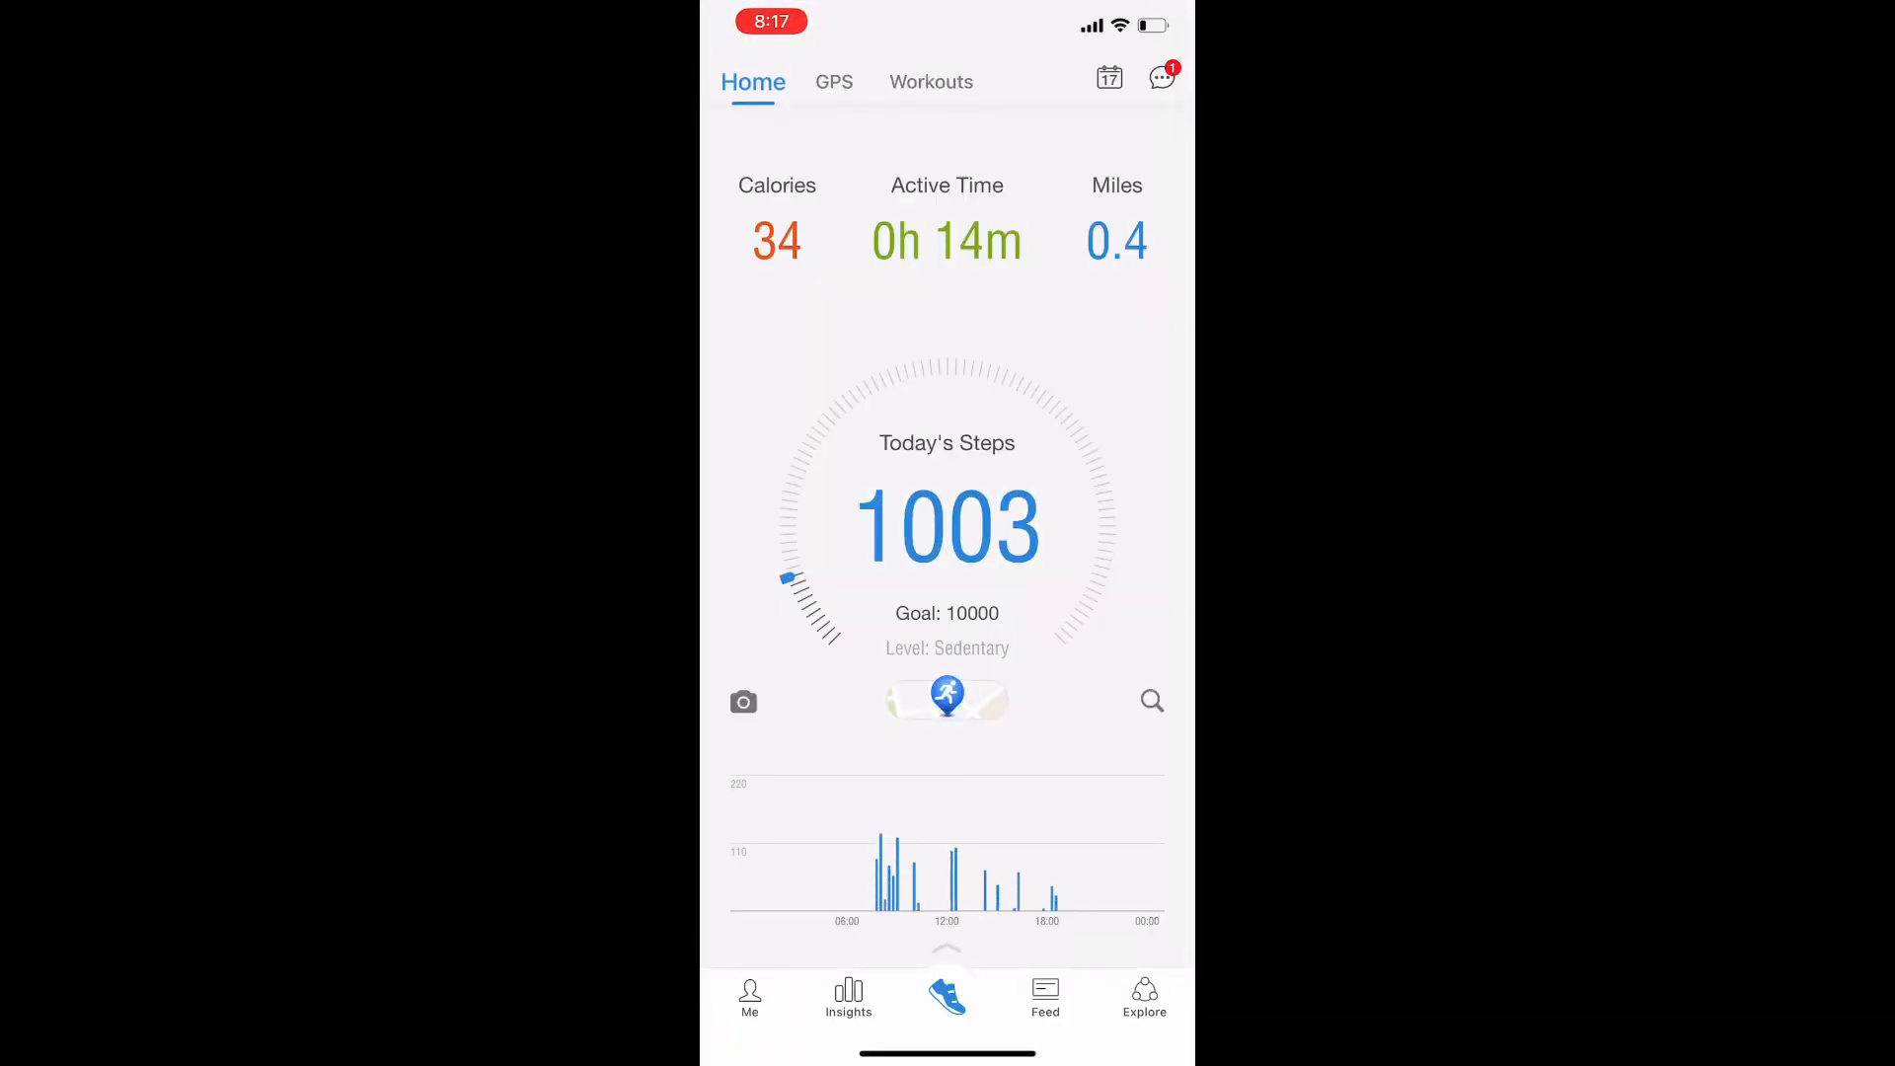
# Step: Switch to the Me profile page and scroll down to its Groups section
pyautogui.click(749, 996)
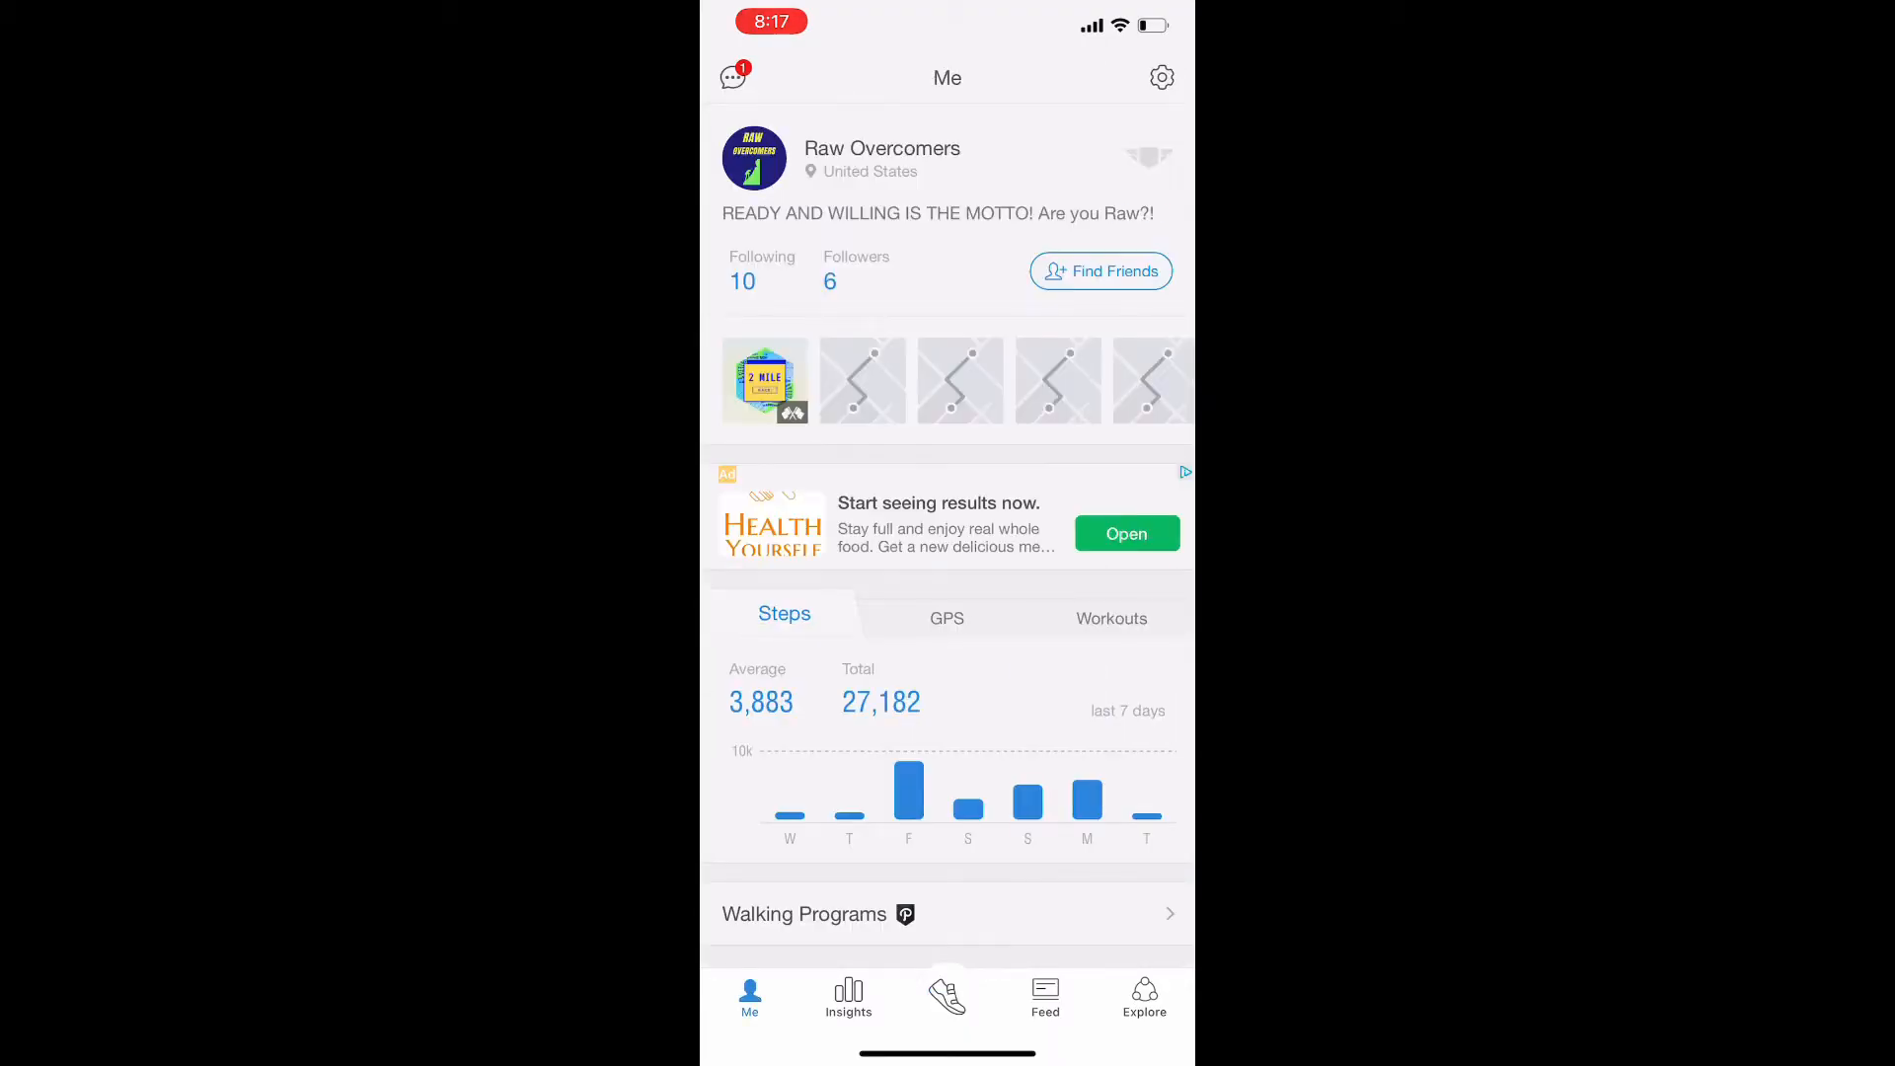
pyautogui.scroll(-3)
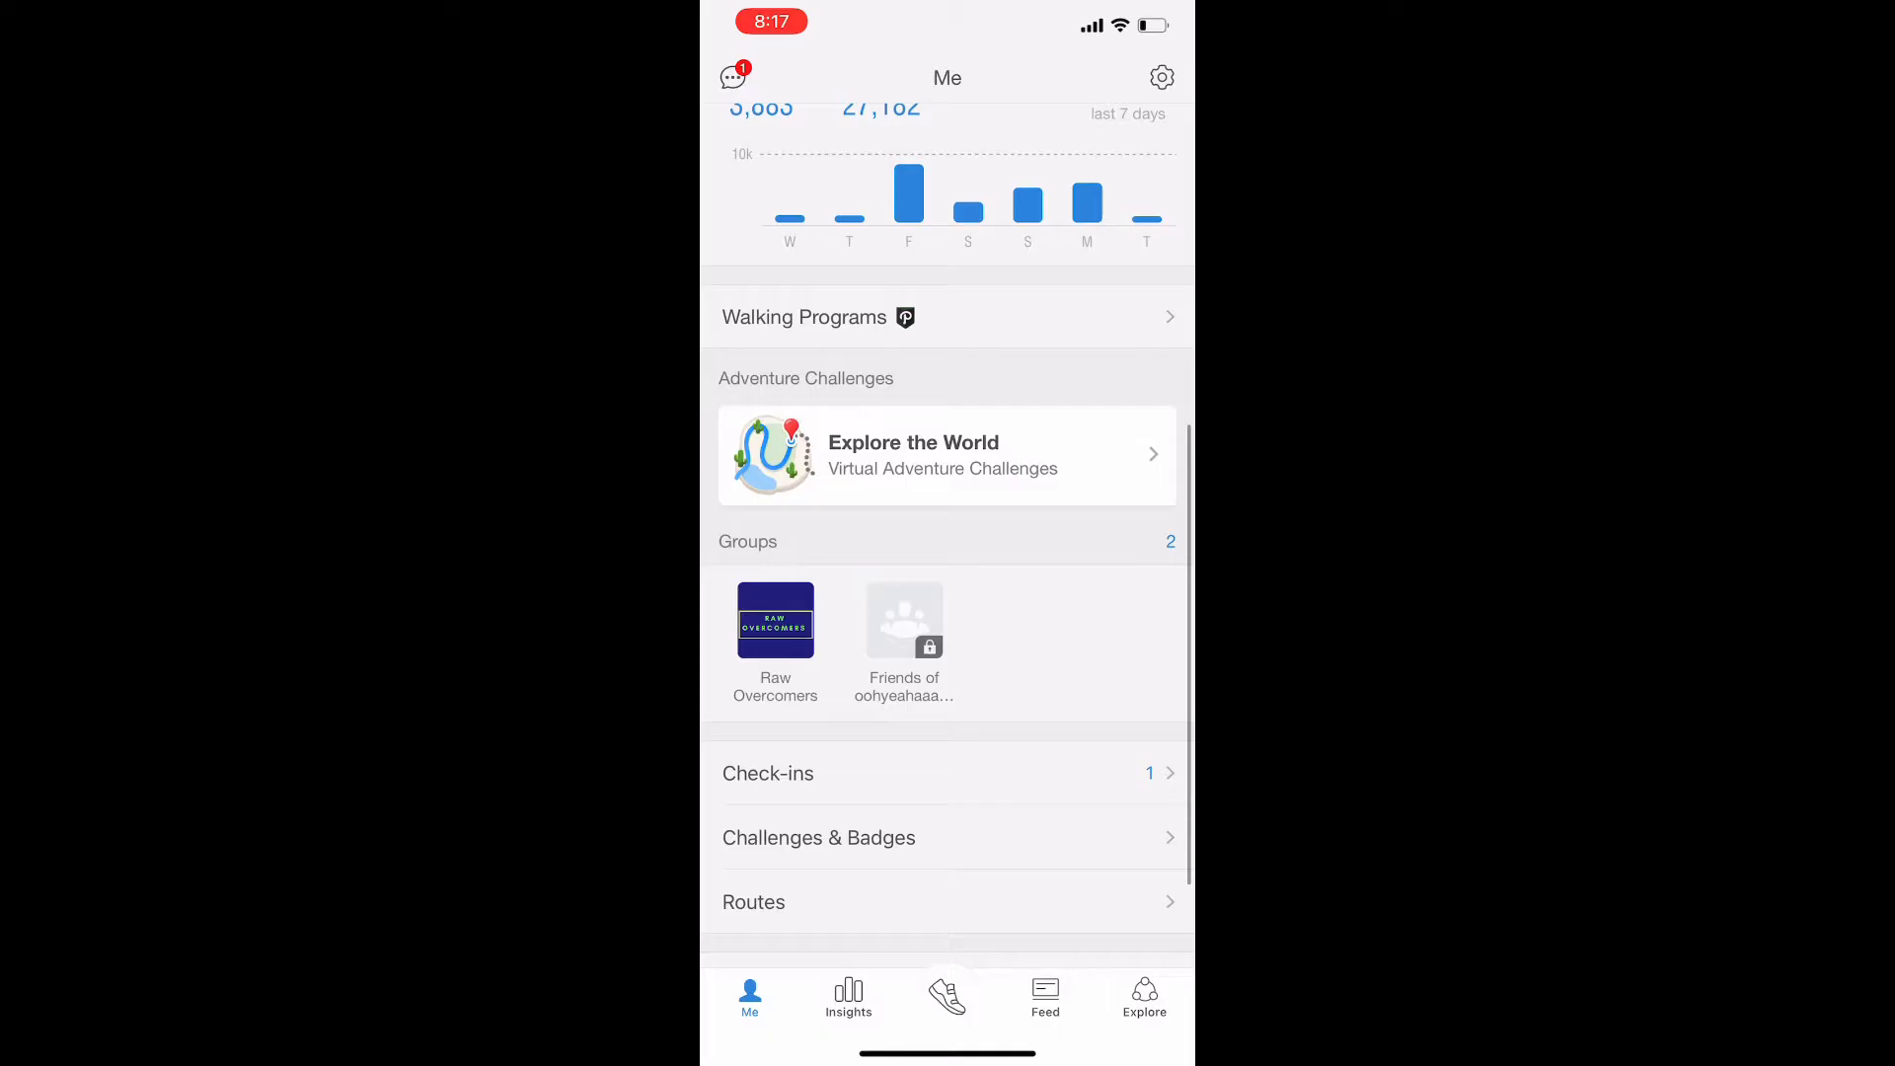
# Step: Open the Raw Overcomers group (12 members, 102 posts) and scroll through its member posts
pyautogui.click(774, 620)
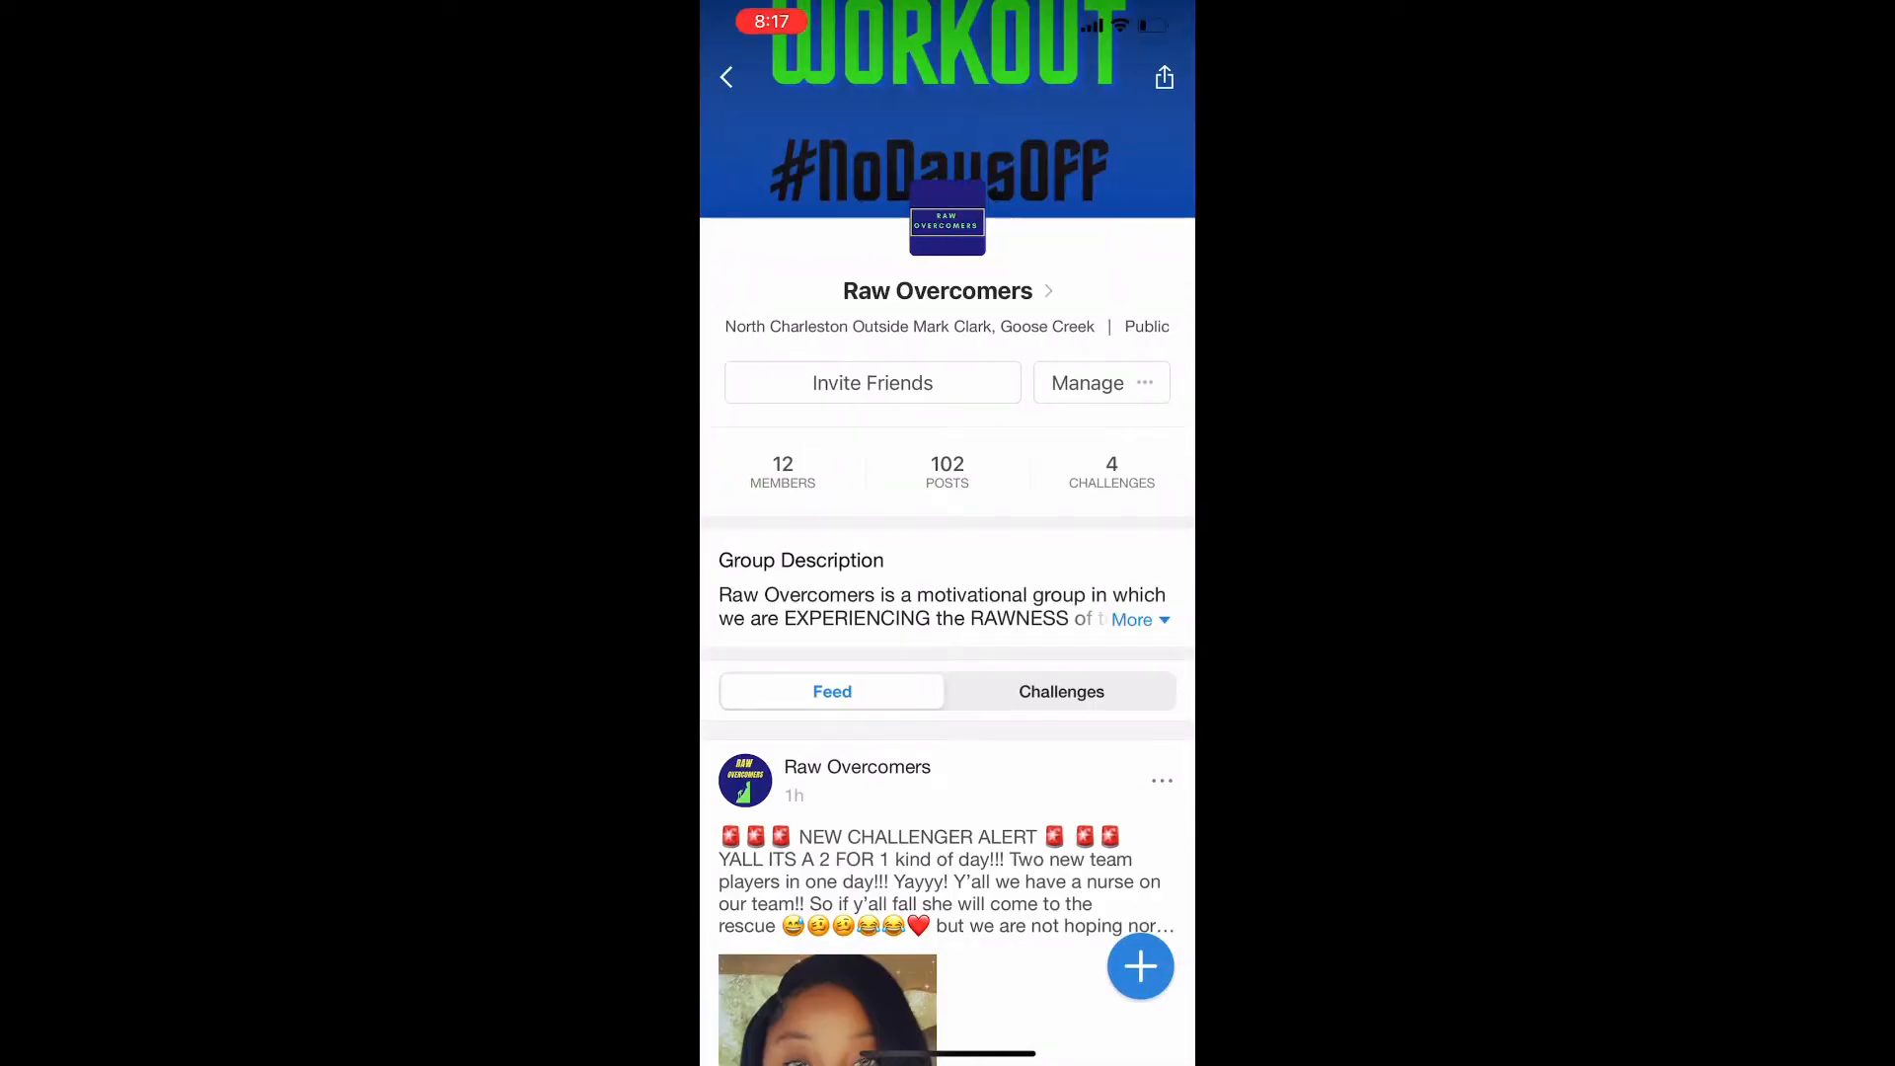
pyautogui.scroll(-3)
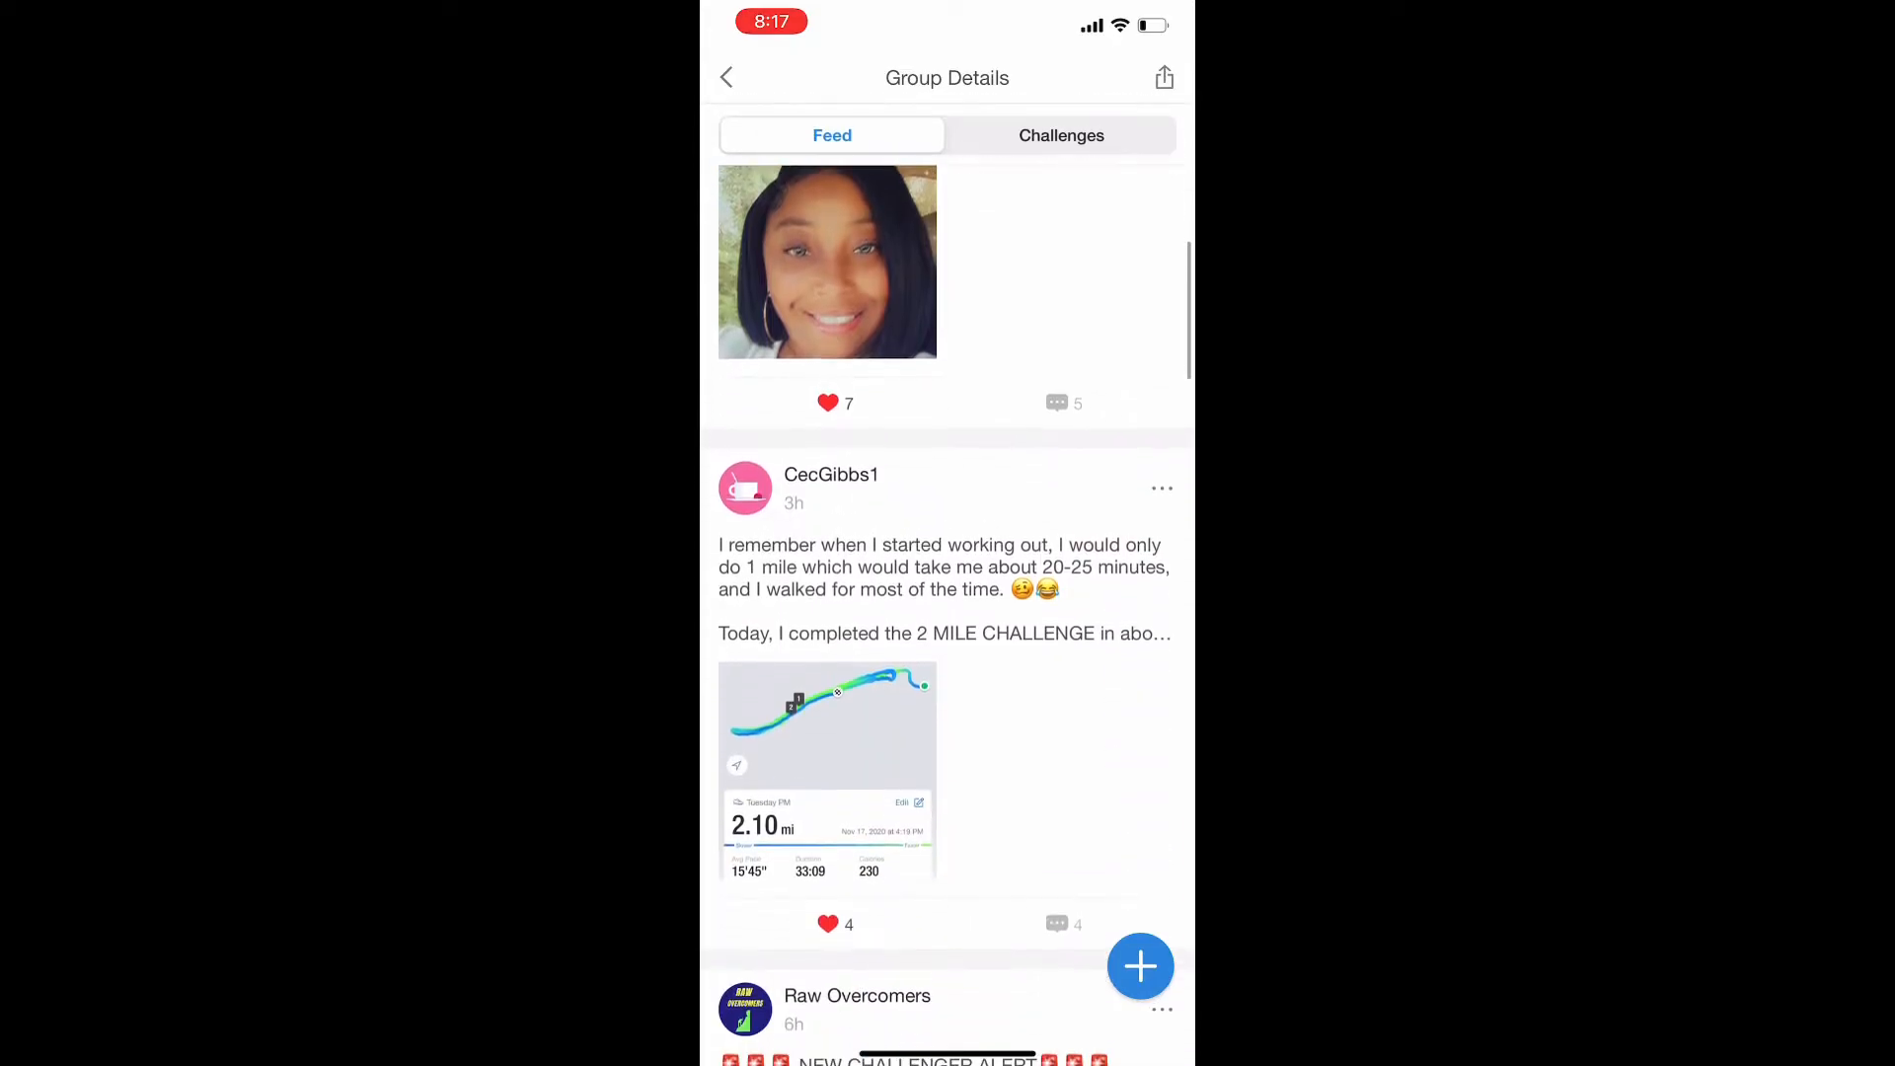
pyautogui.scroll(-3)
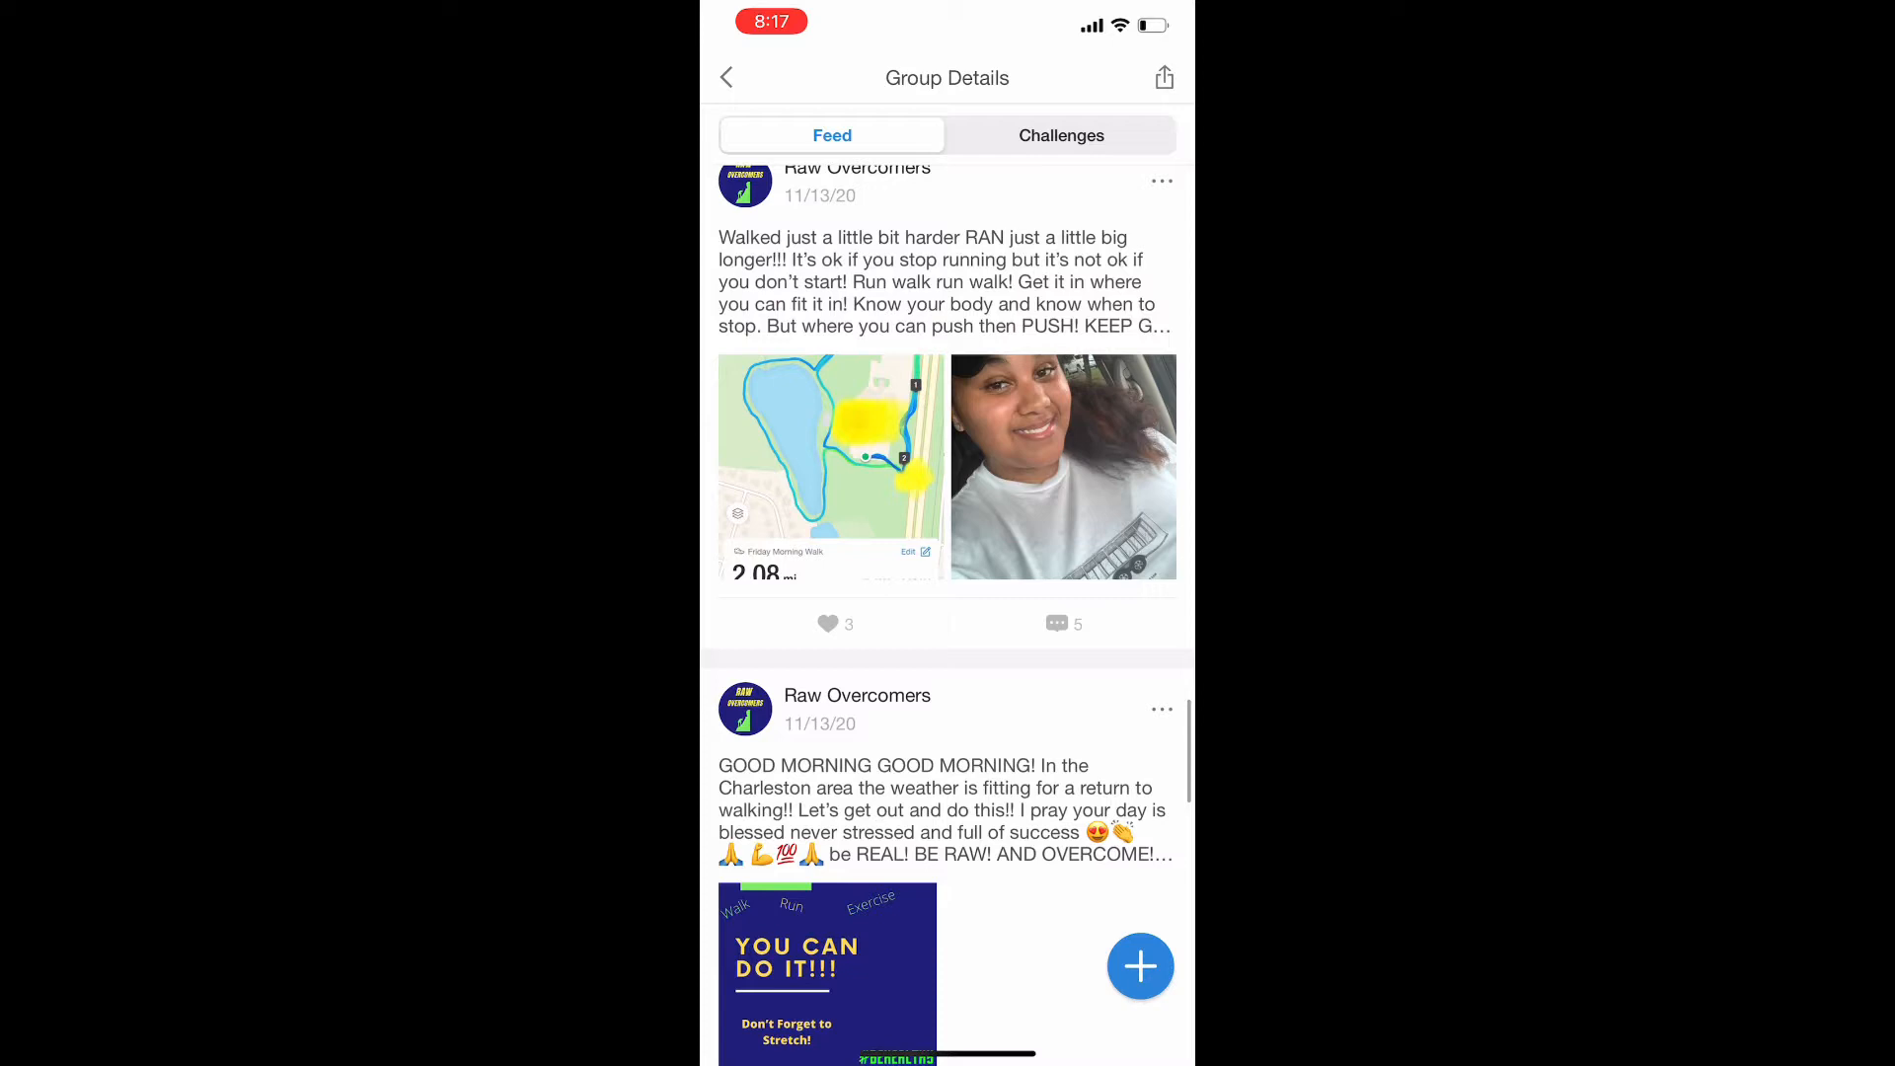
pyautogui.scroll(-3)
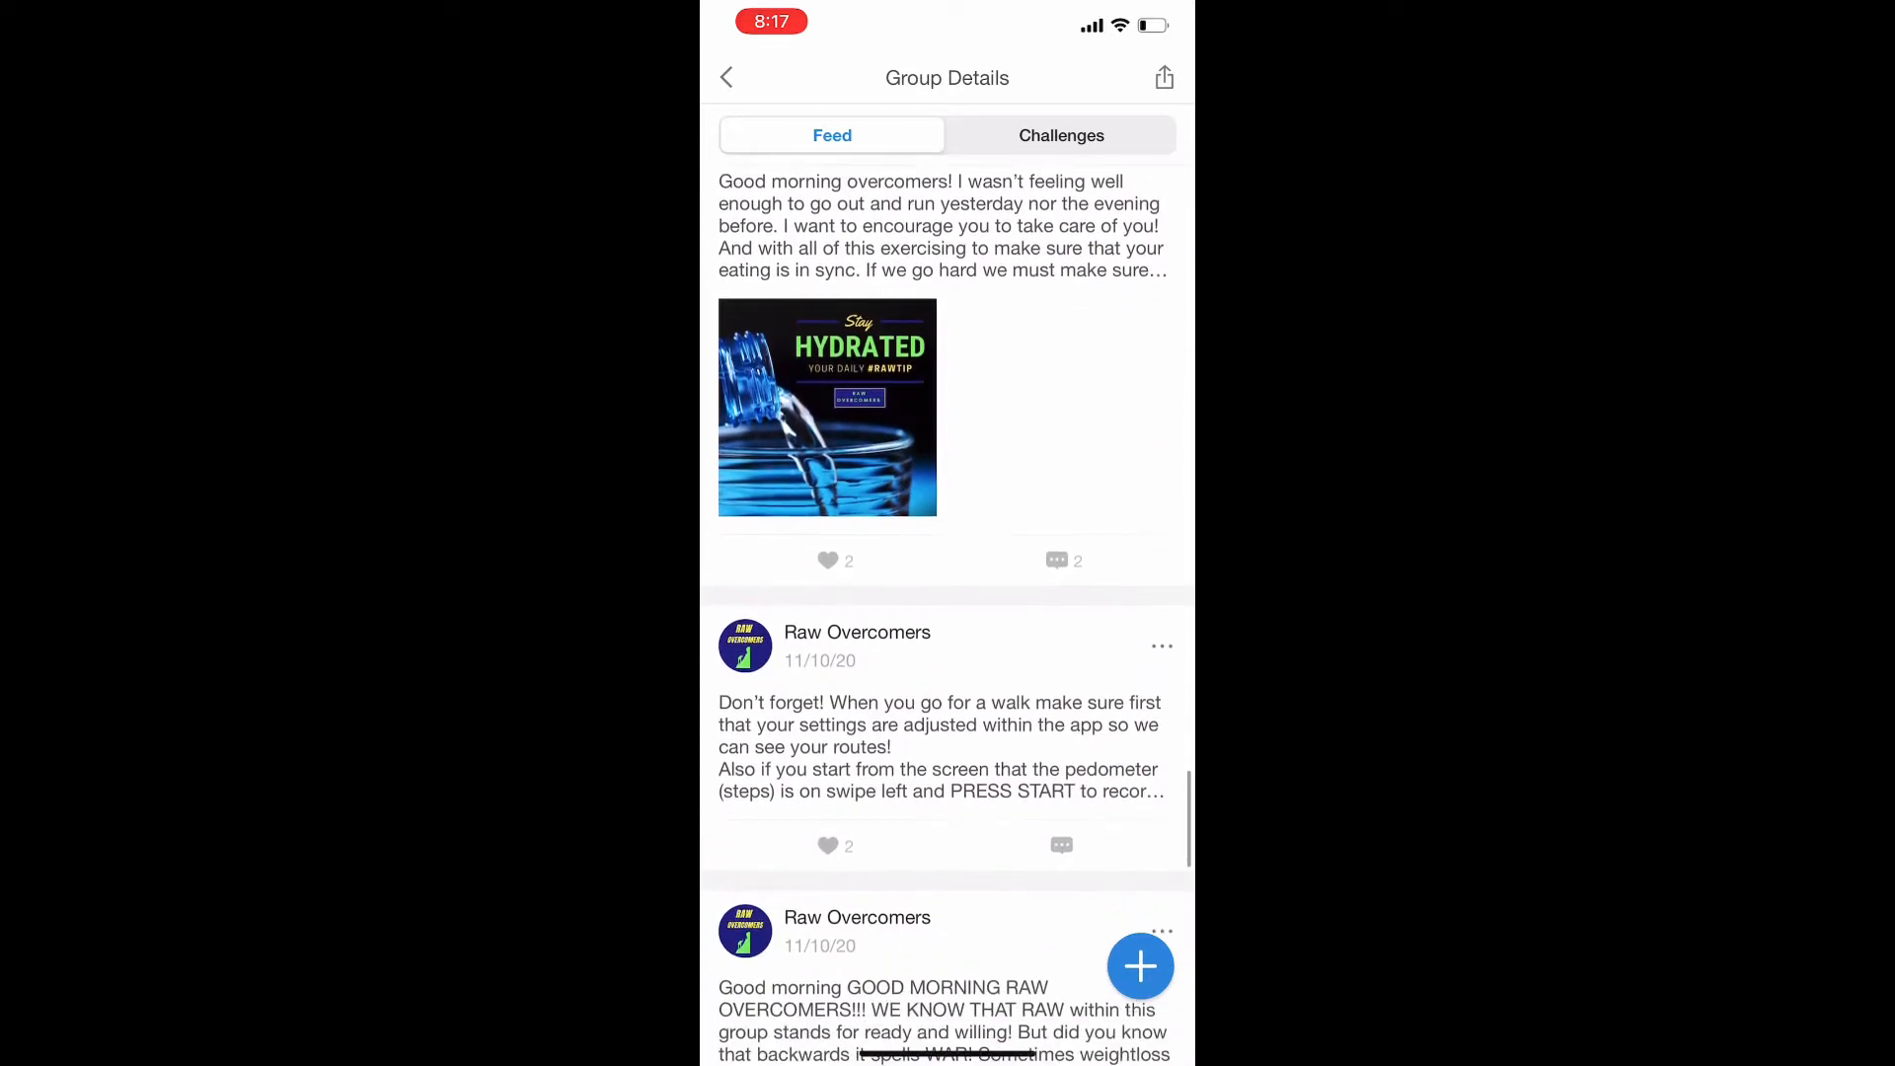
pyautogui.scroll(-3)
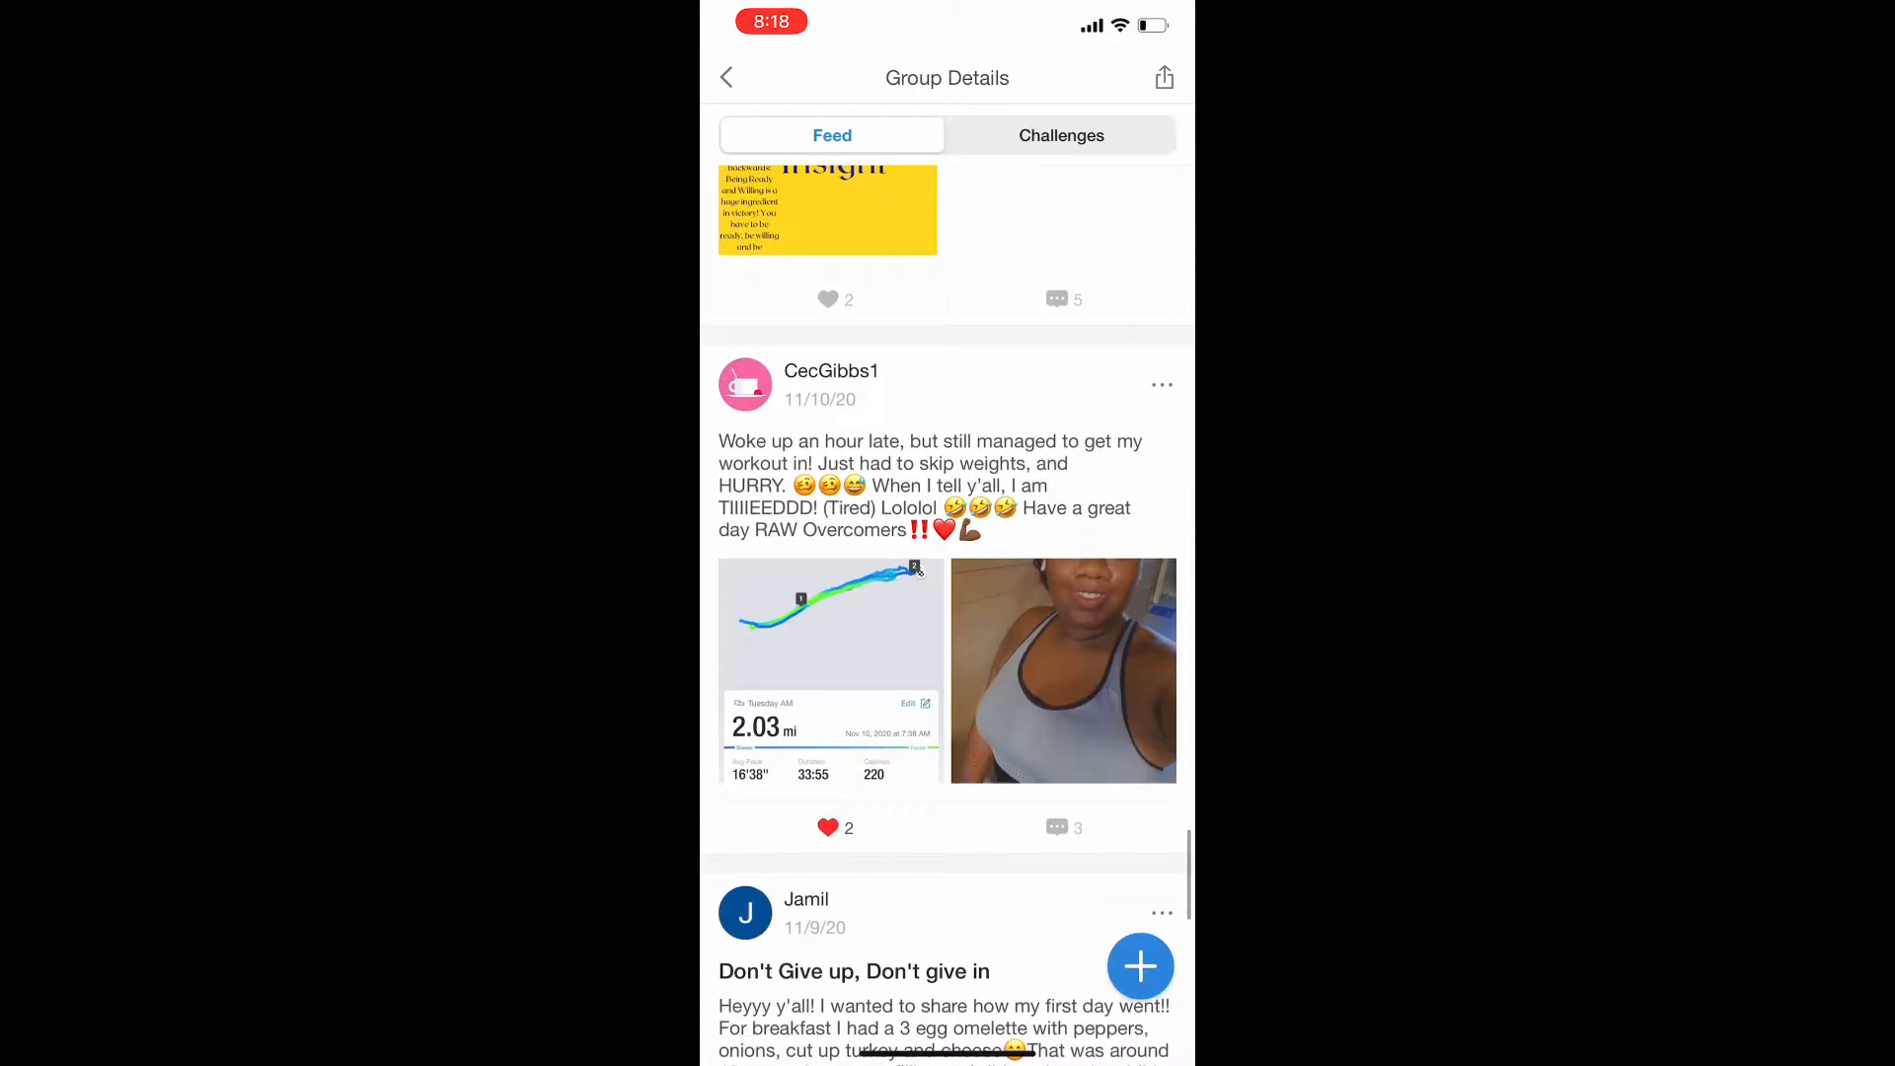
pyautogui.scroll(-3)
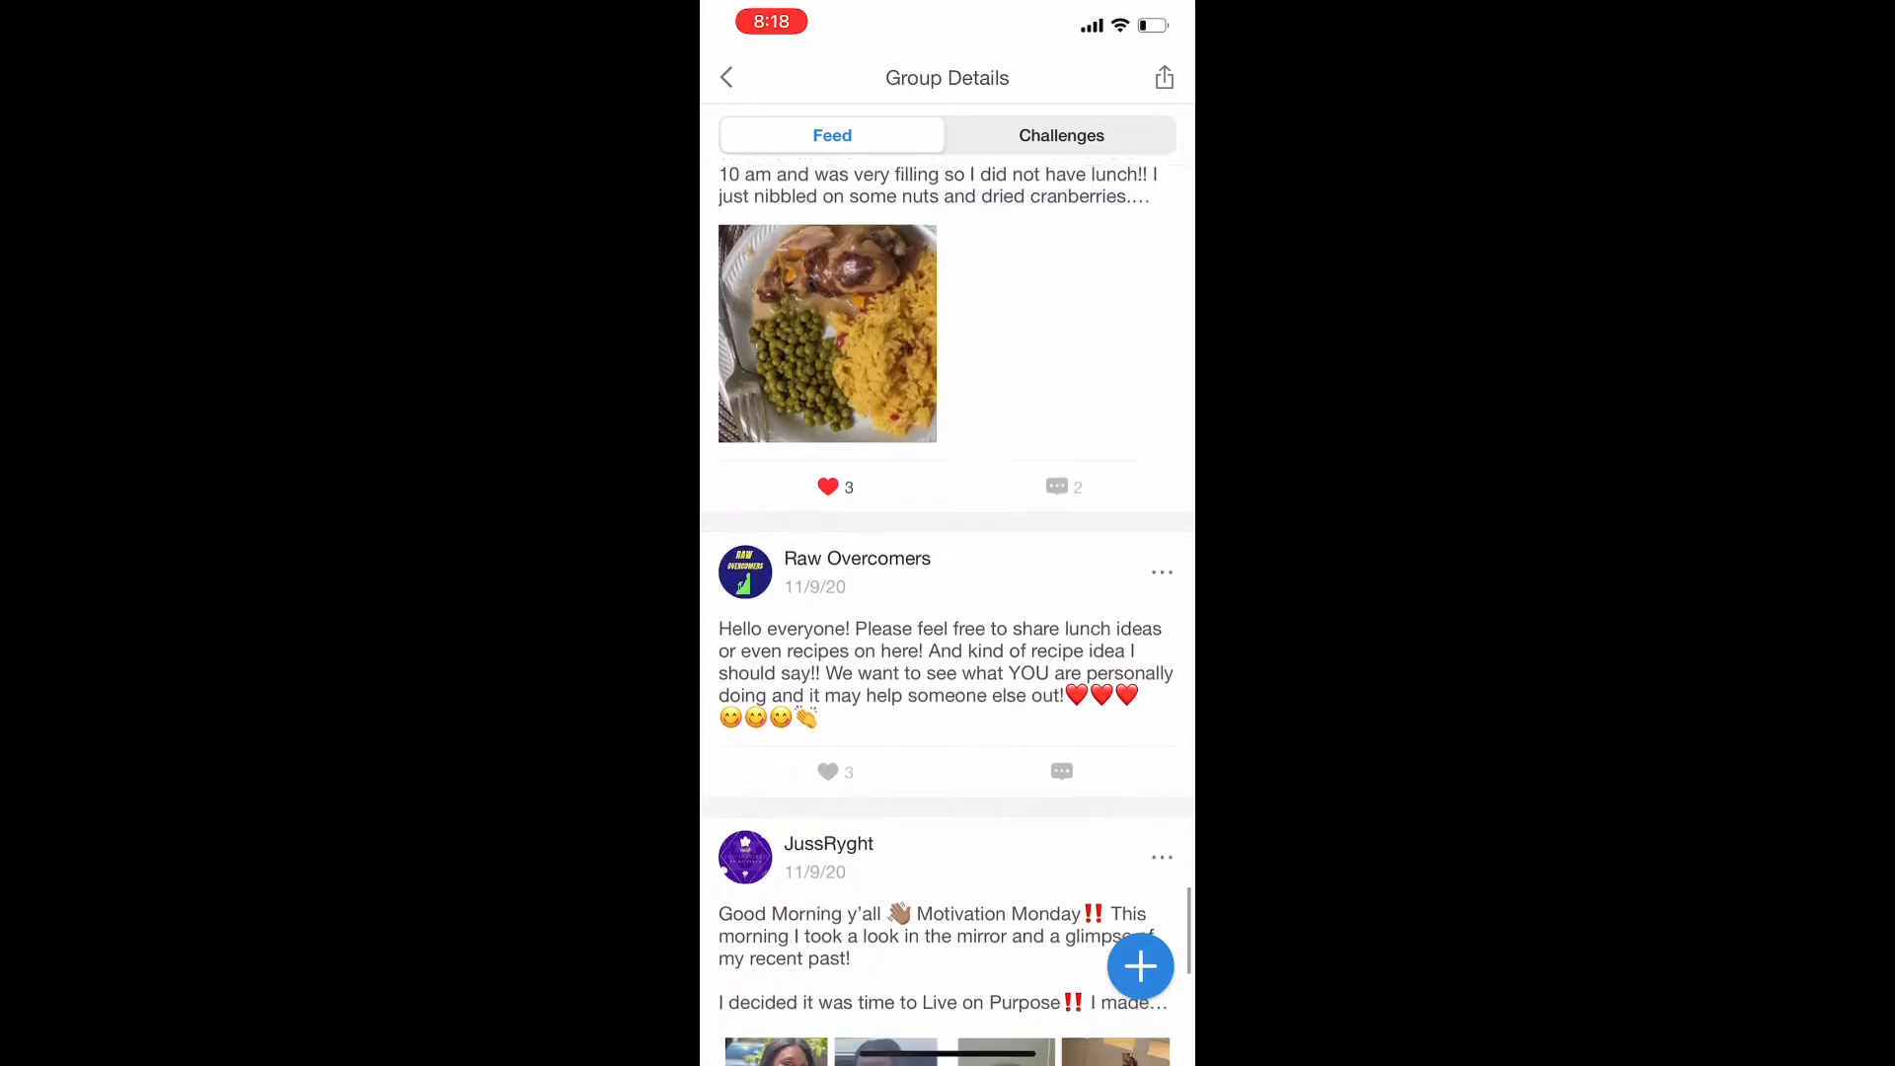
pyautogui.scroll(-3)
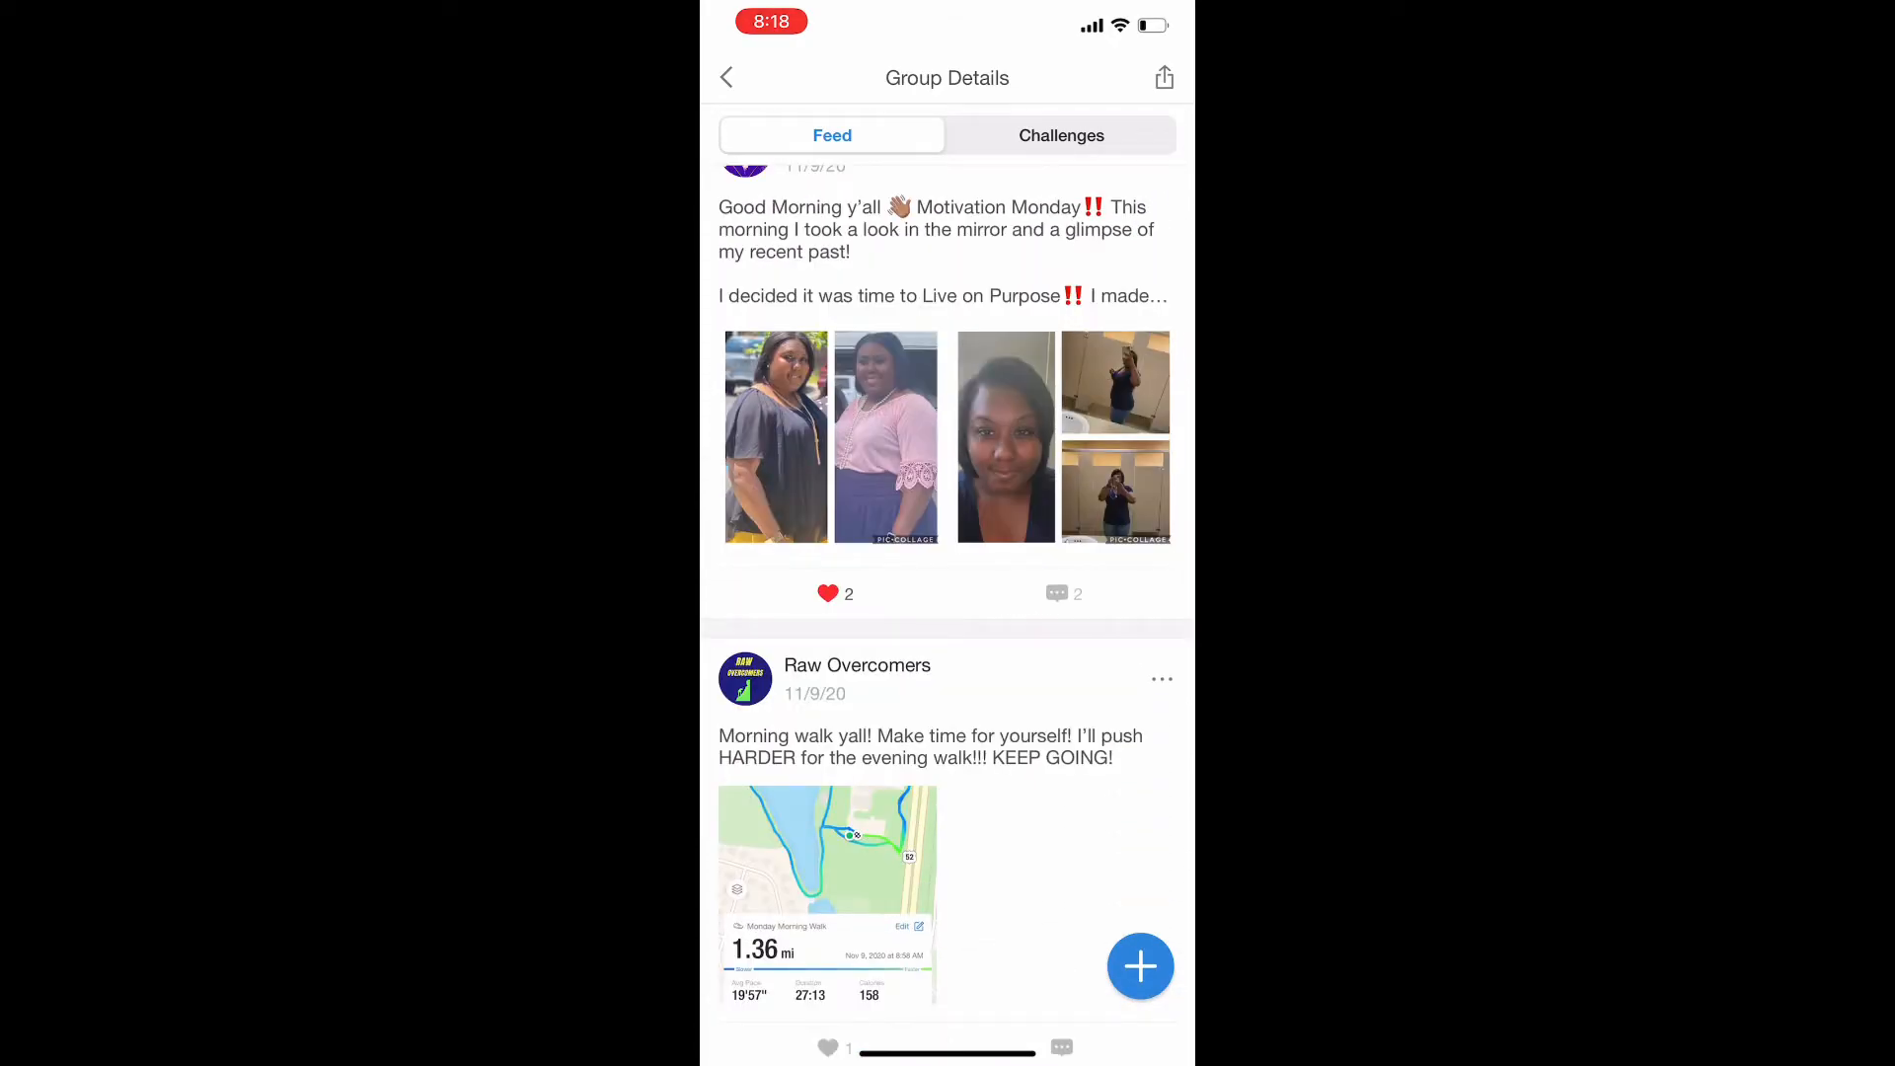
pyautogui.scroll(-3)
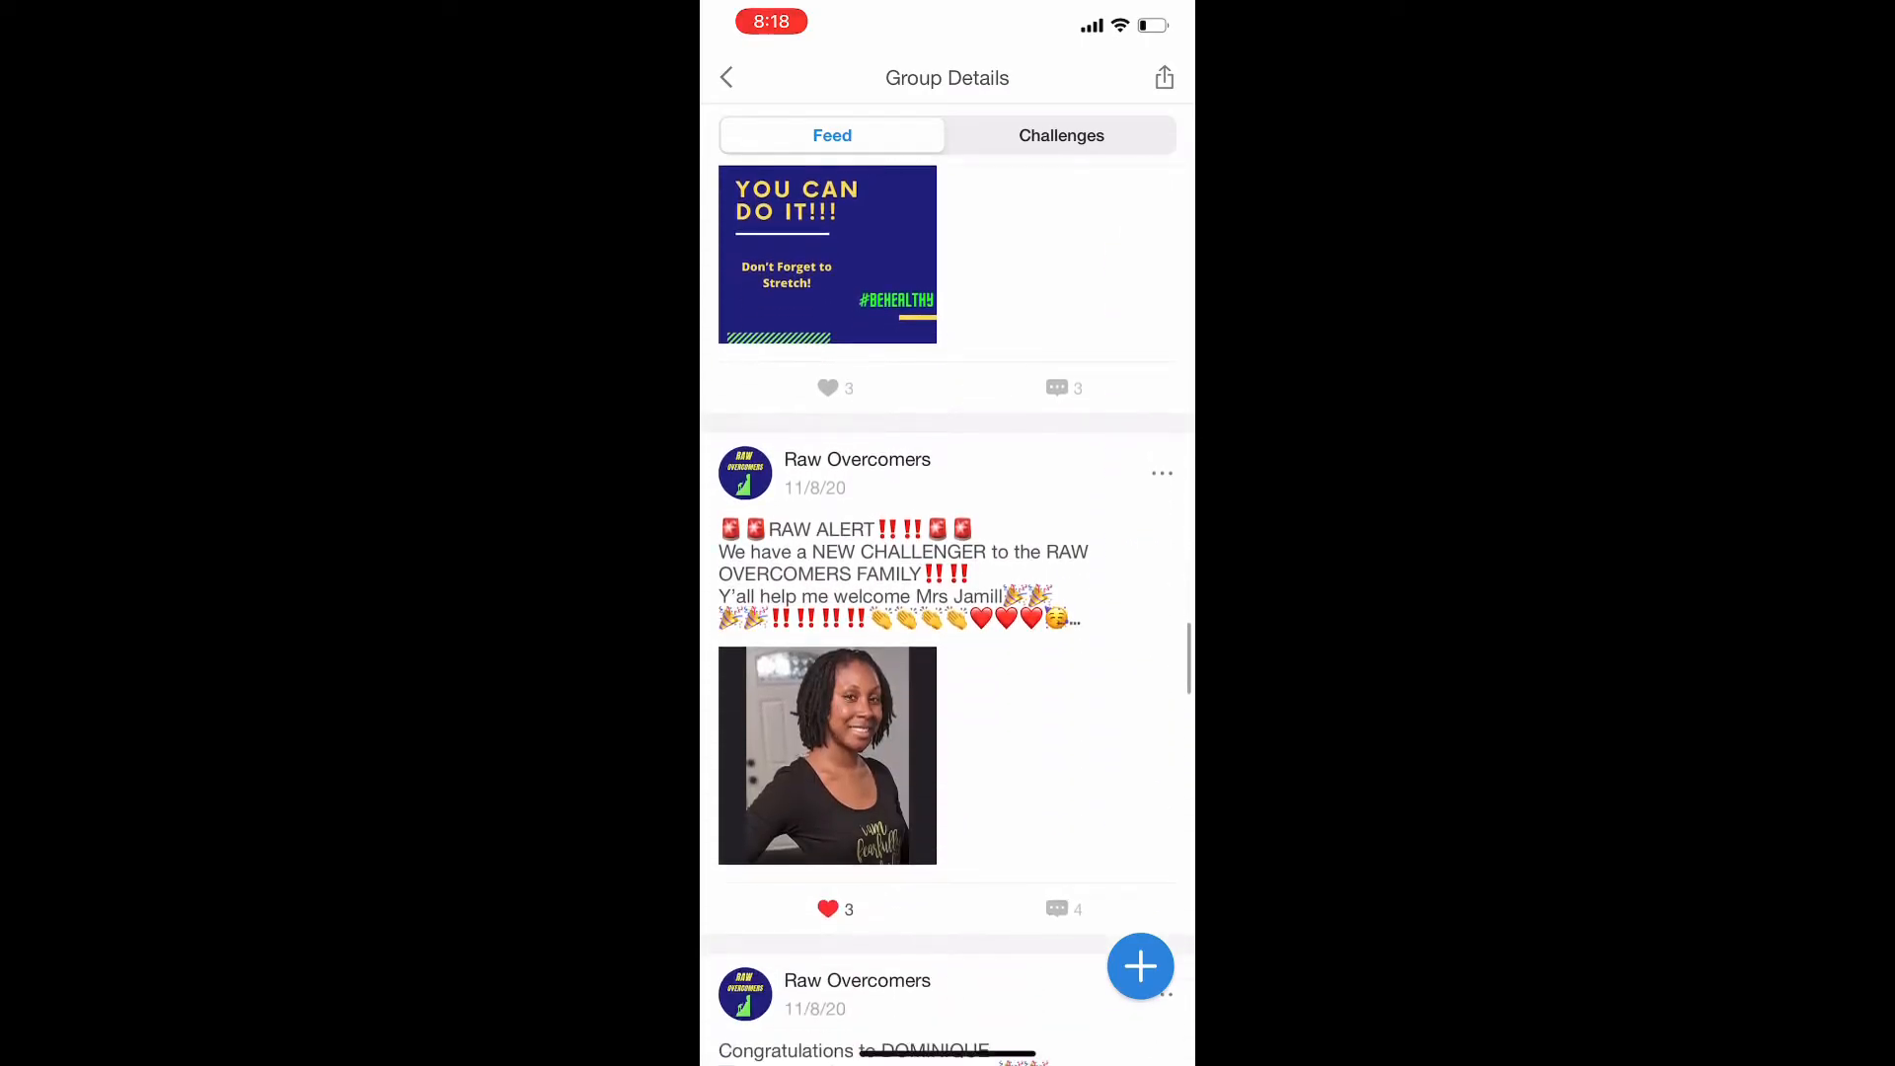
pyautogui.scroll(-3)
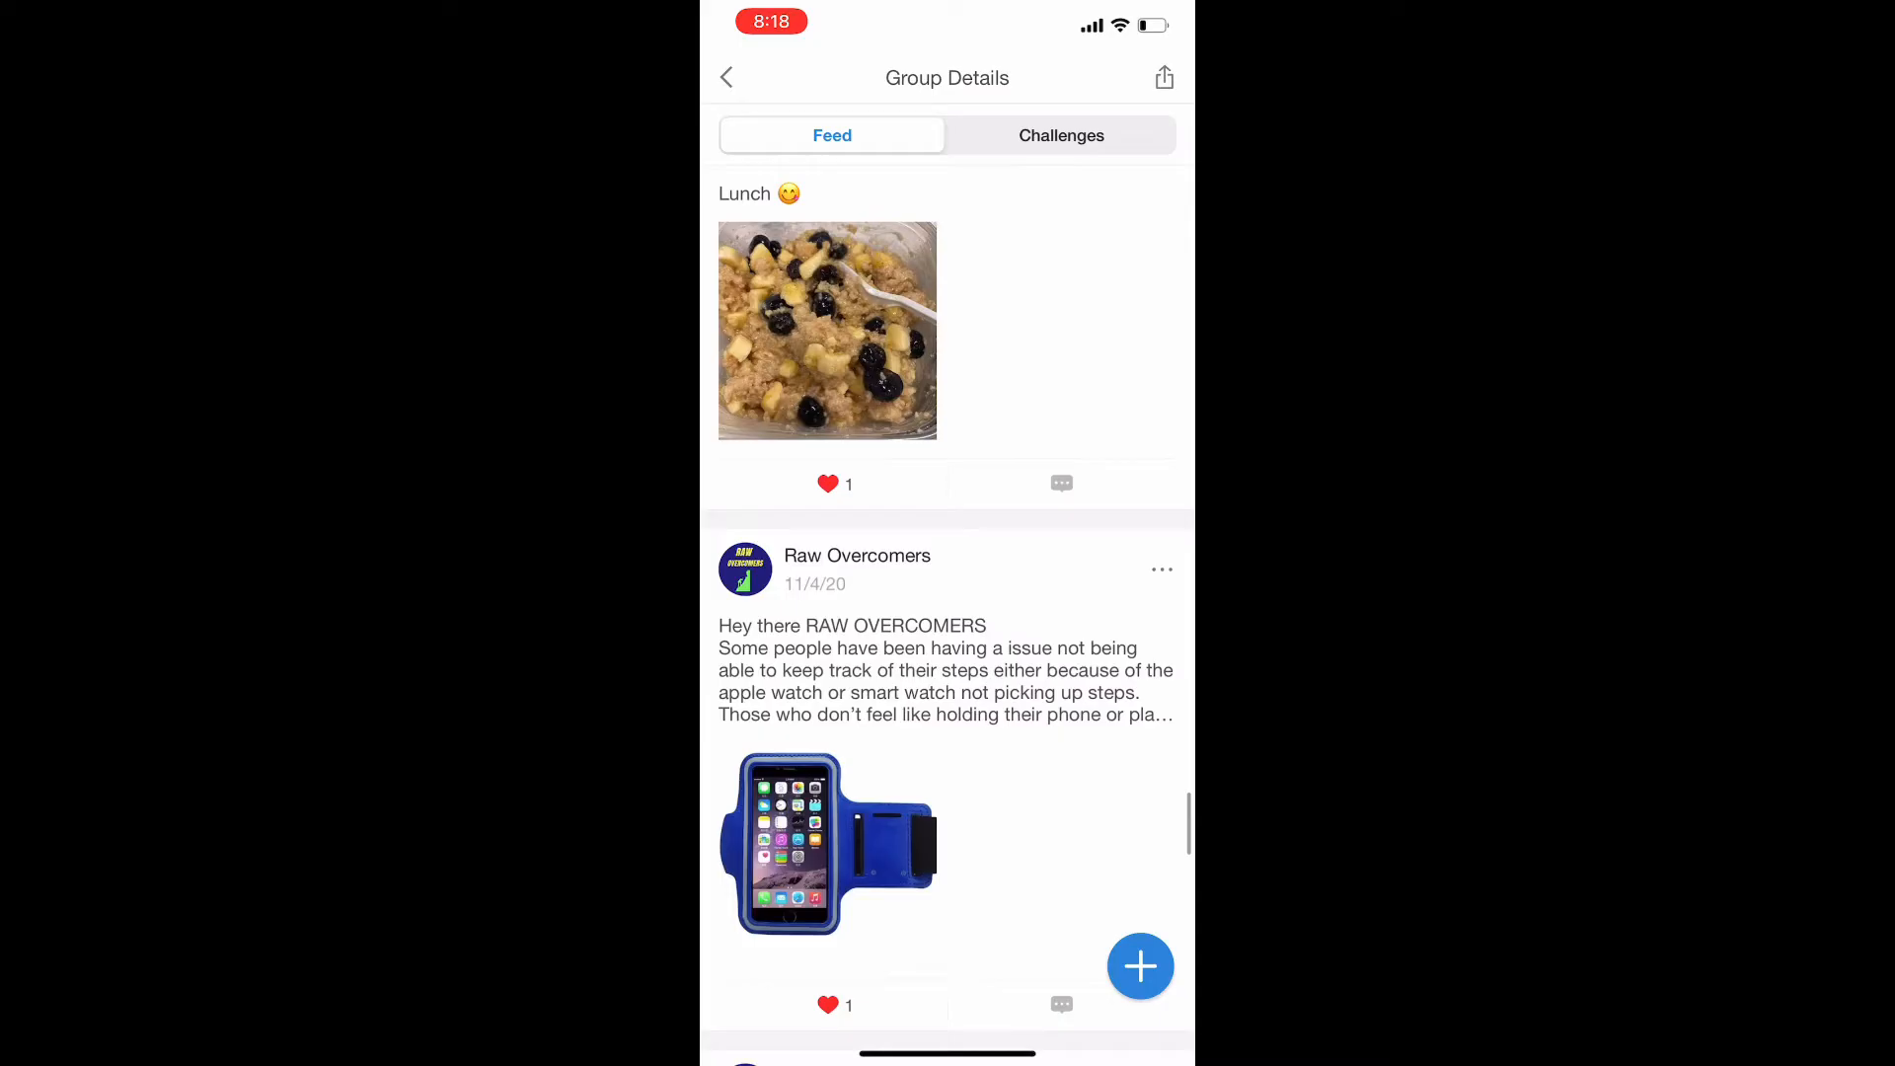
pyautogui.scroll(-3)
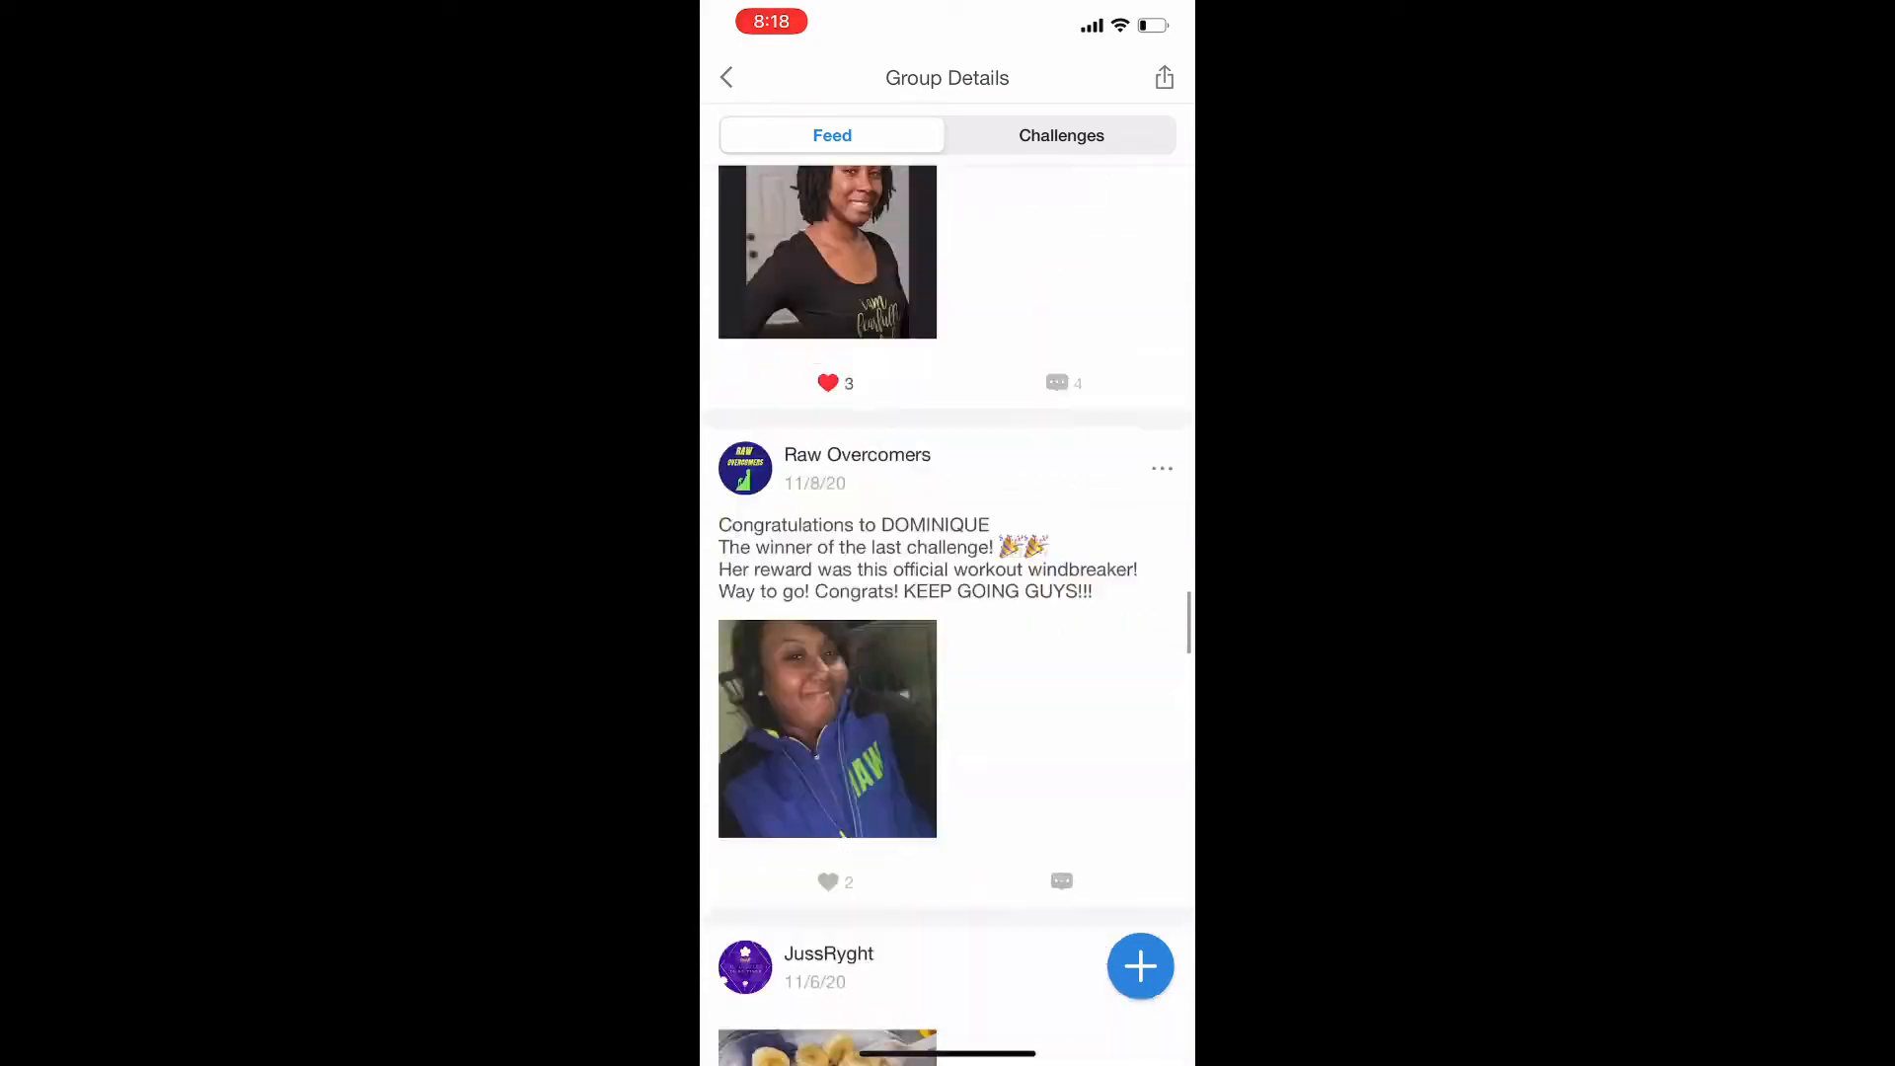
pyautogui.scroll(-3)
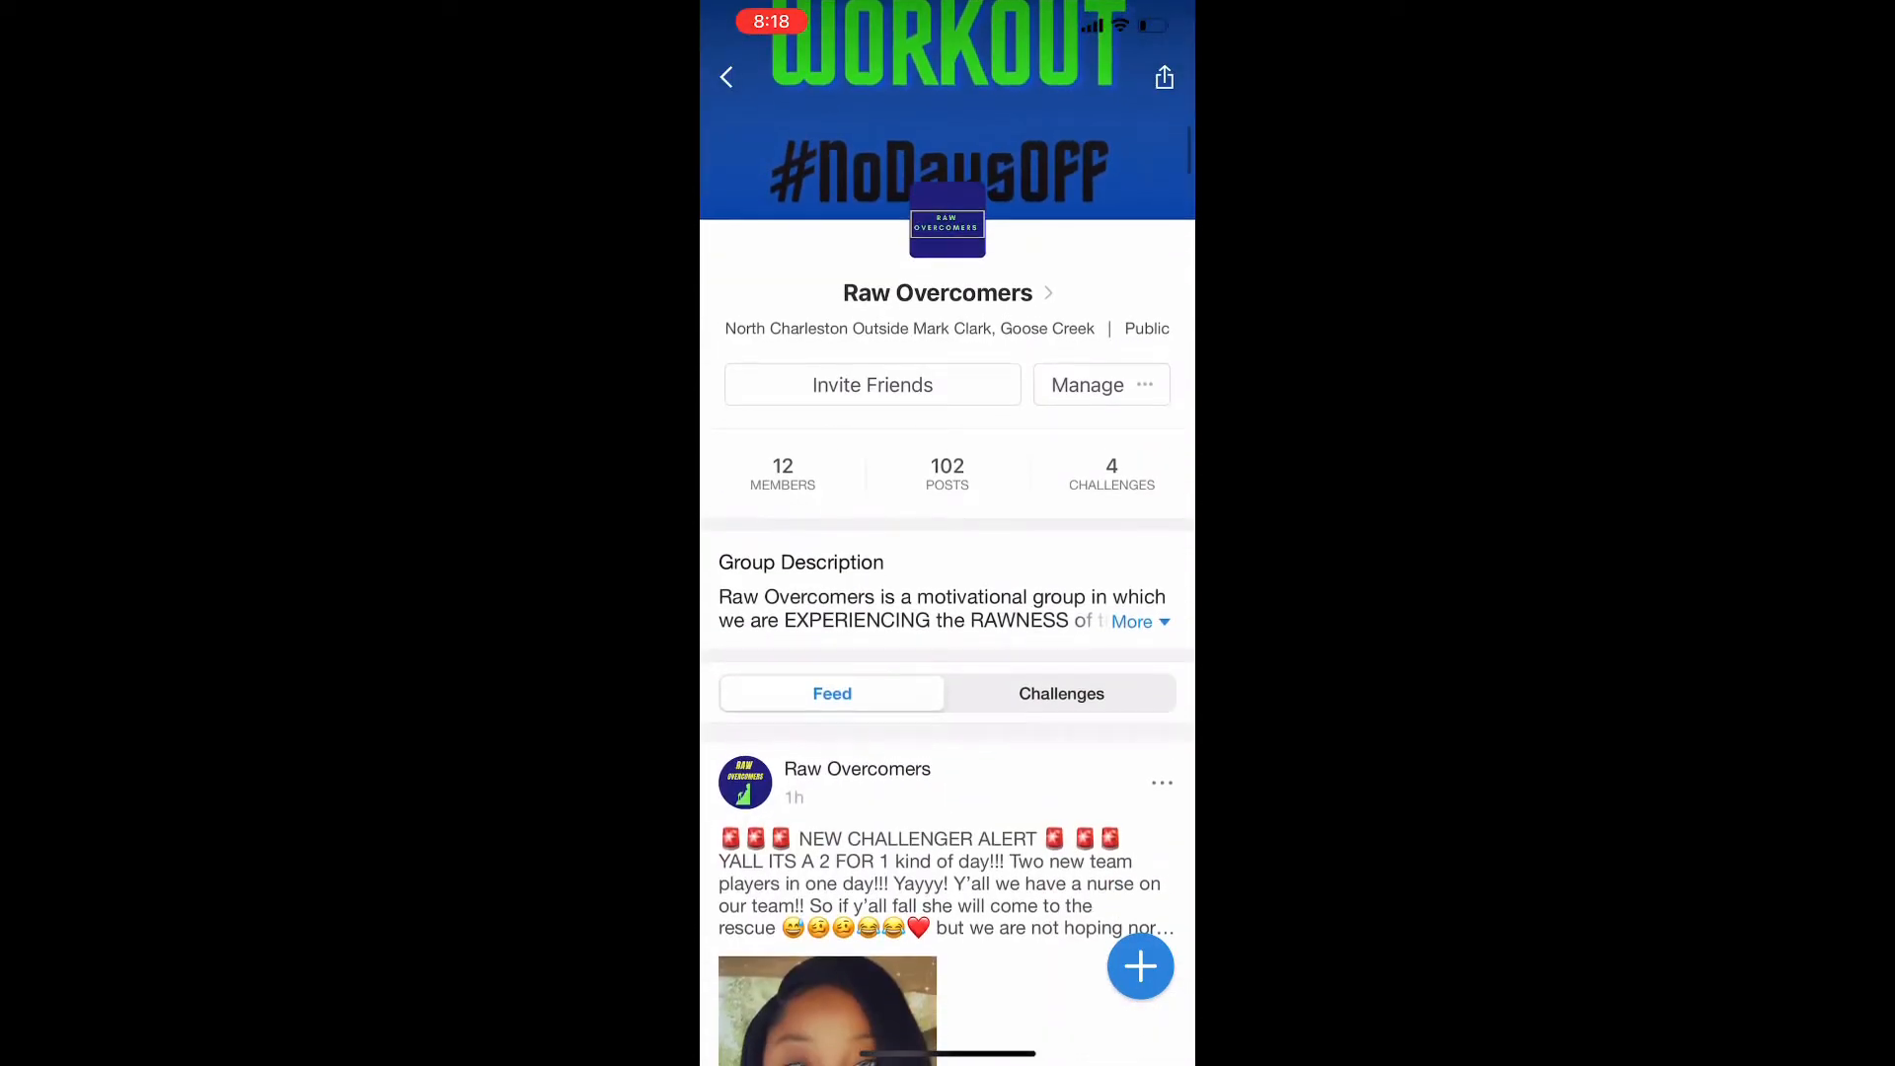
# Step: Open The 2 Mile race! from the group's Challenges and scroll its rankings
pyautogui.click(1060, 693)
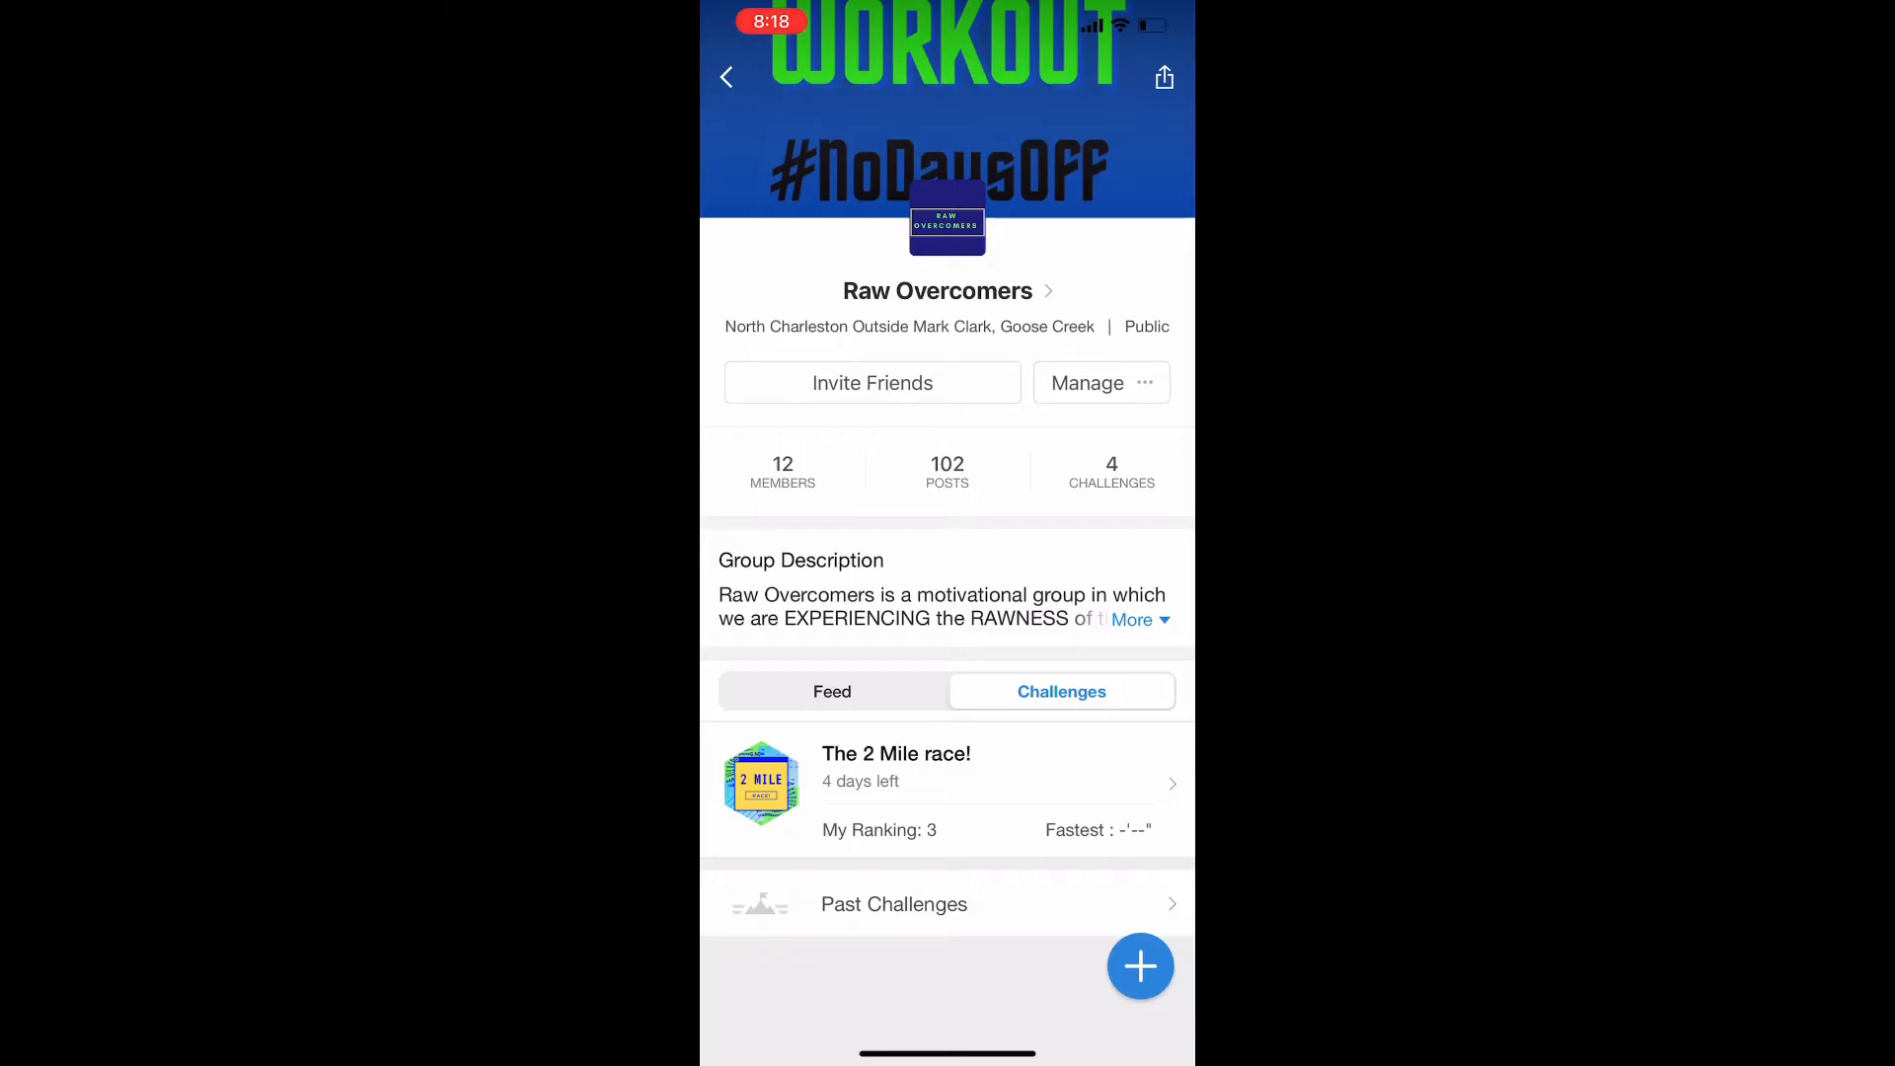
pyautogui.click(895, 767)
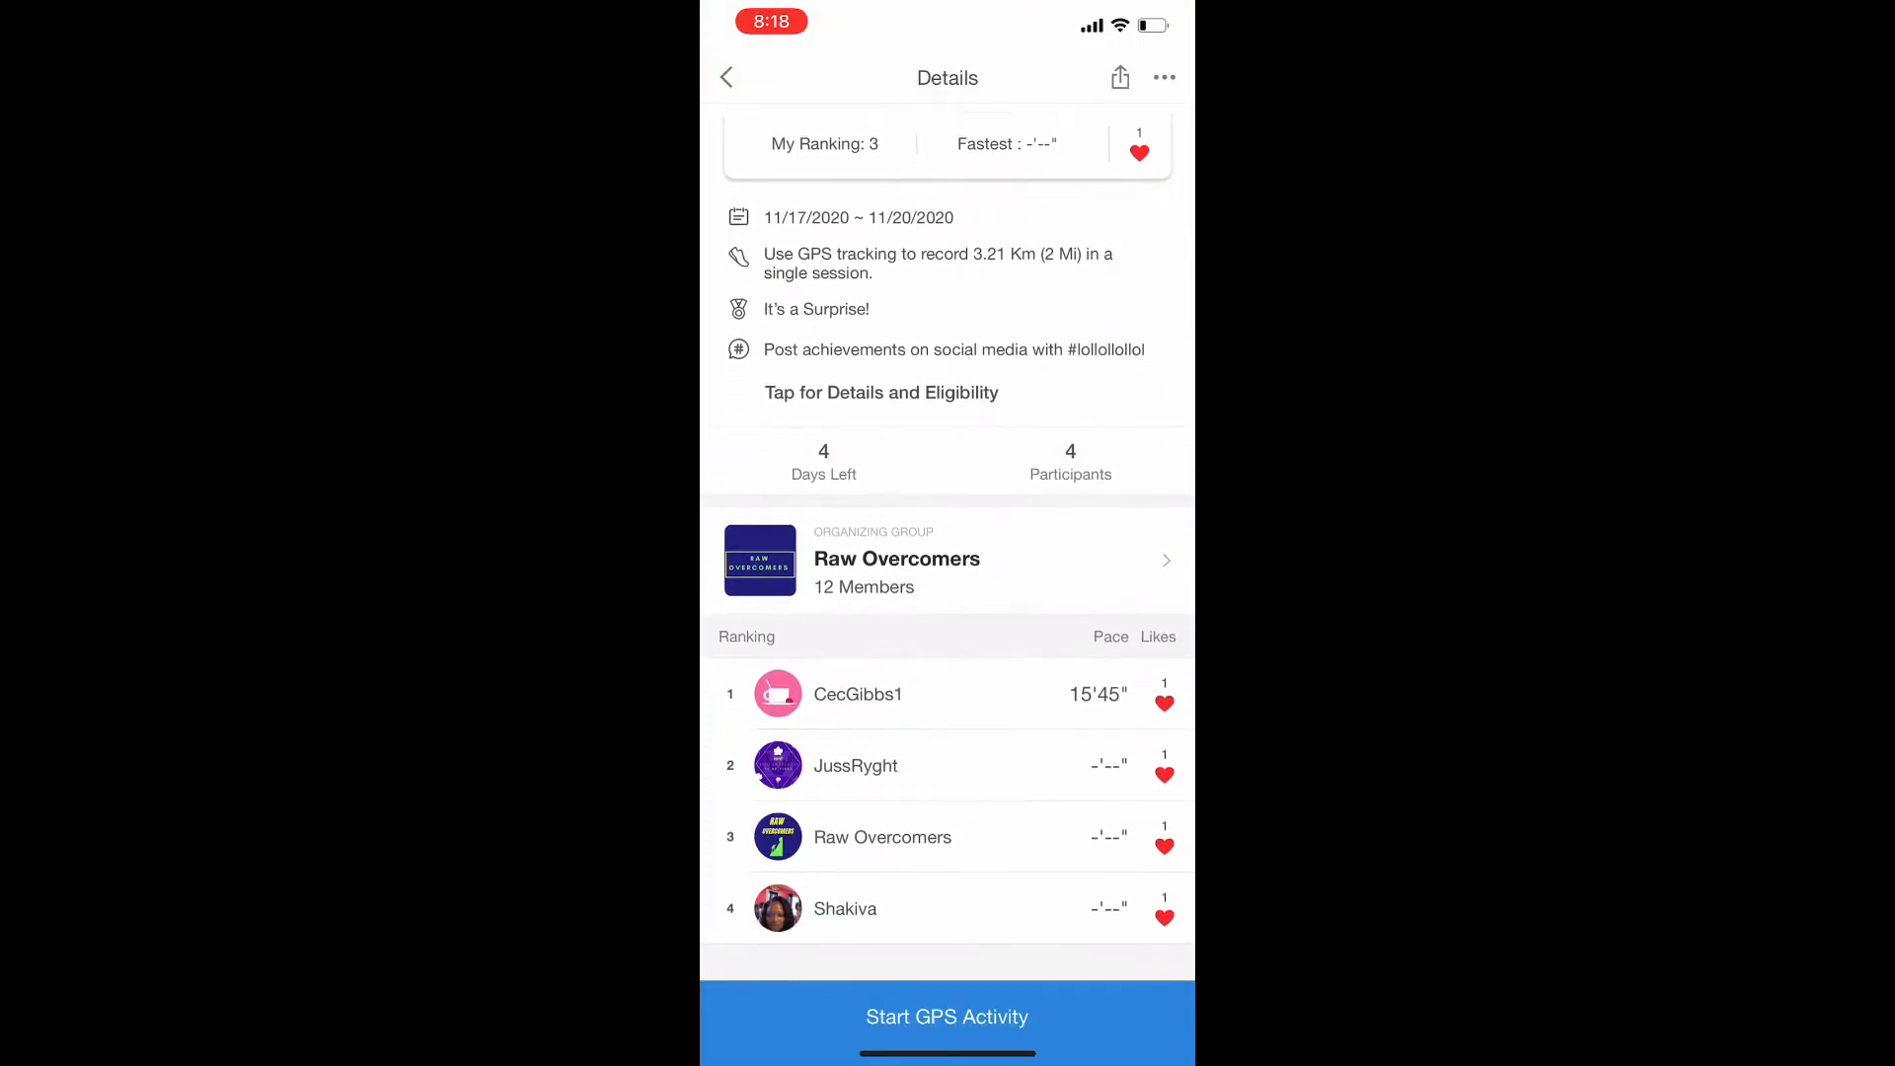
pyautogui.scroll(-3)
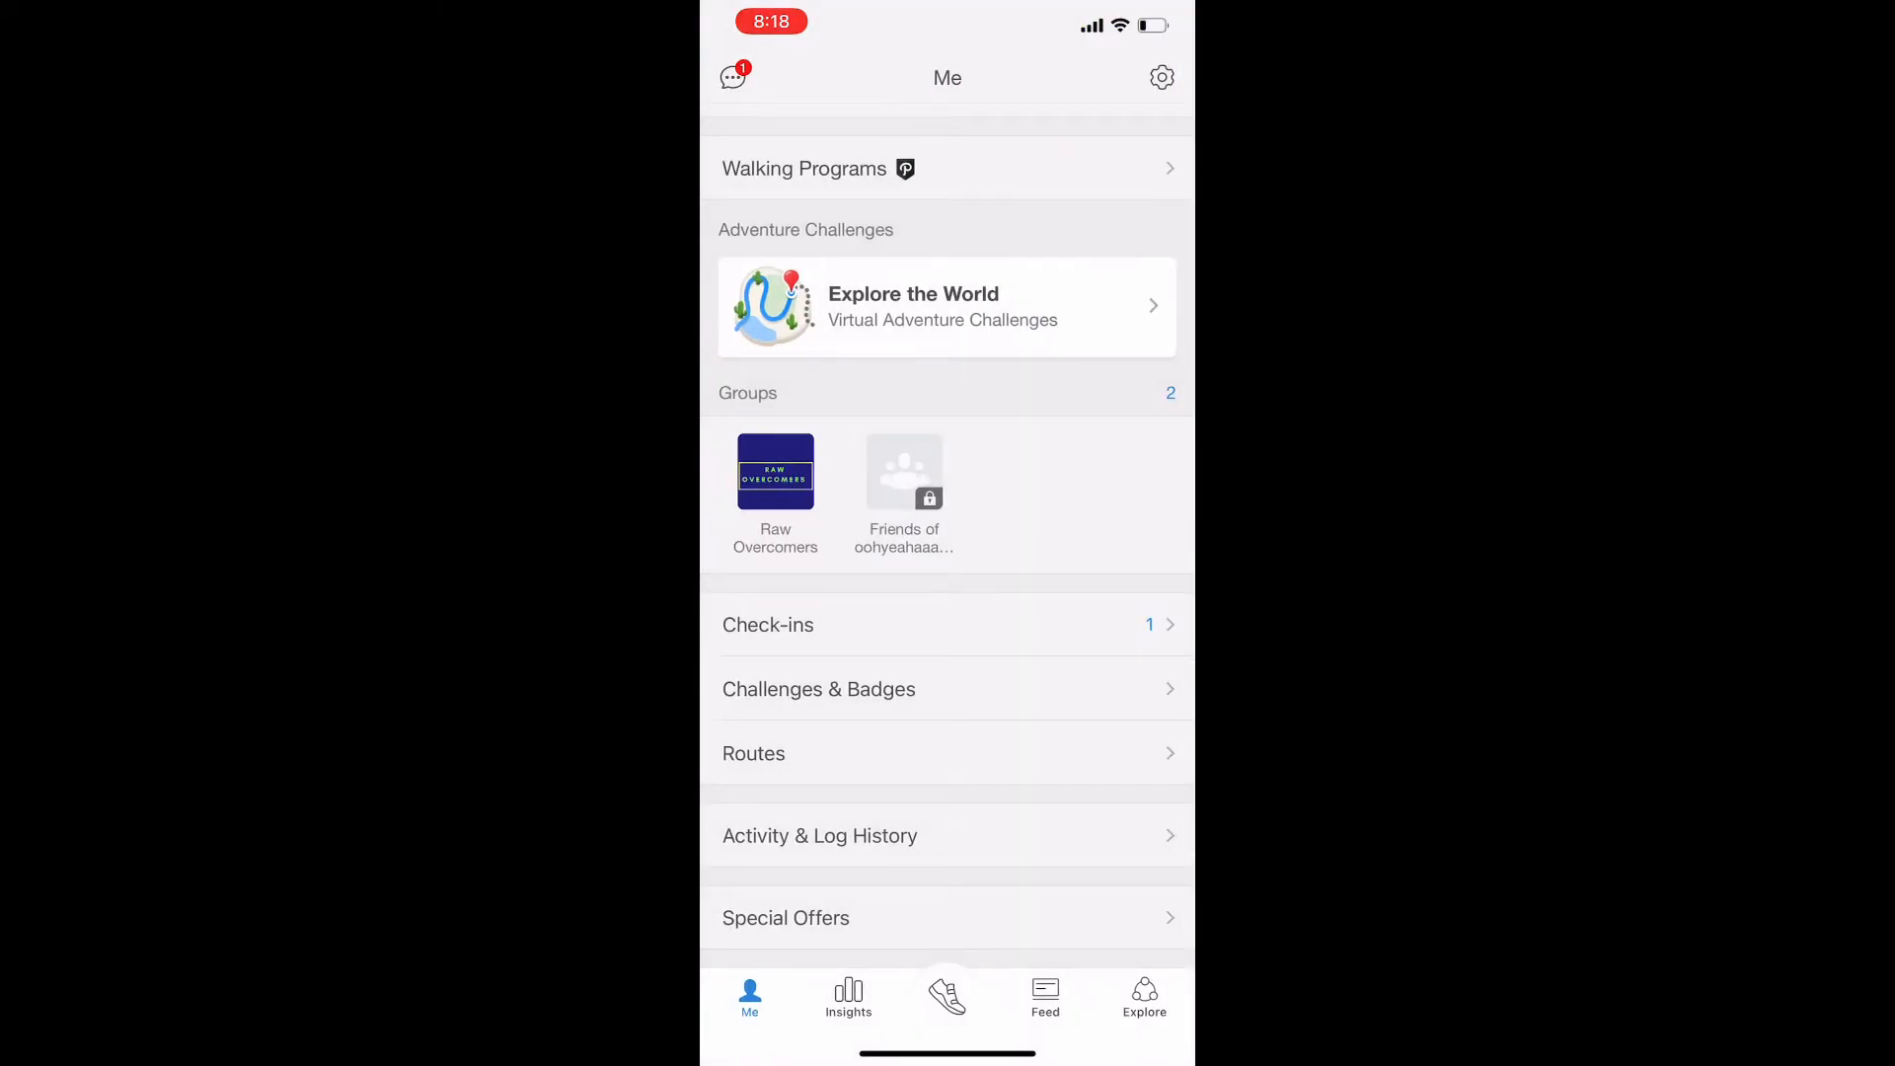
# Step: On the GPS map, start a walk, pause and finish it, then discard the unsaveable session
pyautogui.click(946, 995)
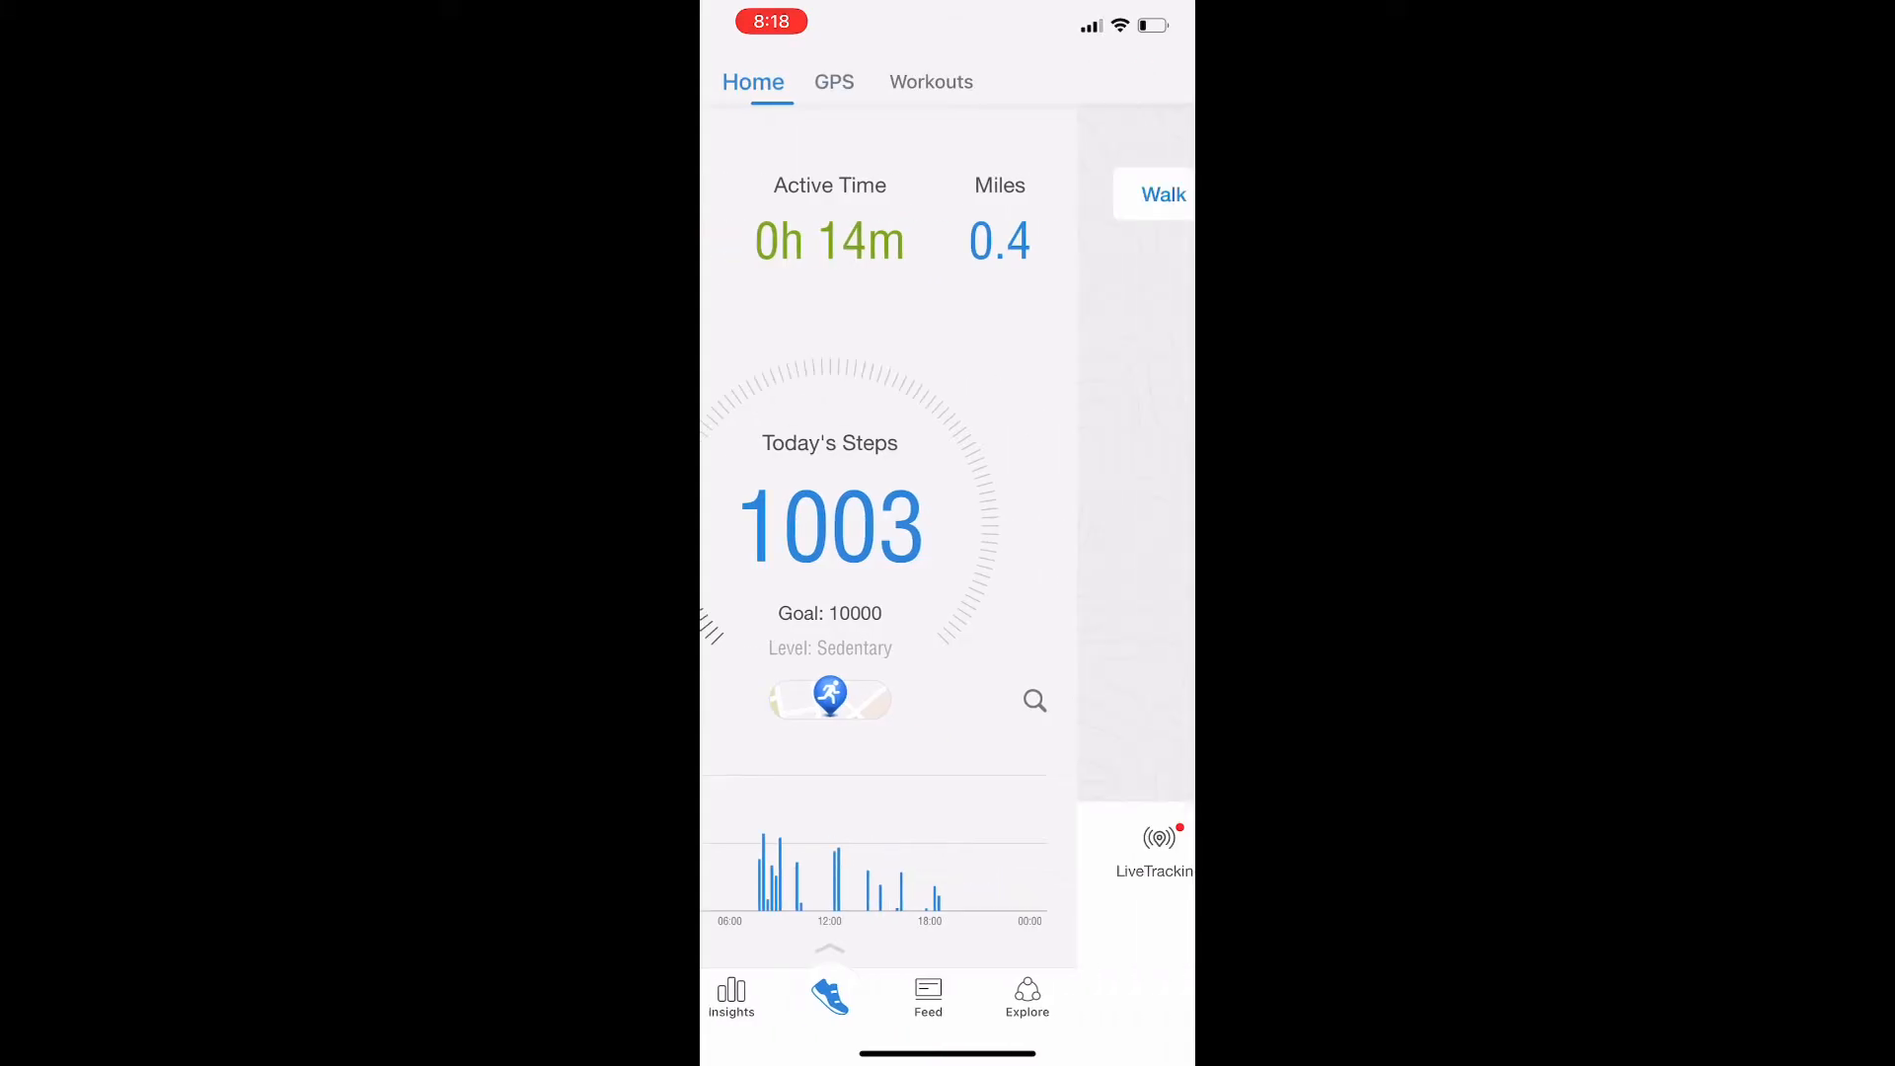
pyautogui.click(833, 81)
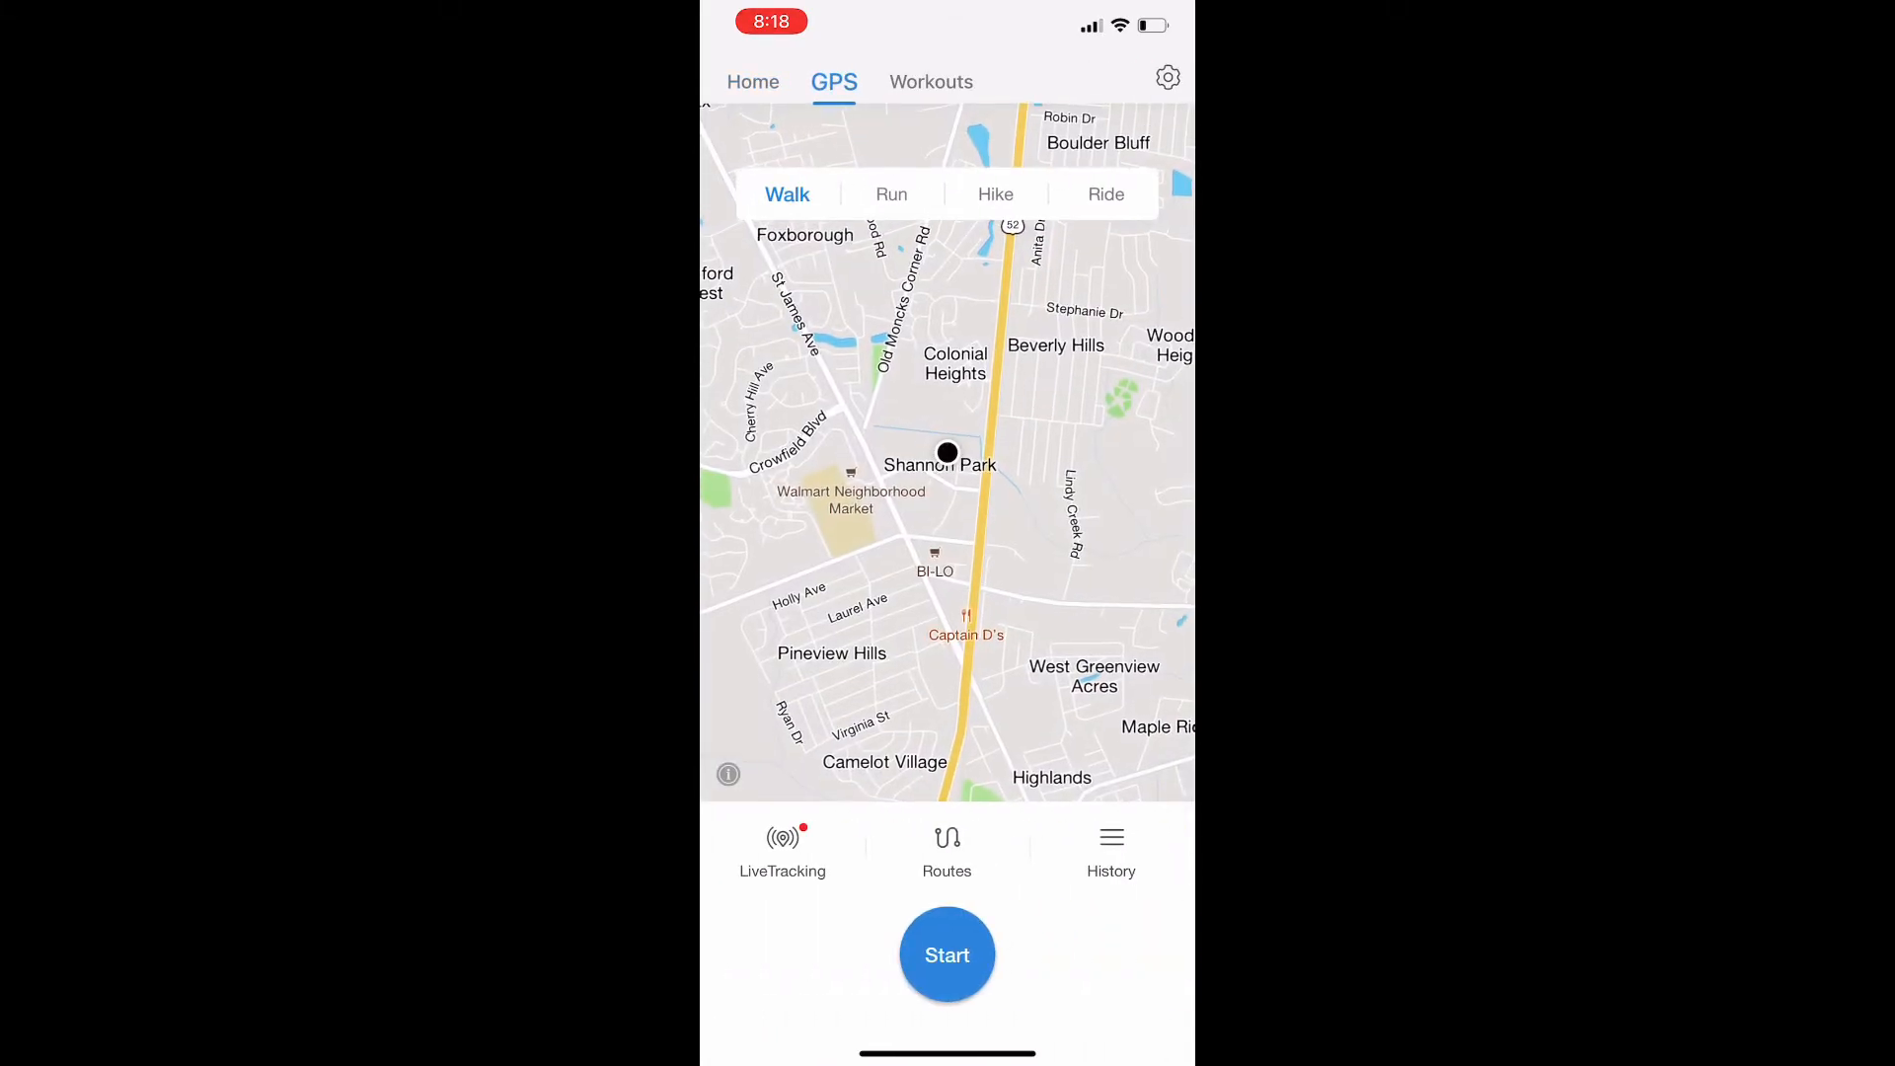
pyautogui.click(947, 953)
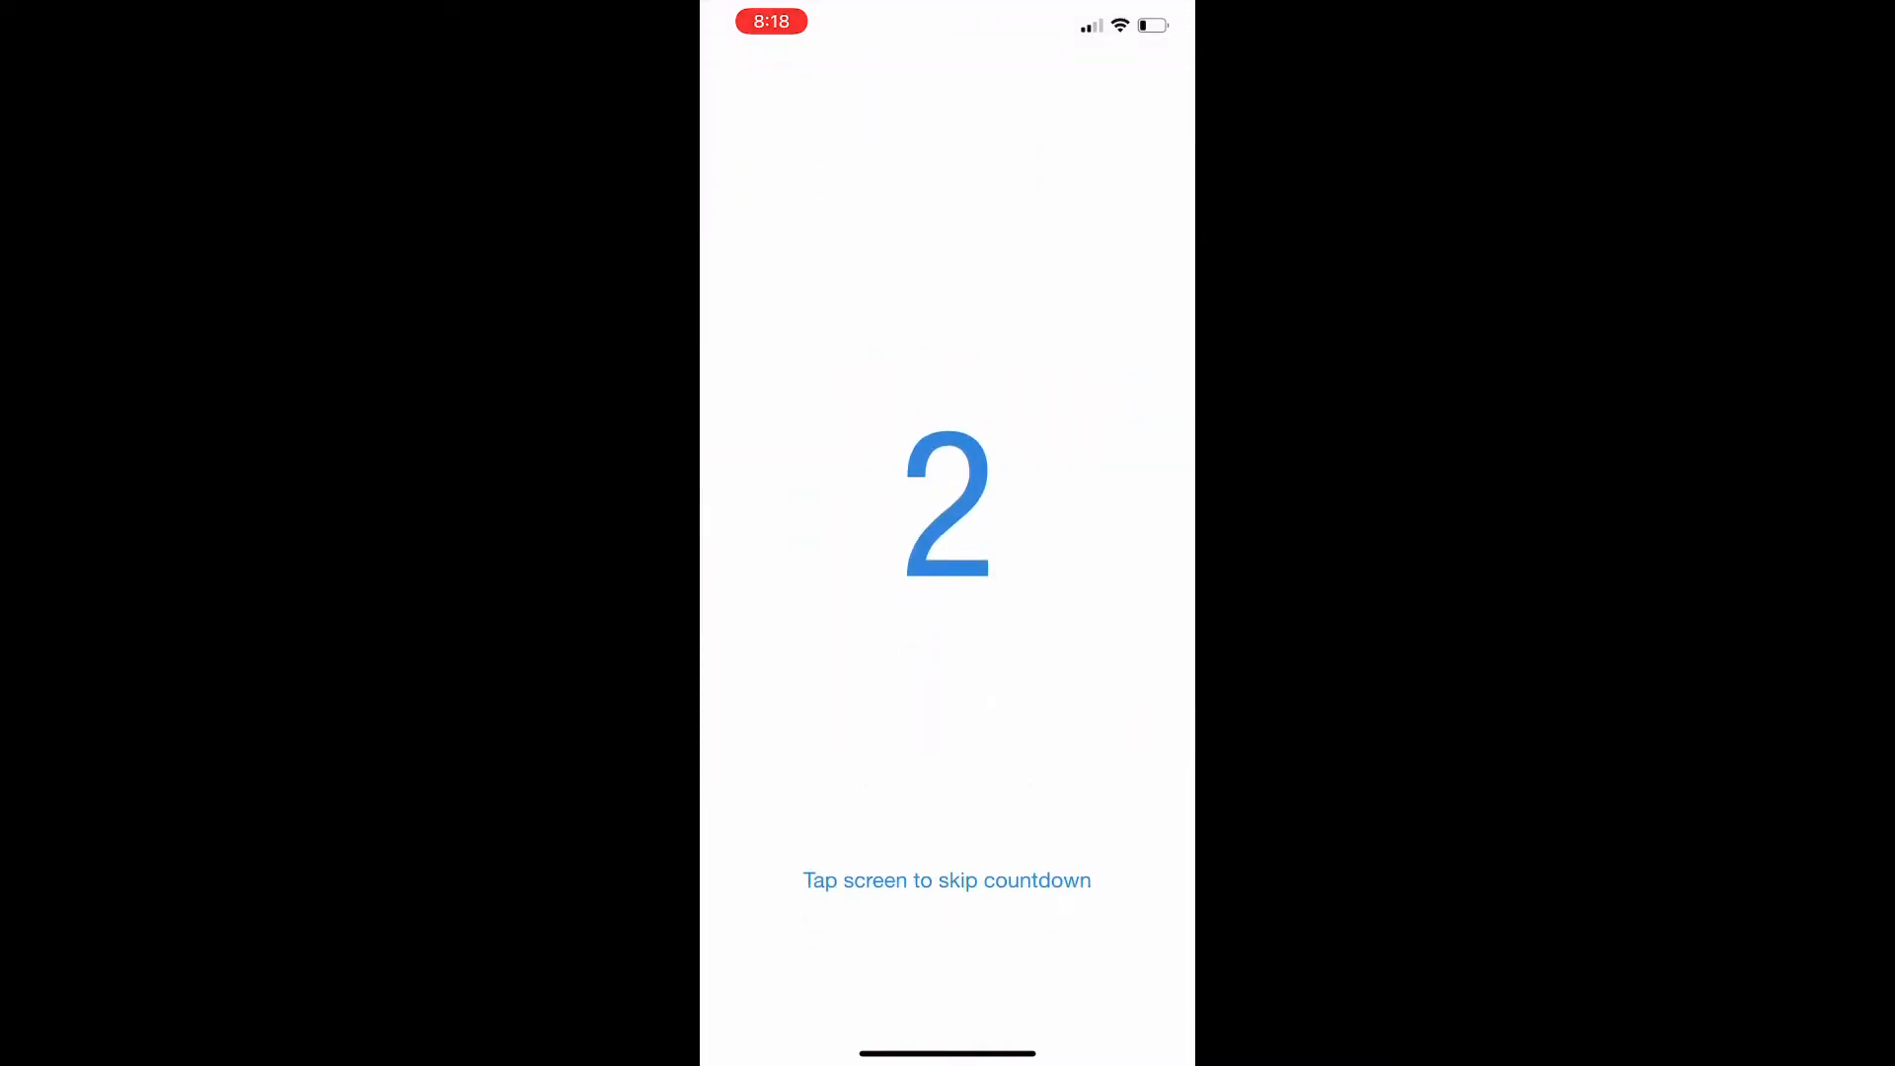
pyautogui.click(947, 501)
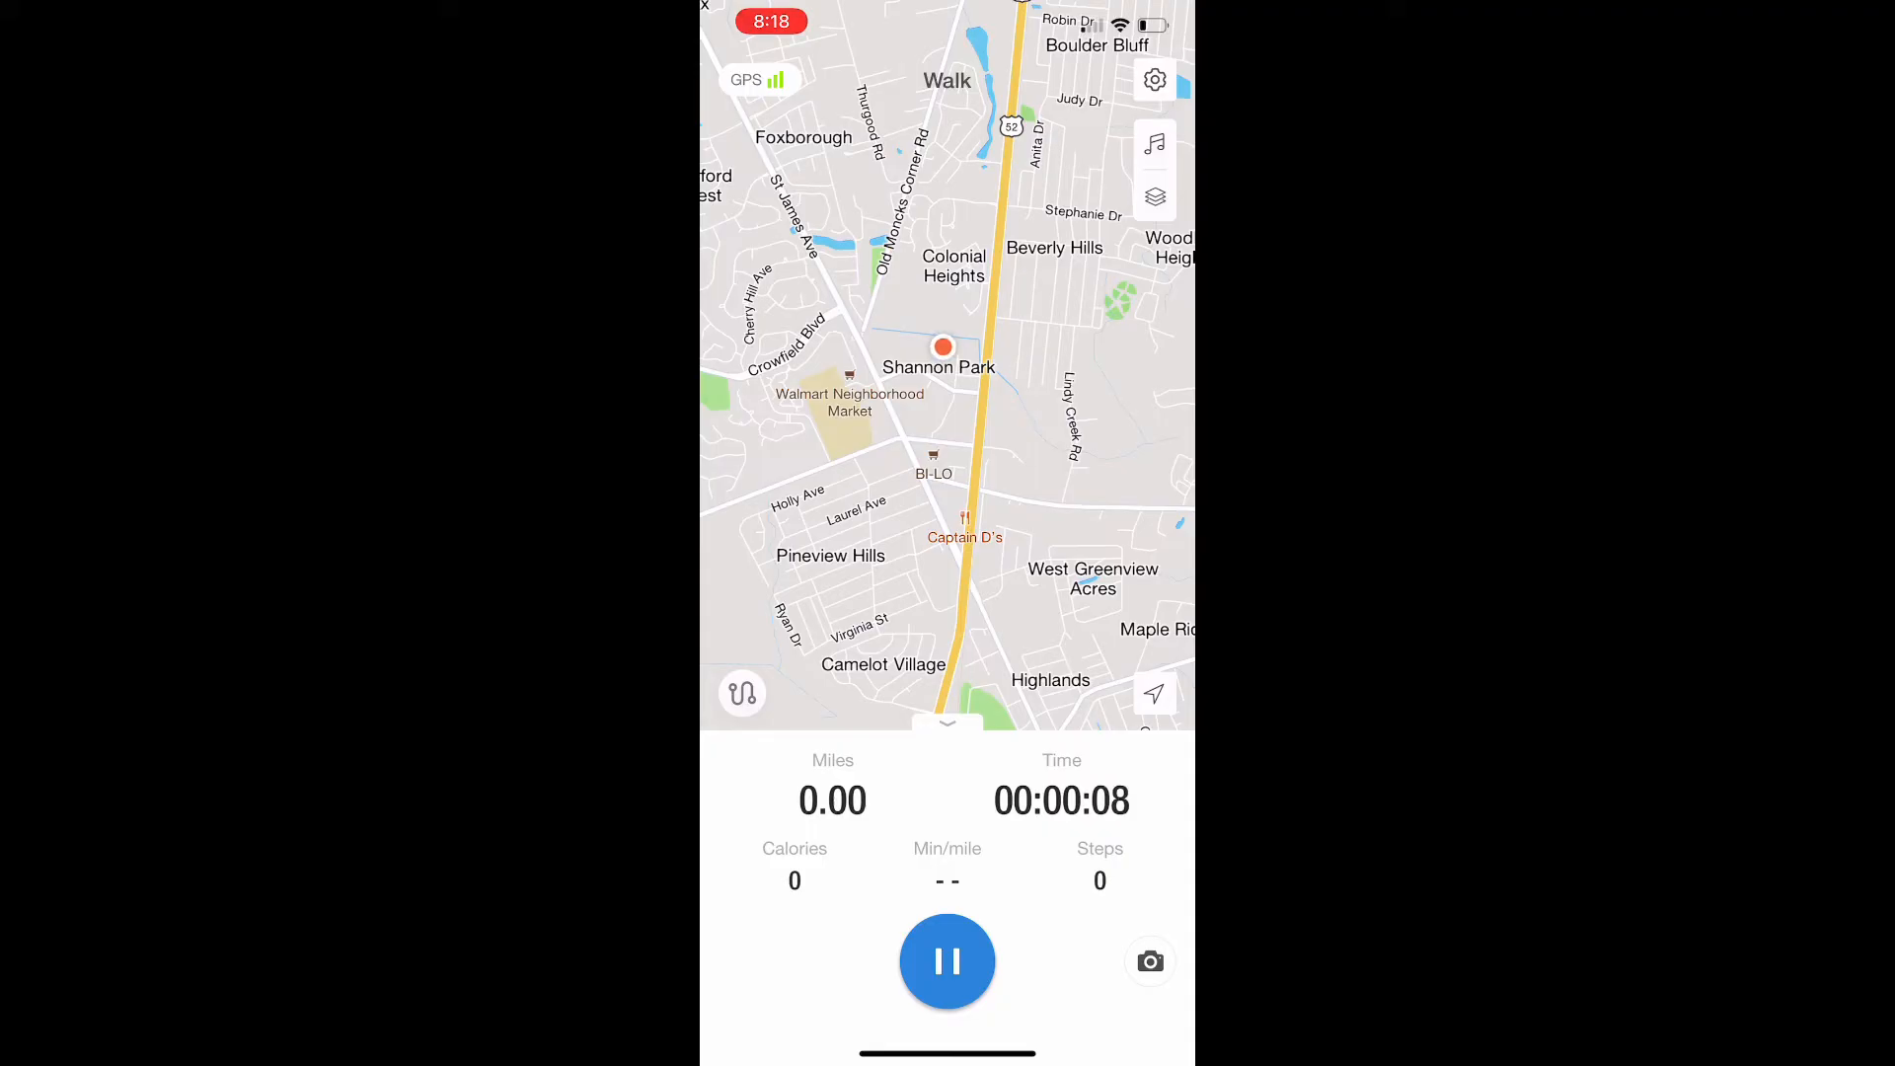
pyautogui.click(947, 960)
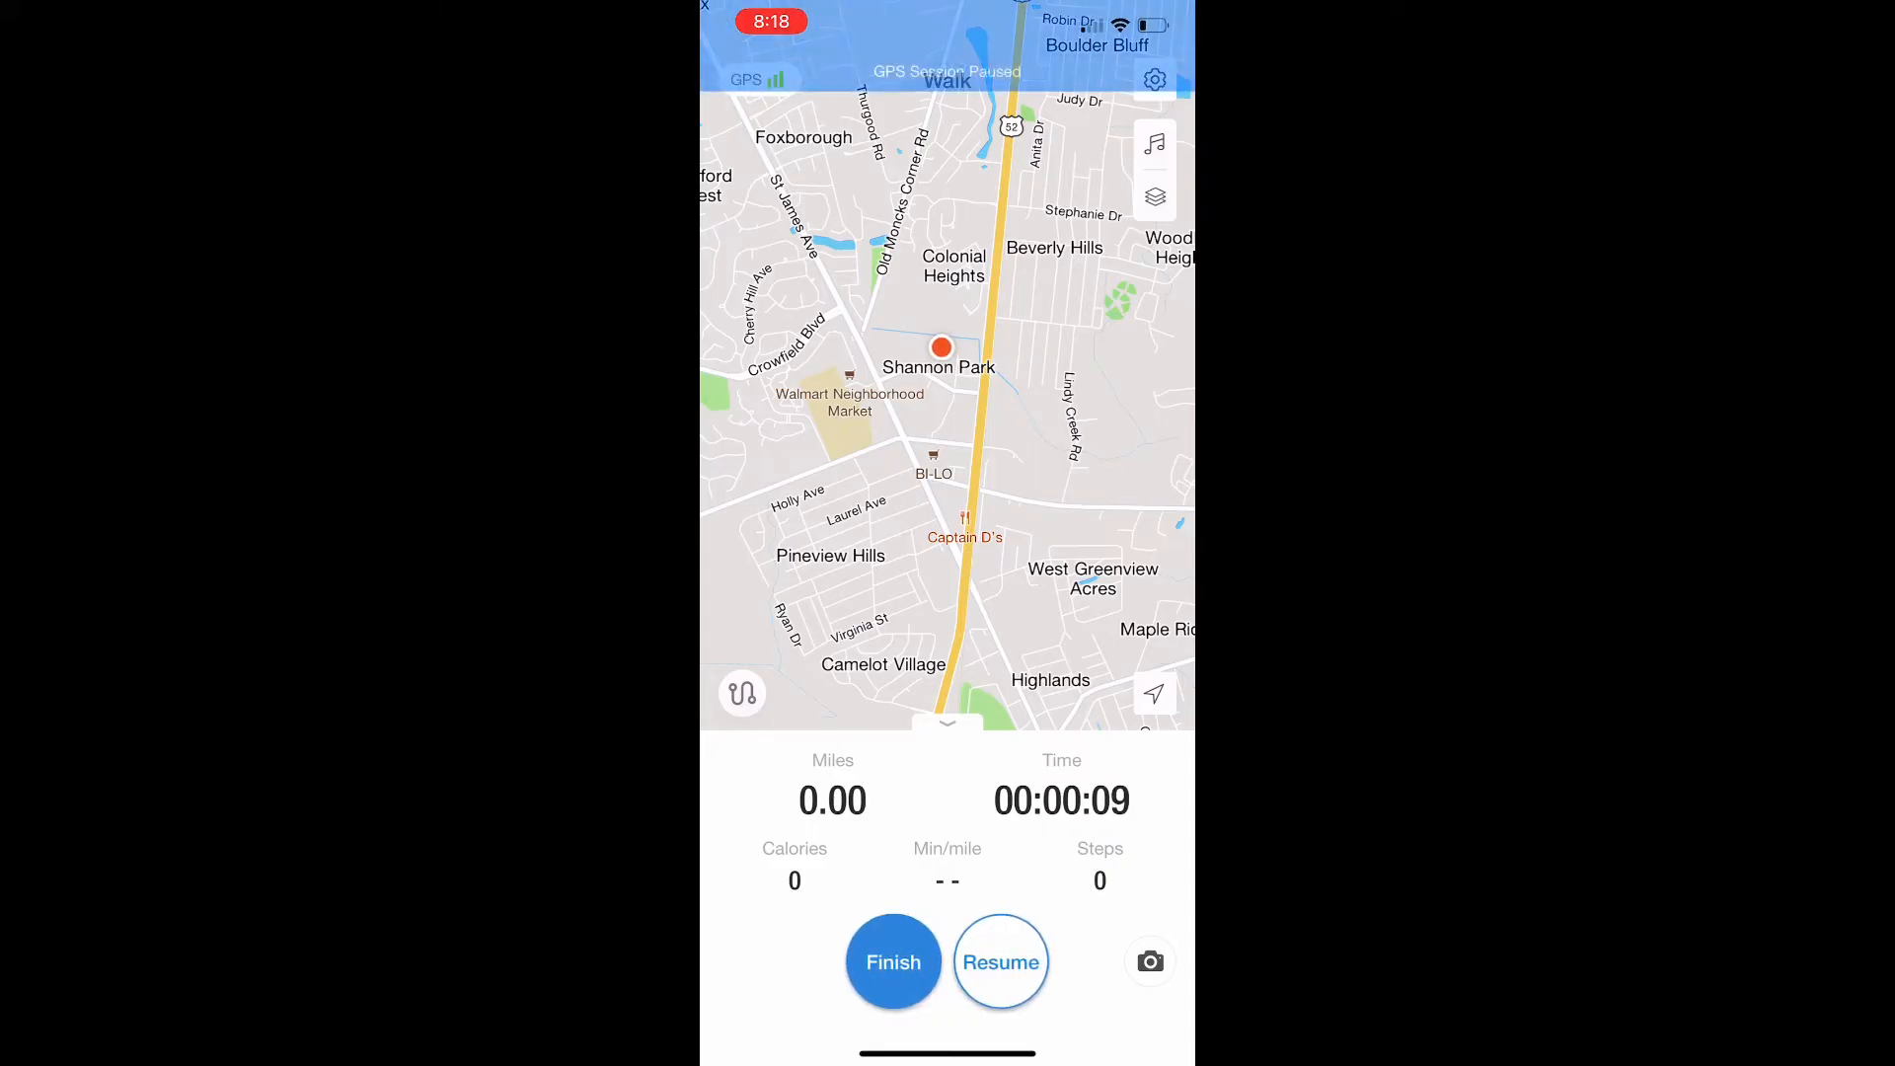
pyautogui.click(893, 963)
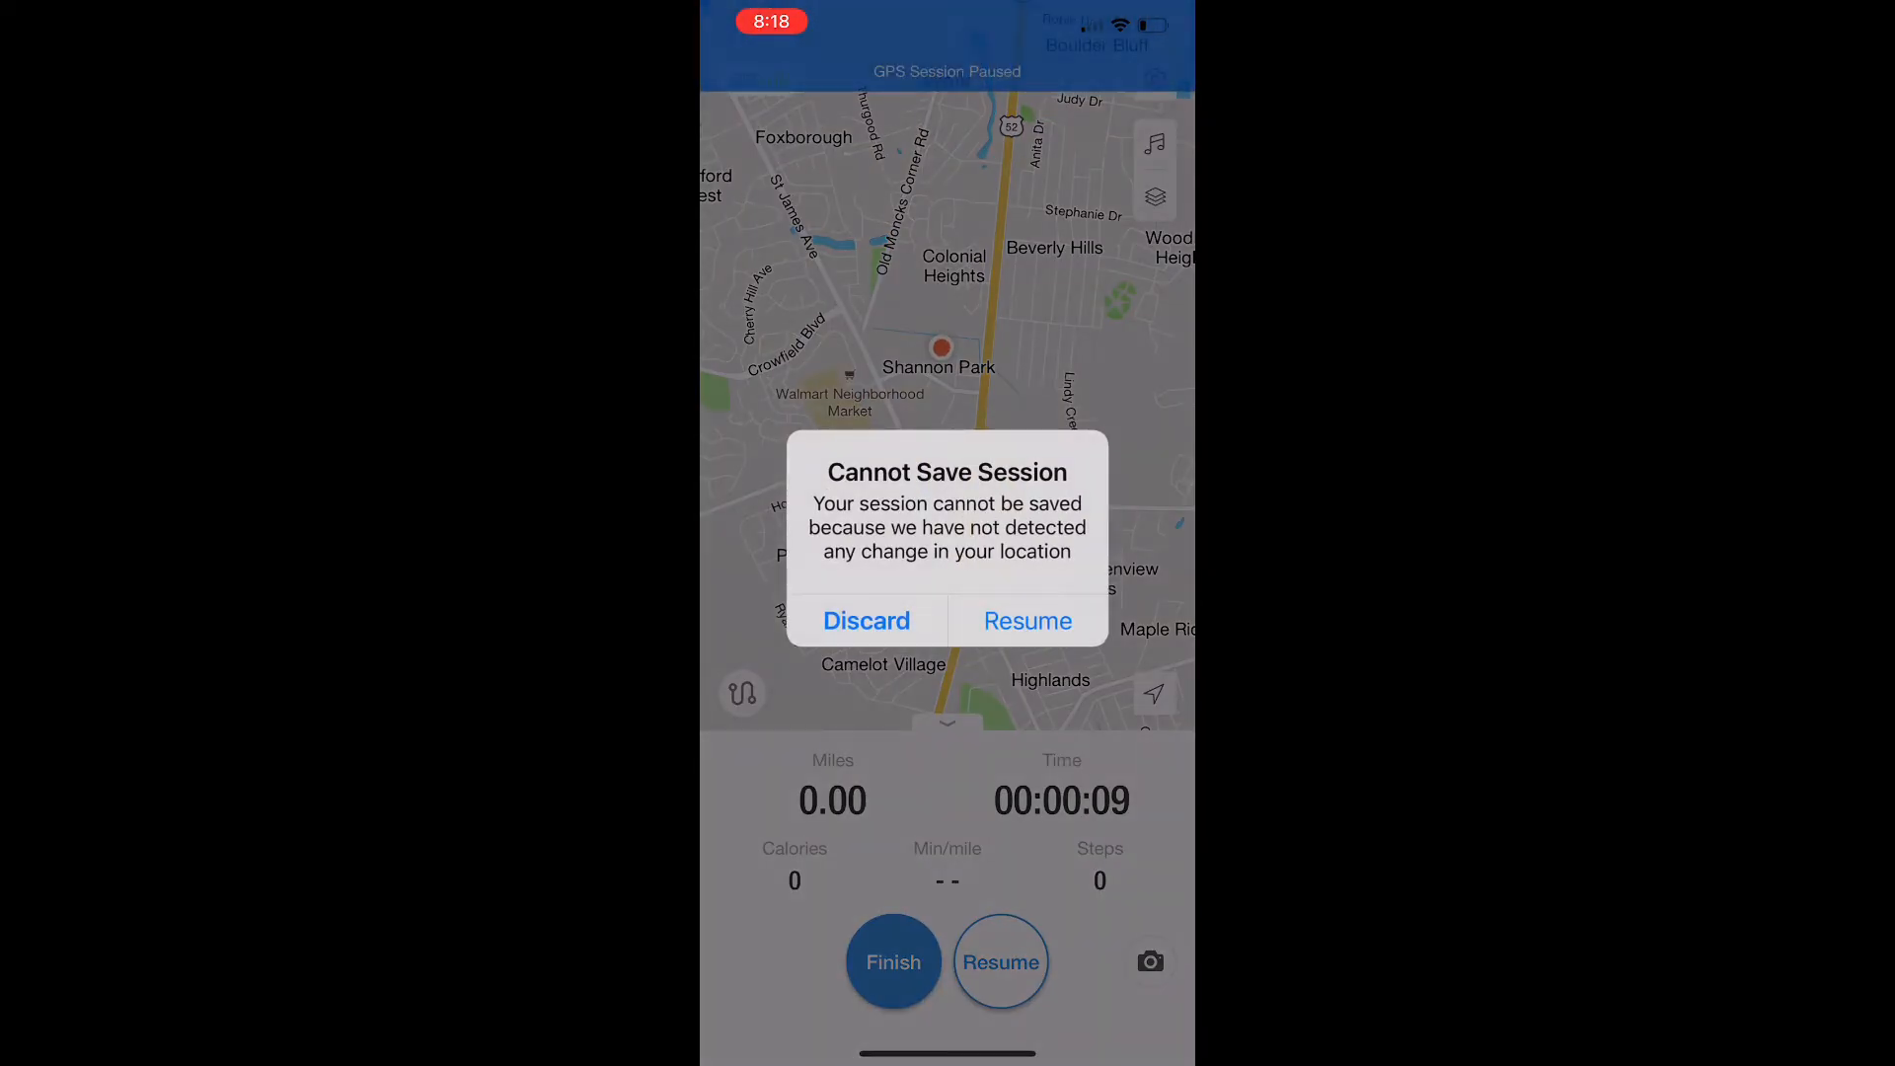
pyautogui.click(866, 620)
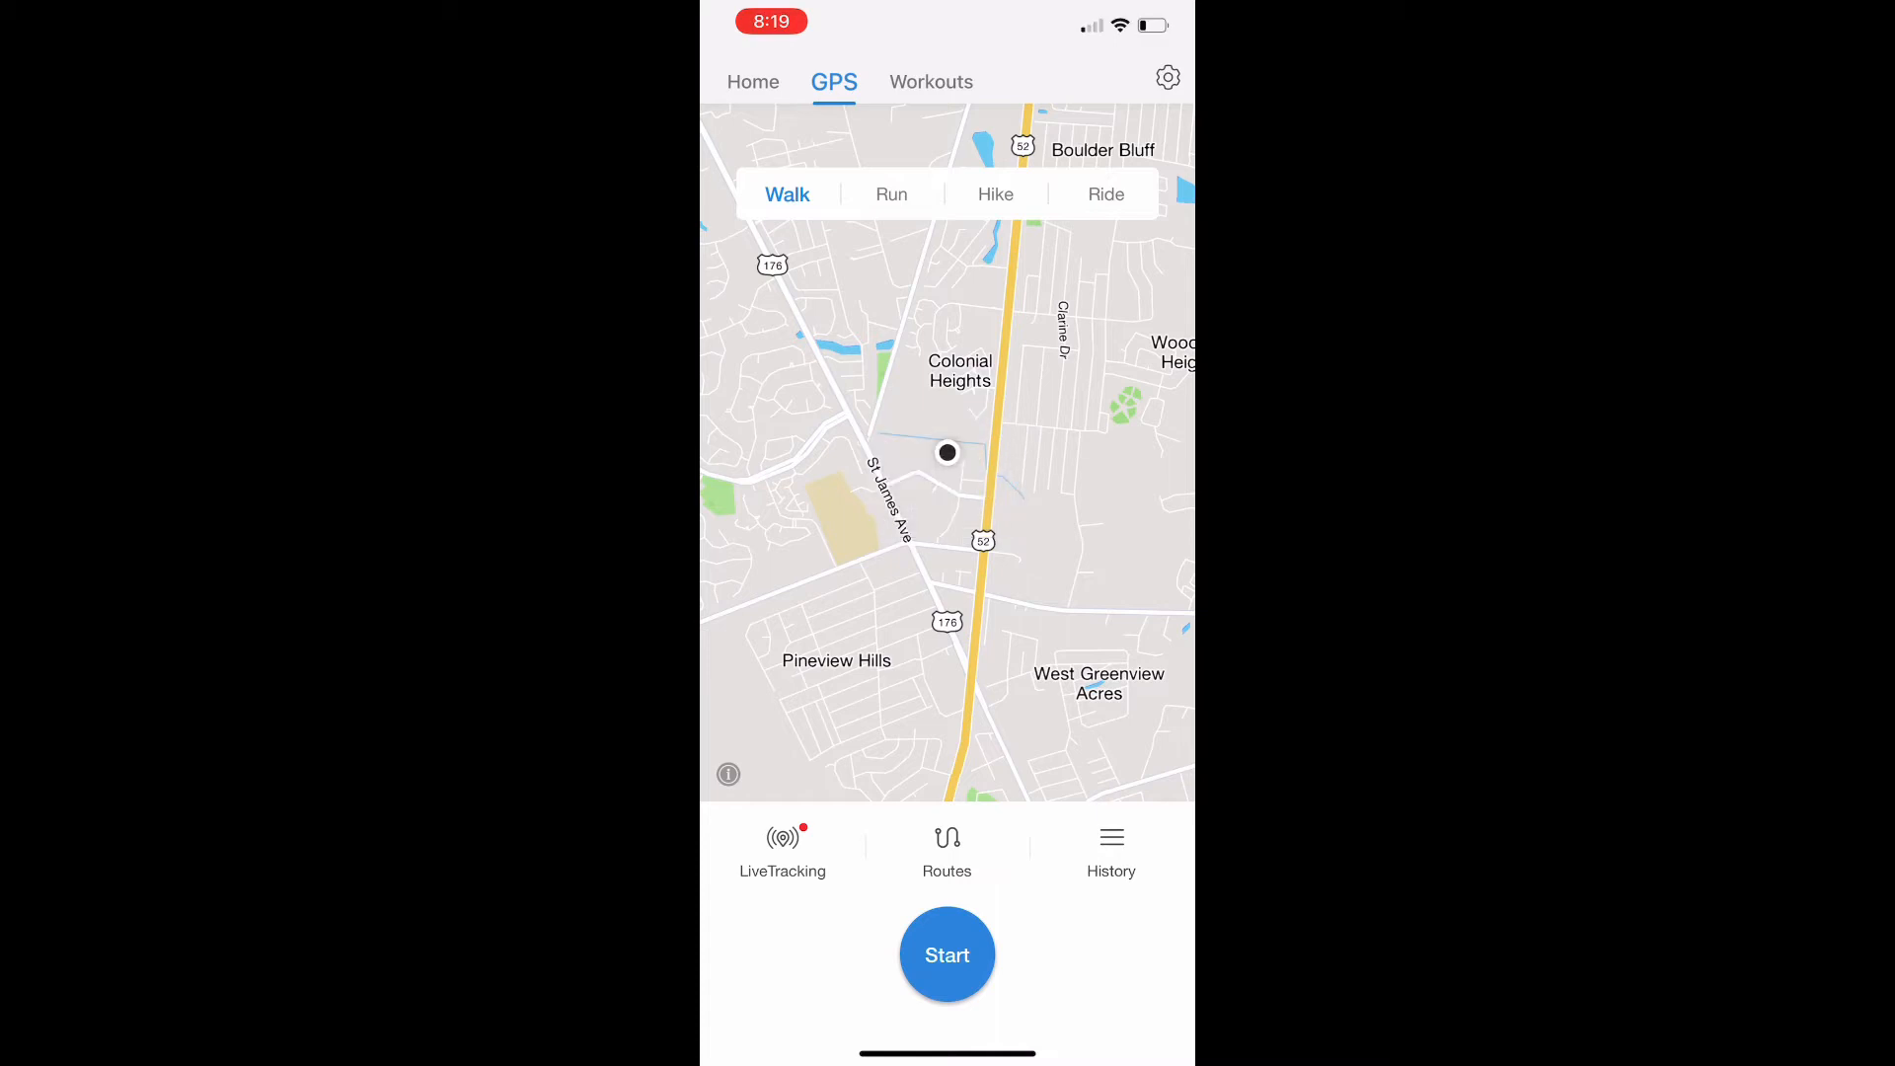
# Step: Scroll through followed members' activities and challenge joins in Feed, then return to Me
pyautogui.click(752, 81)
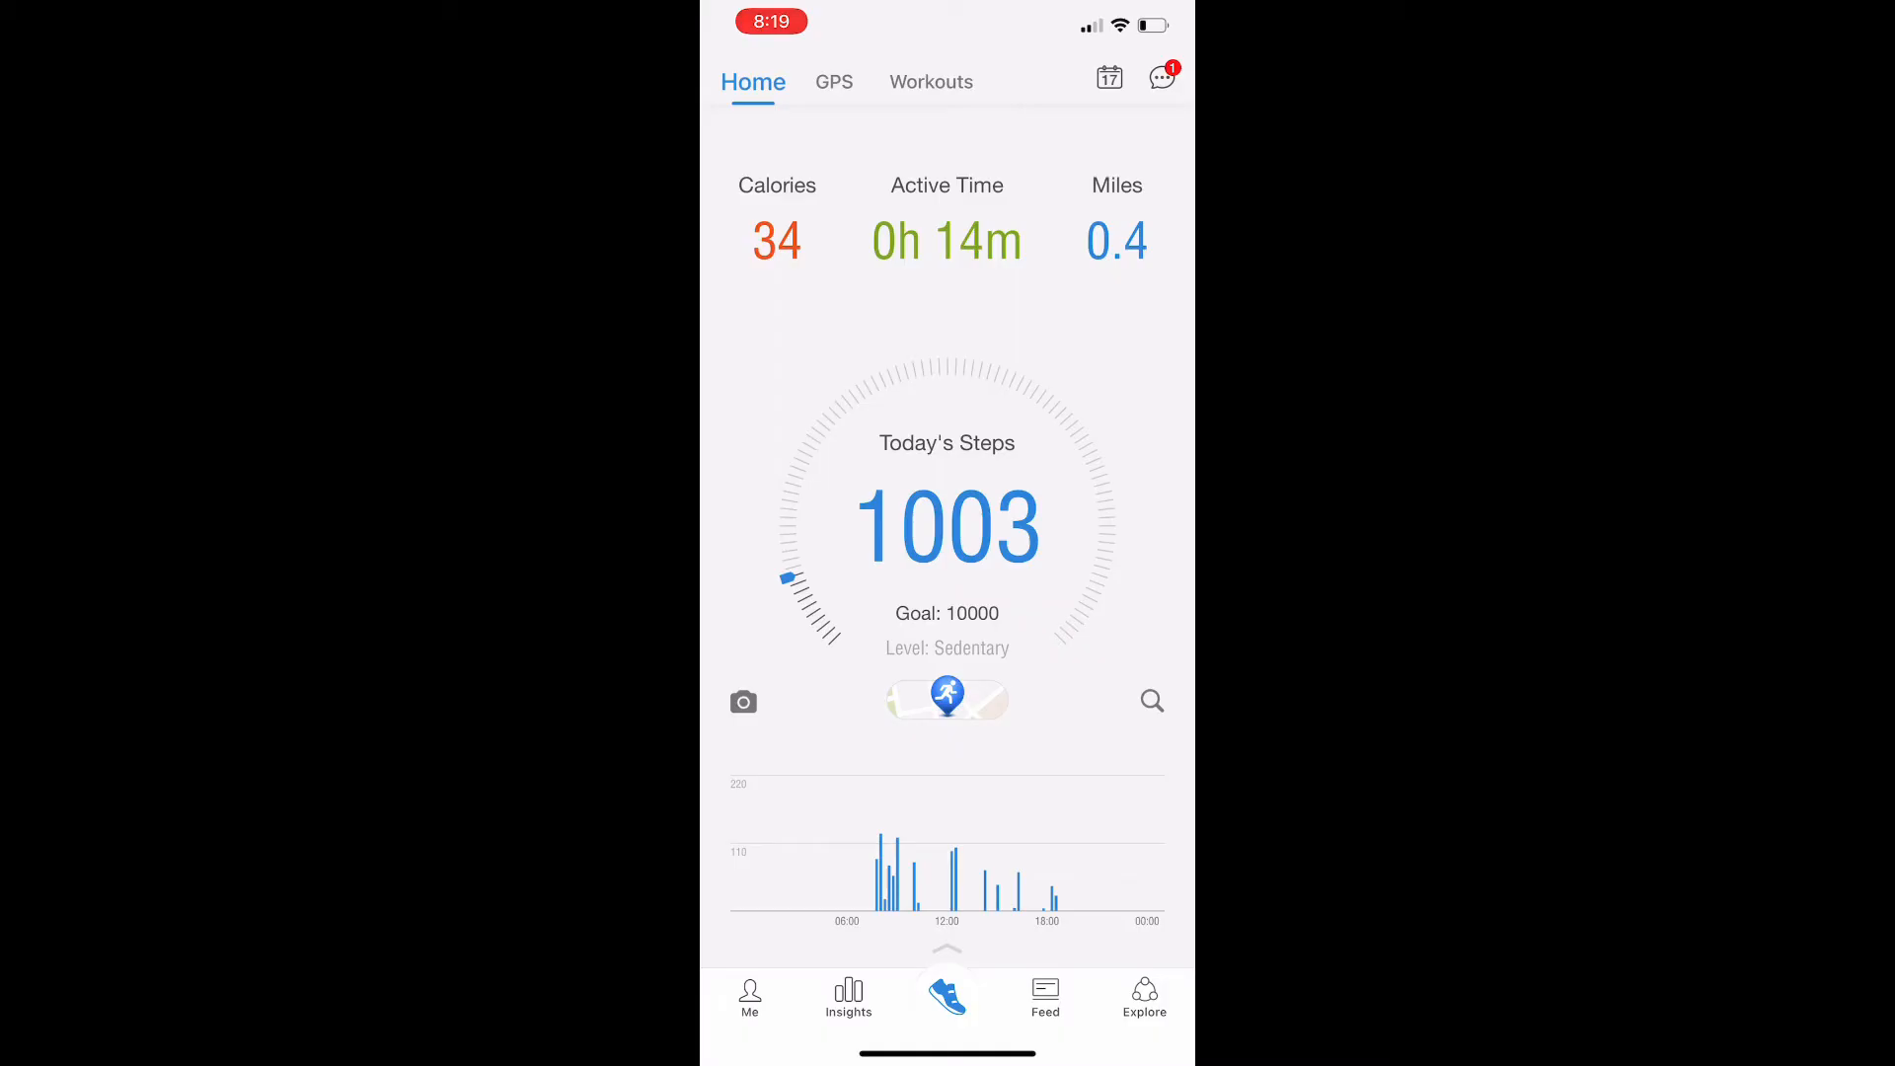
pyautogui.click(1044, 997)
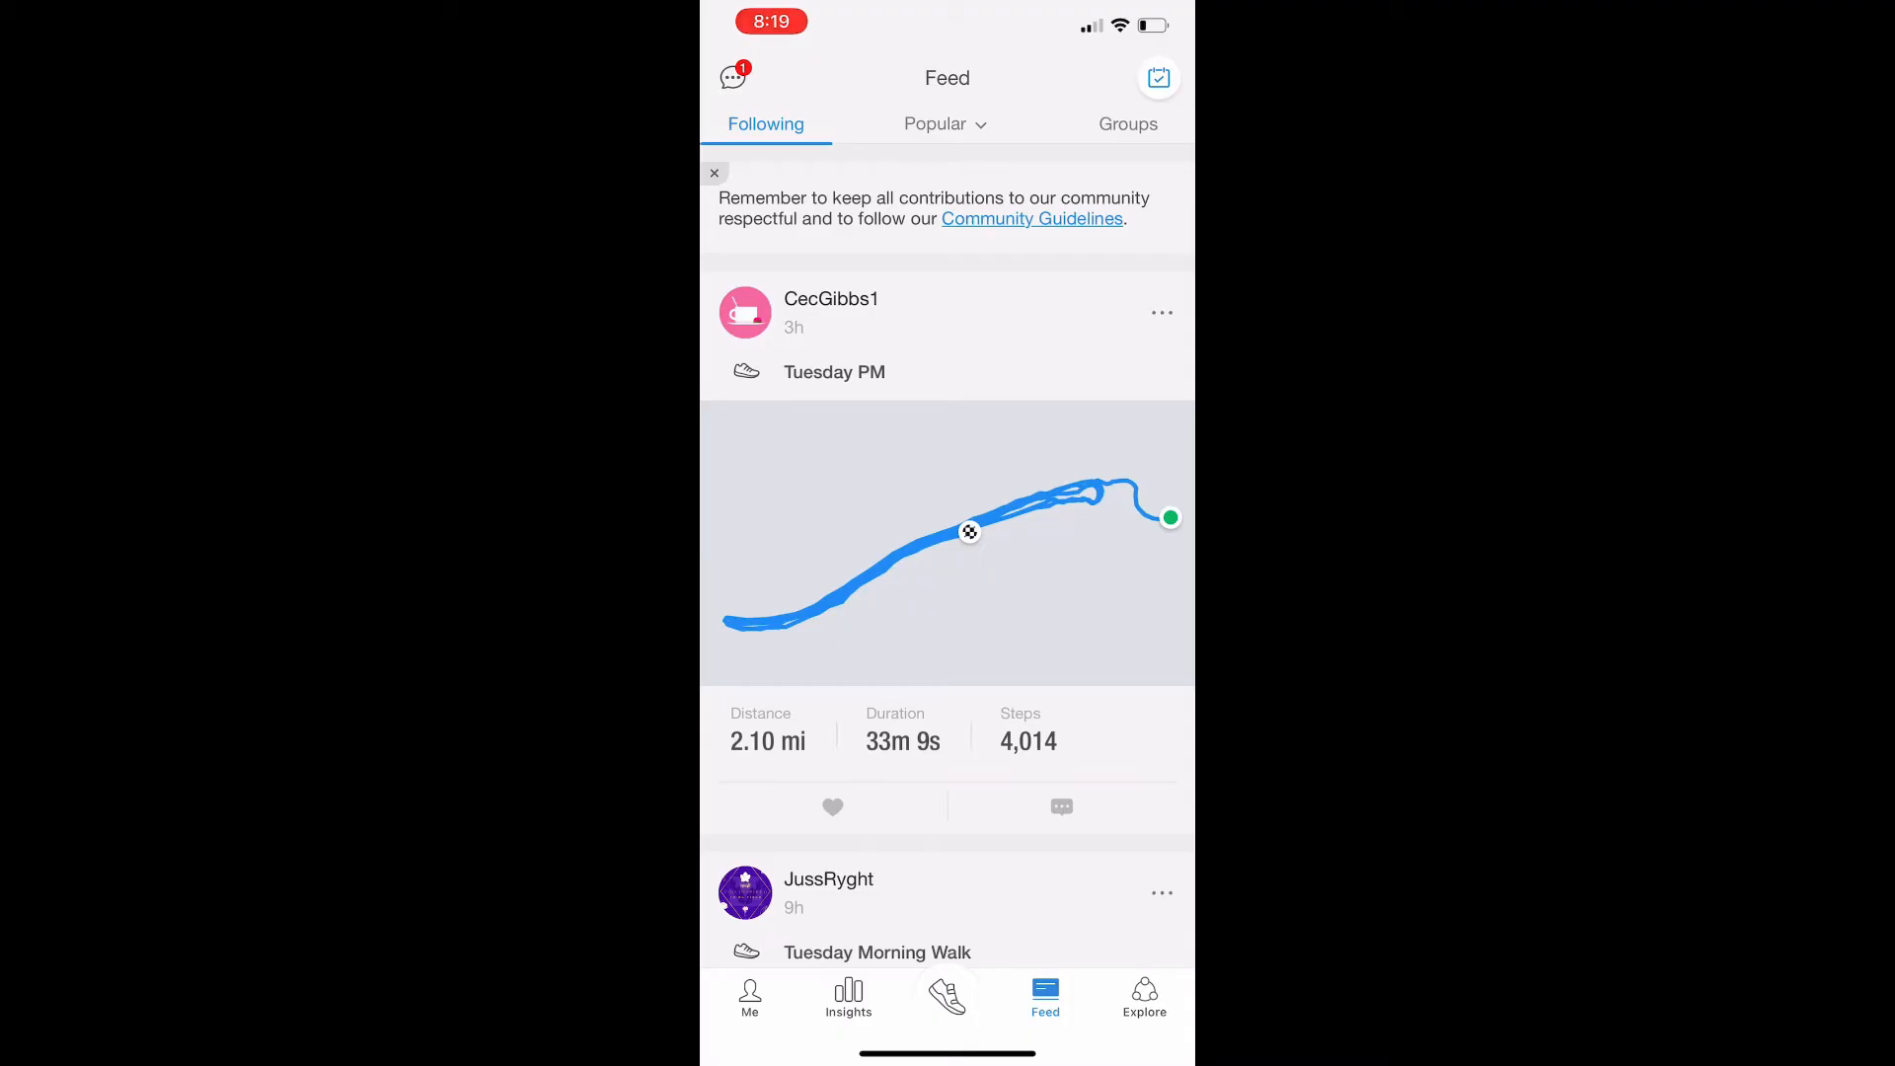
pyautogui.scroll(-3)
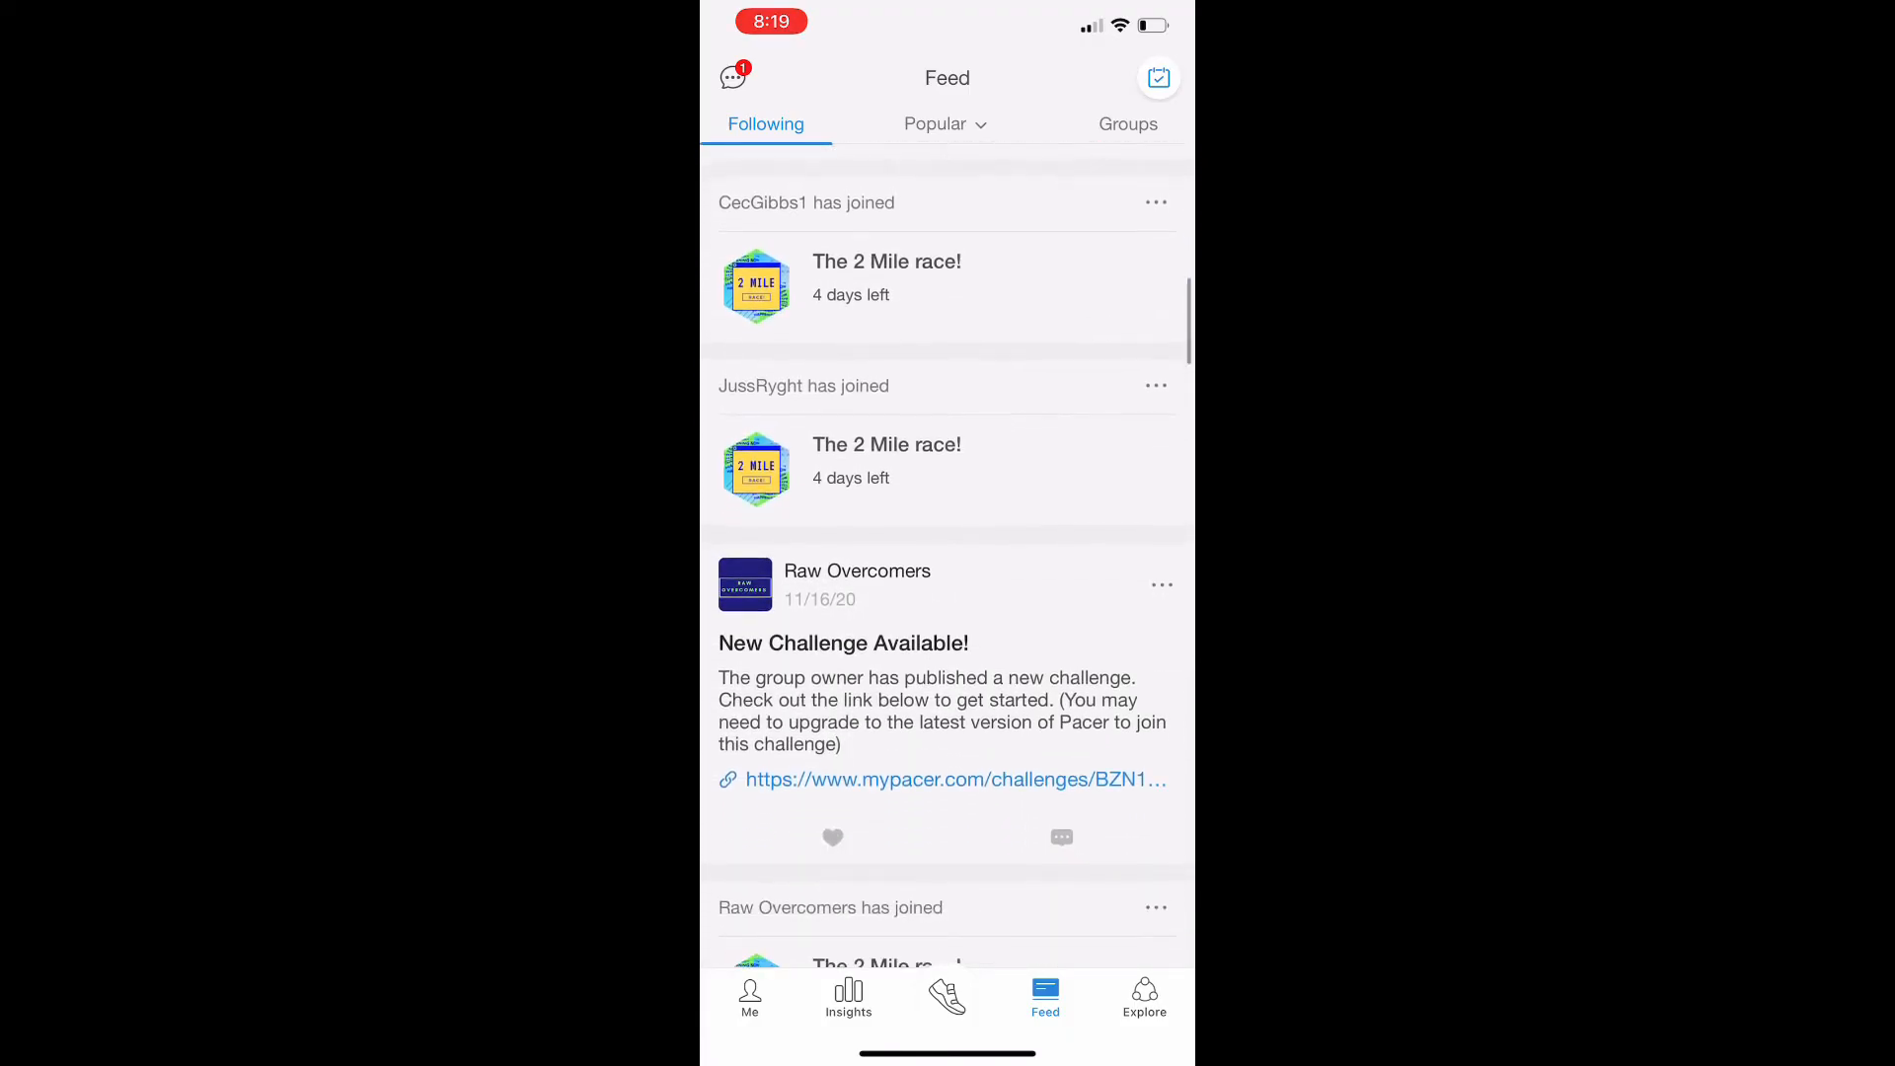
pyautogui.scroll(-3)
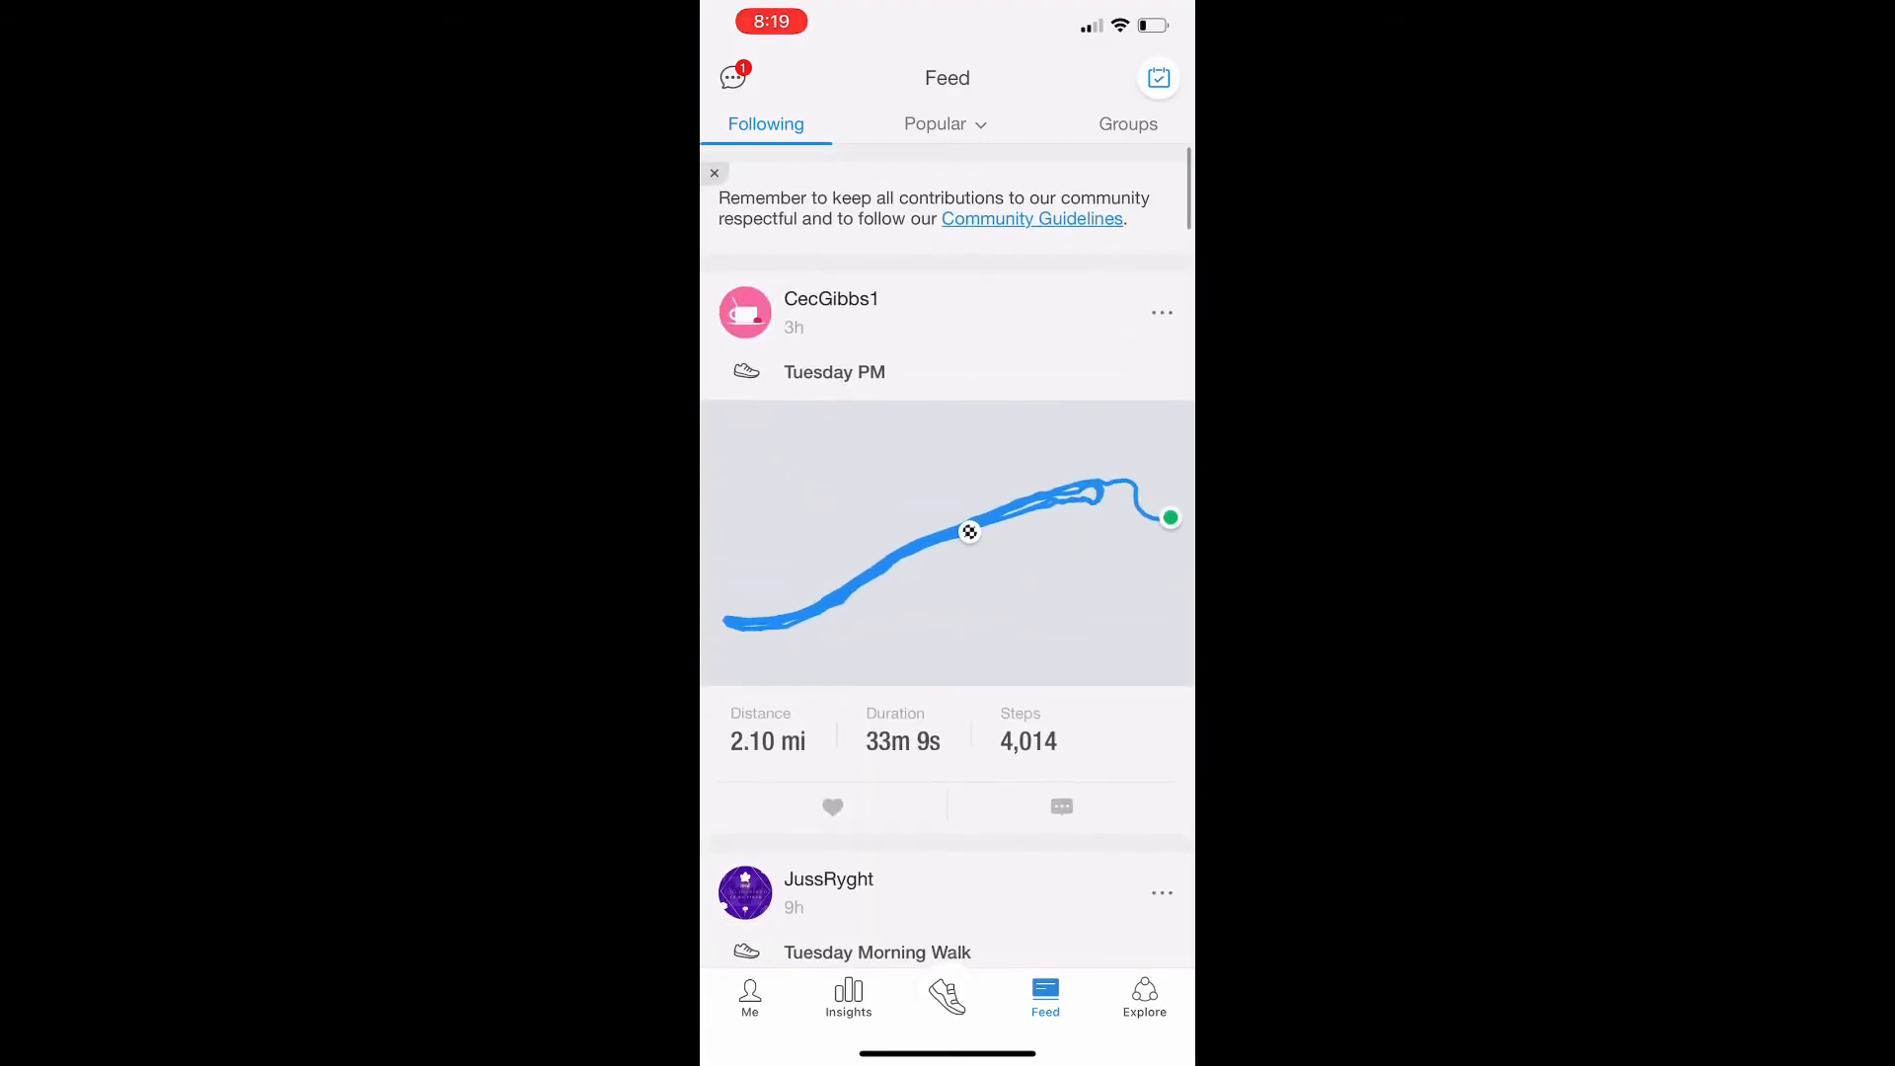
pyautogui.click(749, 995)
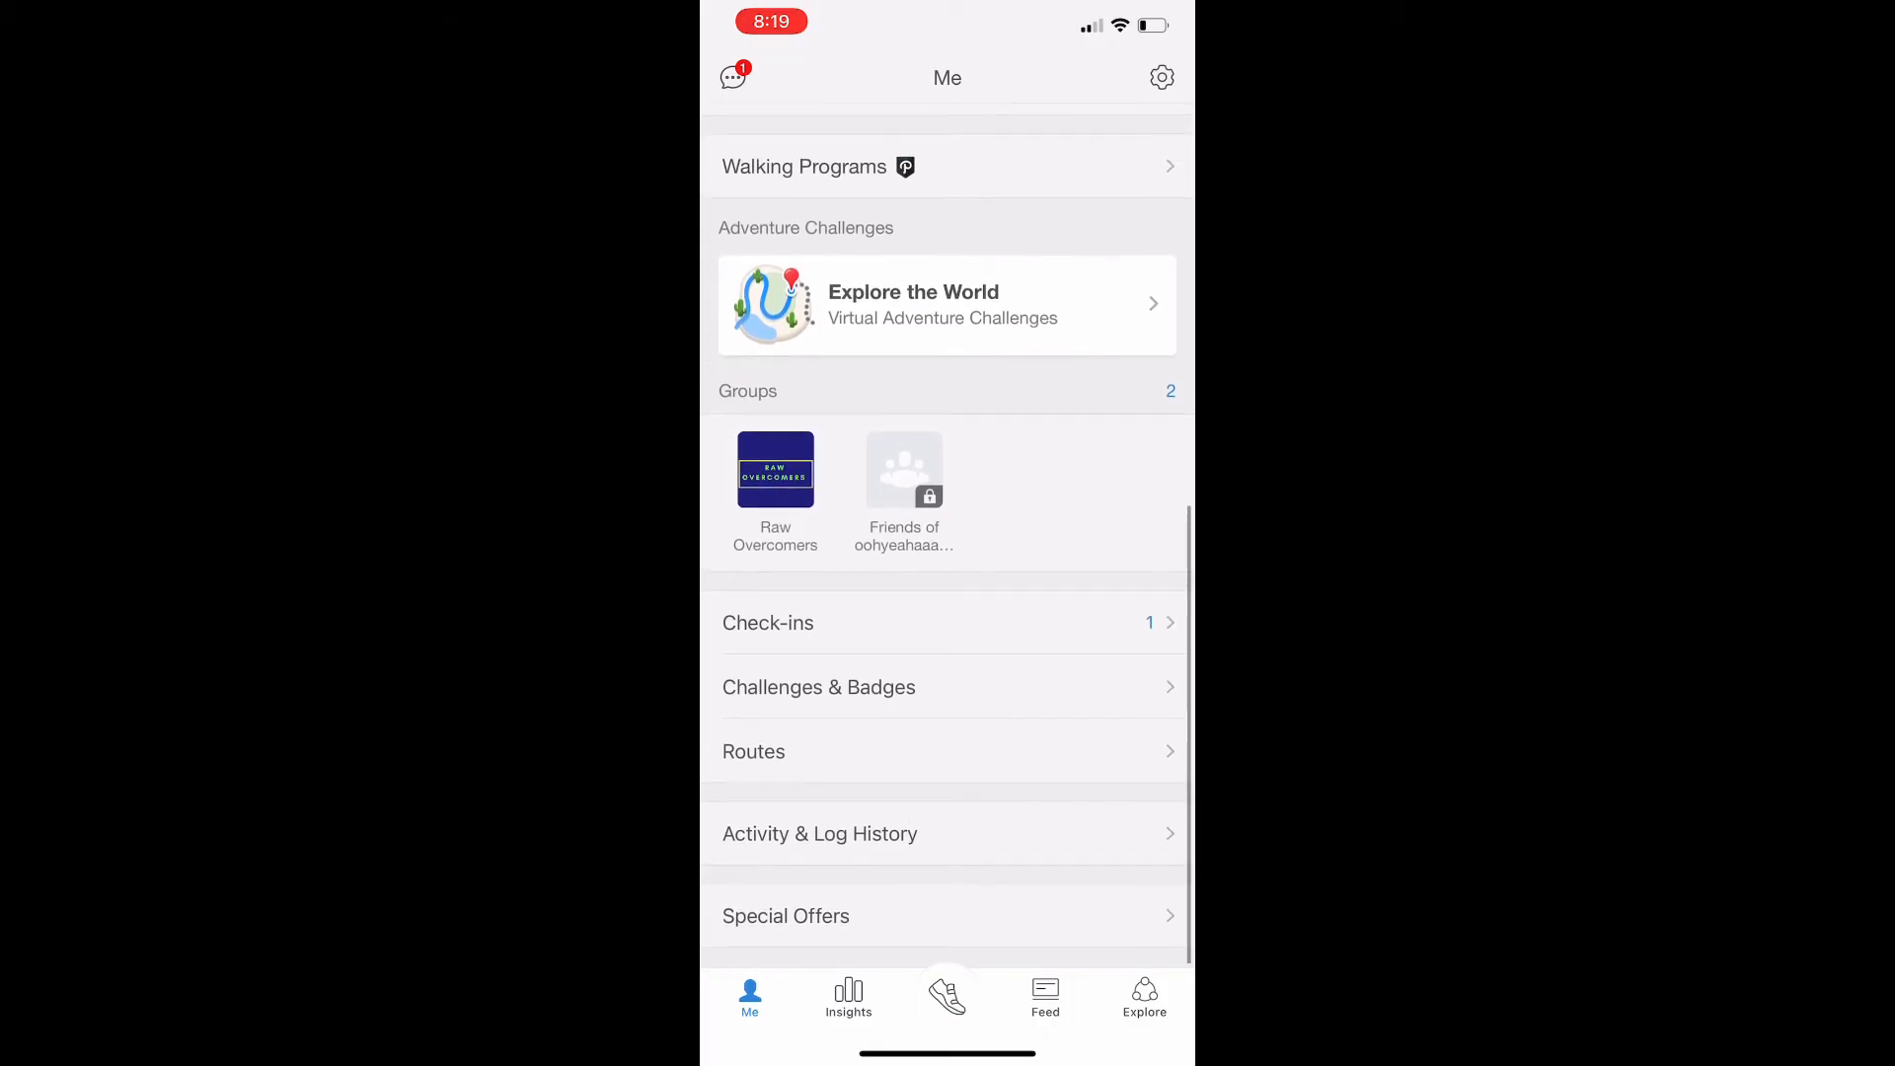
# Step: Check the Followers list in the message center, then head back toward the Raw Overcomers members list
pyautogui.scroll(-3)
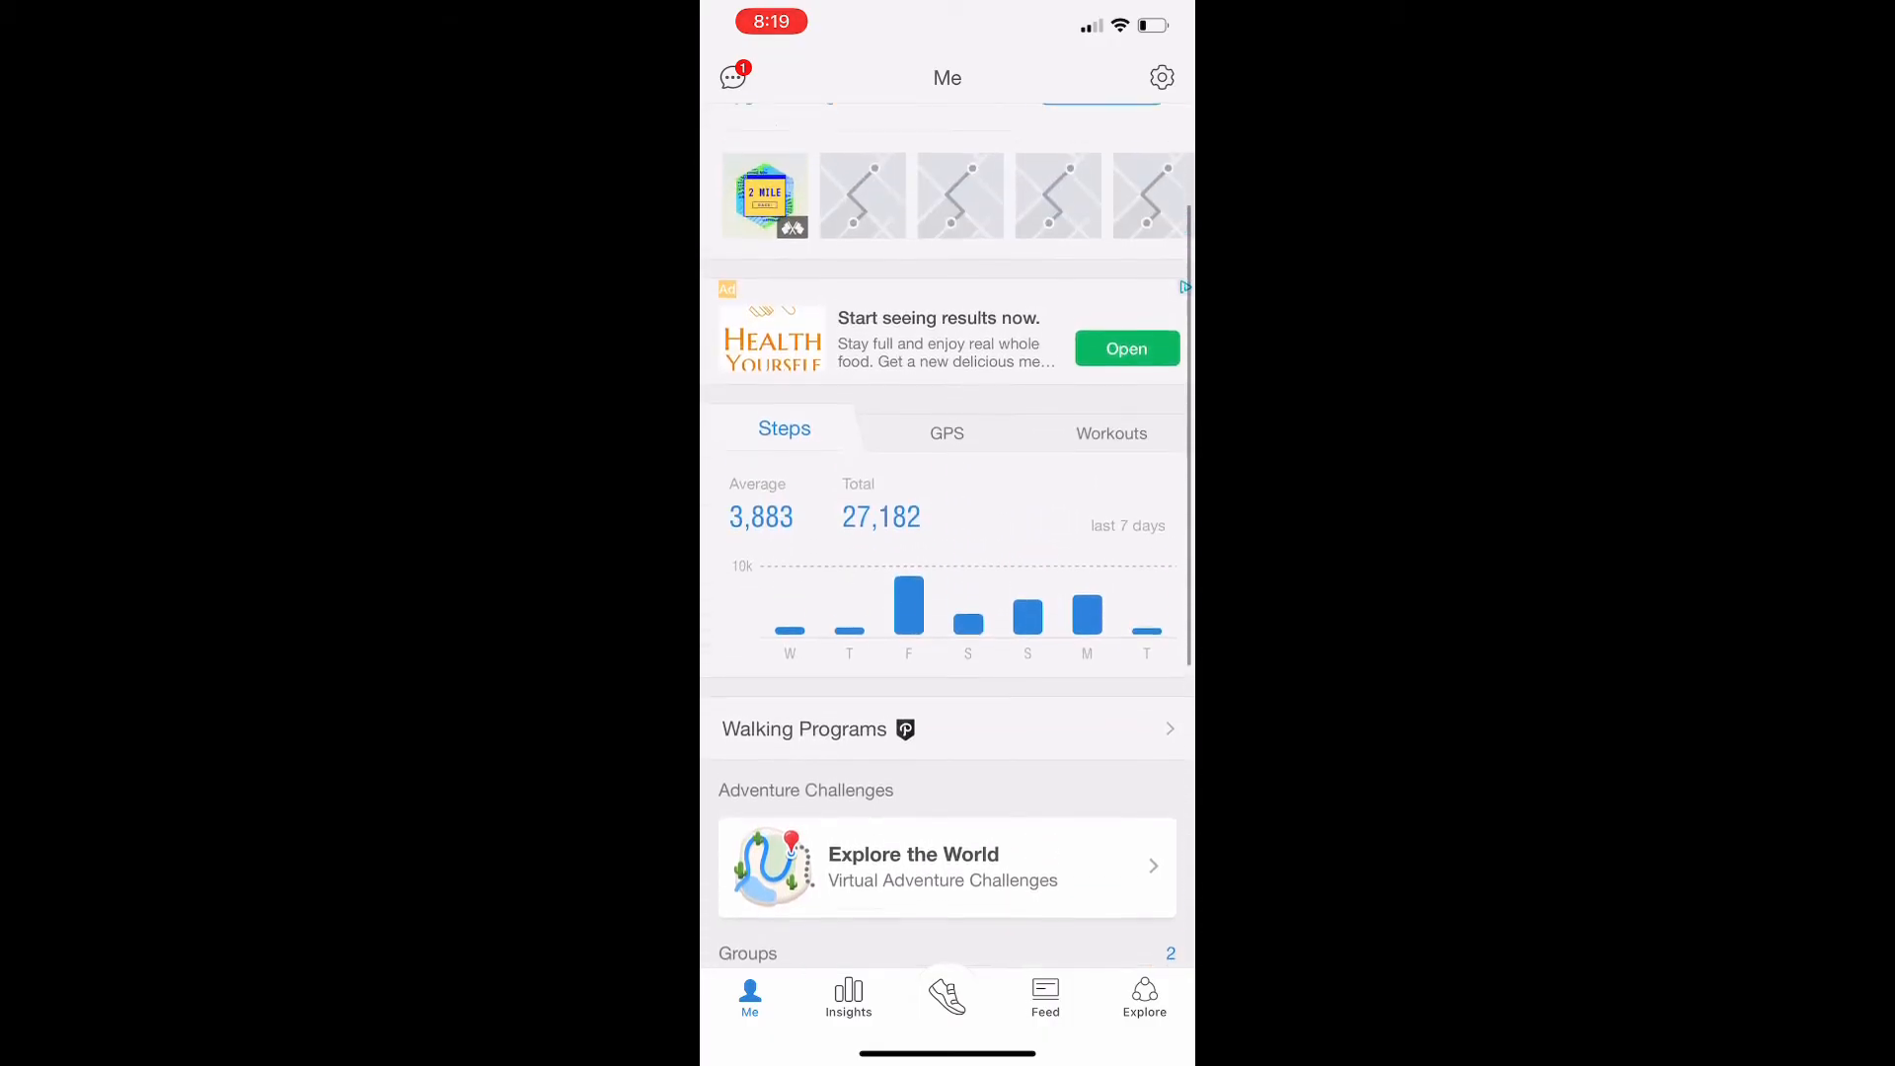
pyautogui.scroll(-3)
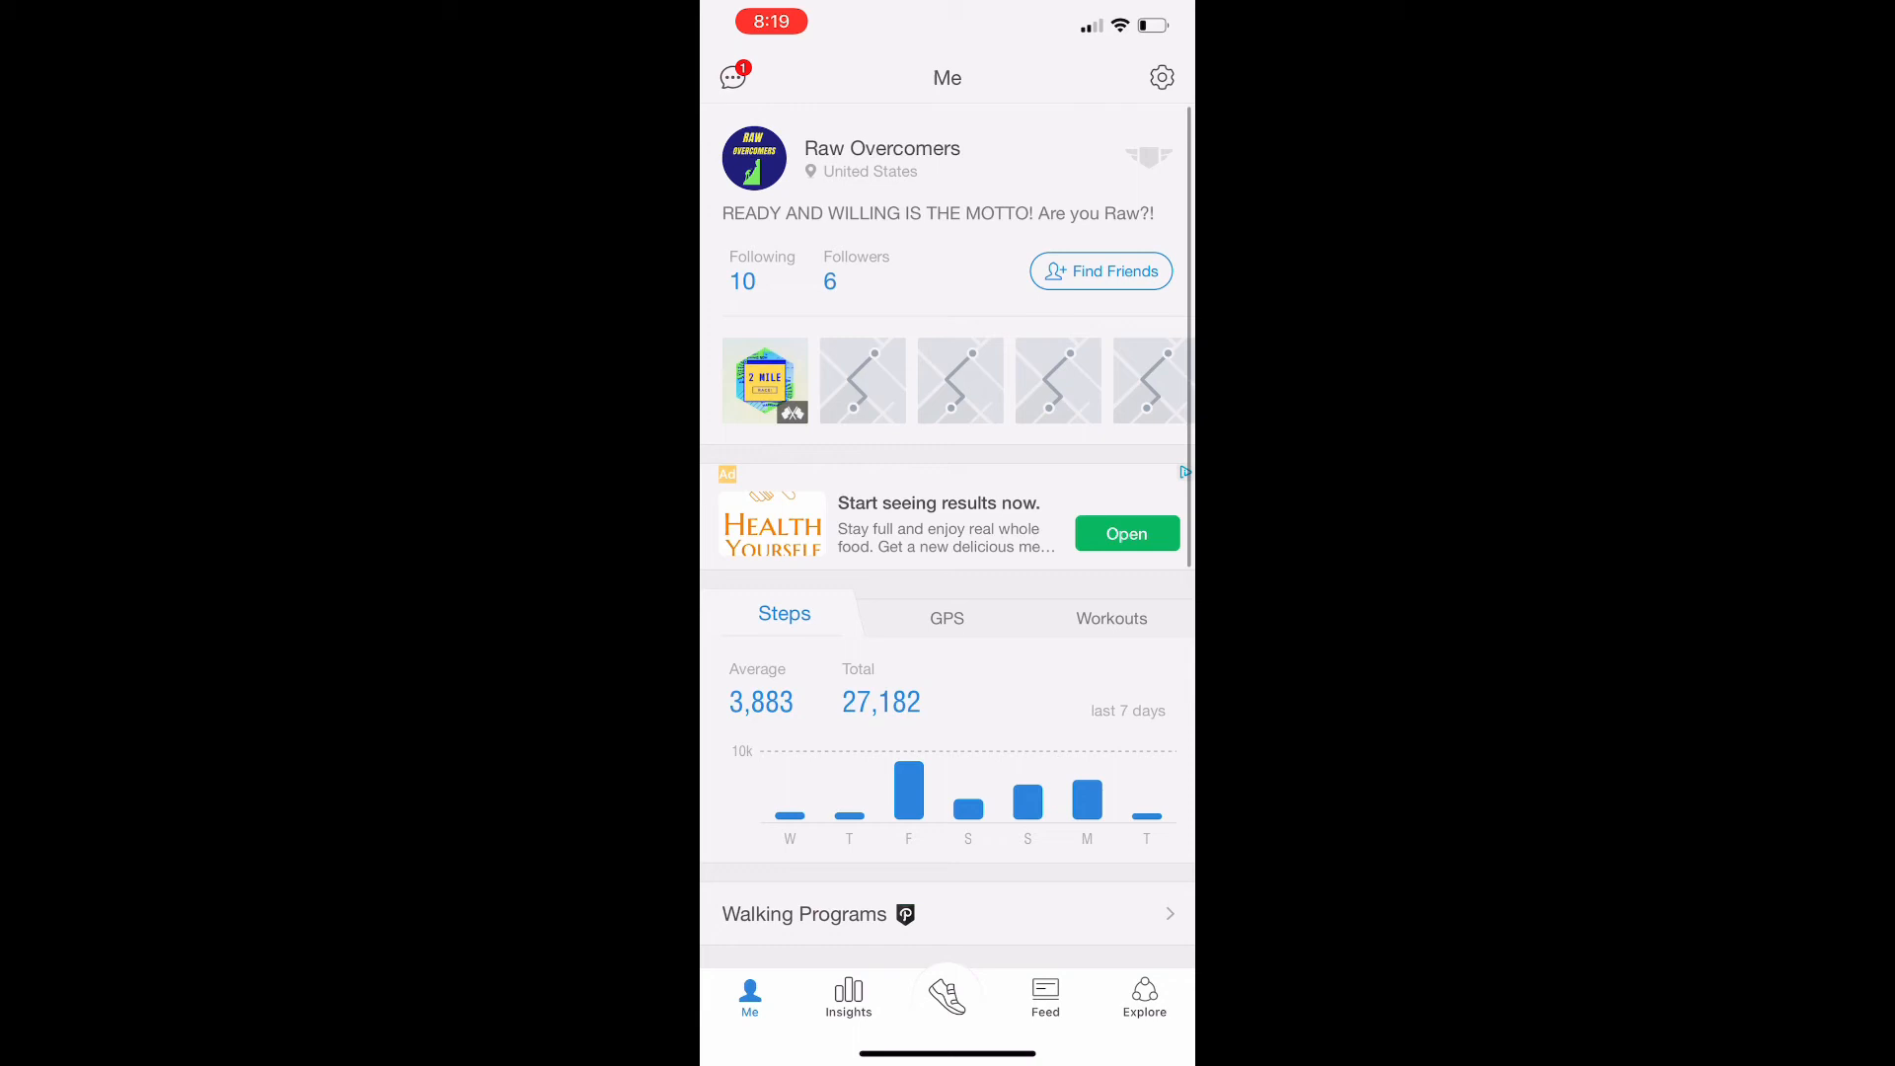
pyautogui.click(733, 76)
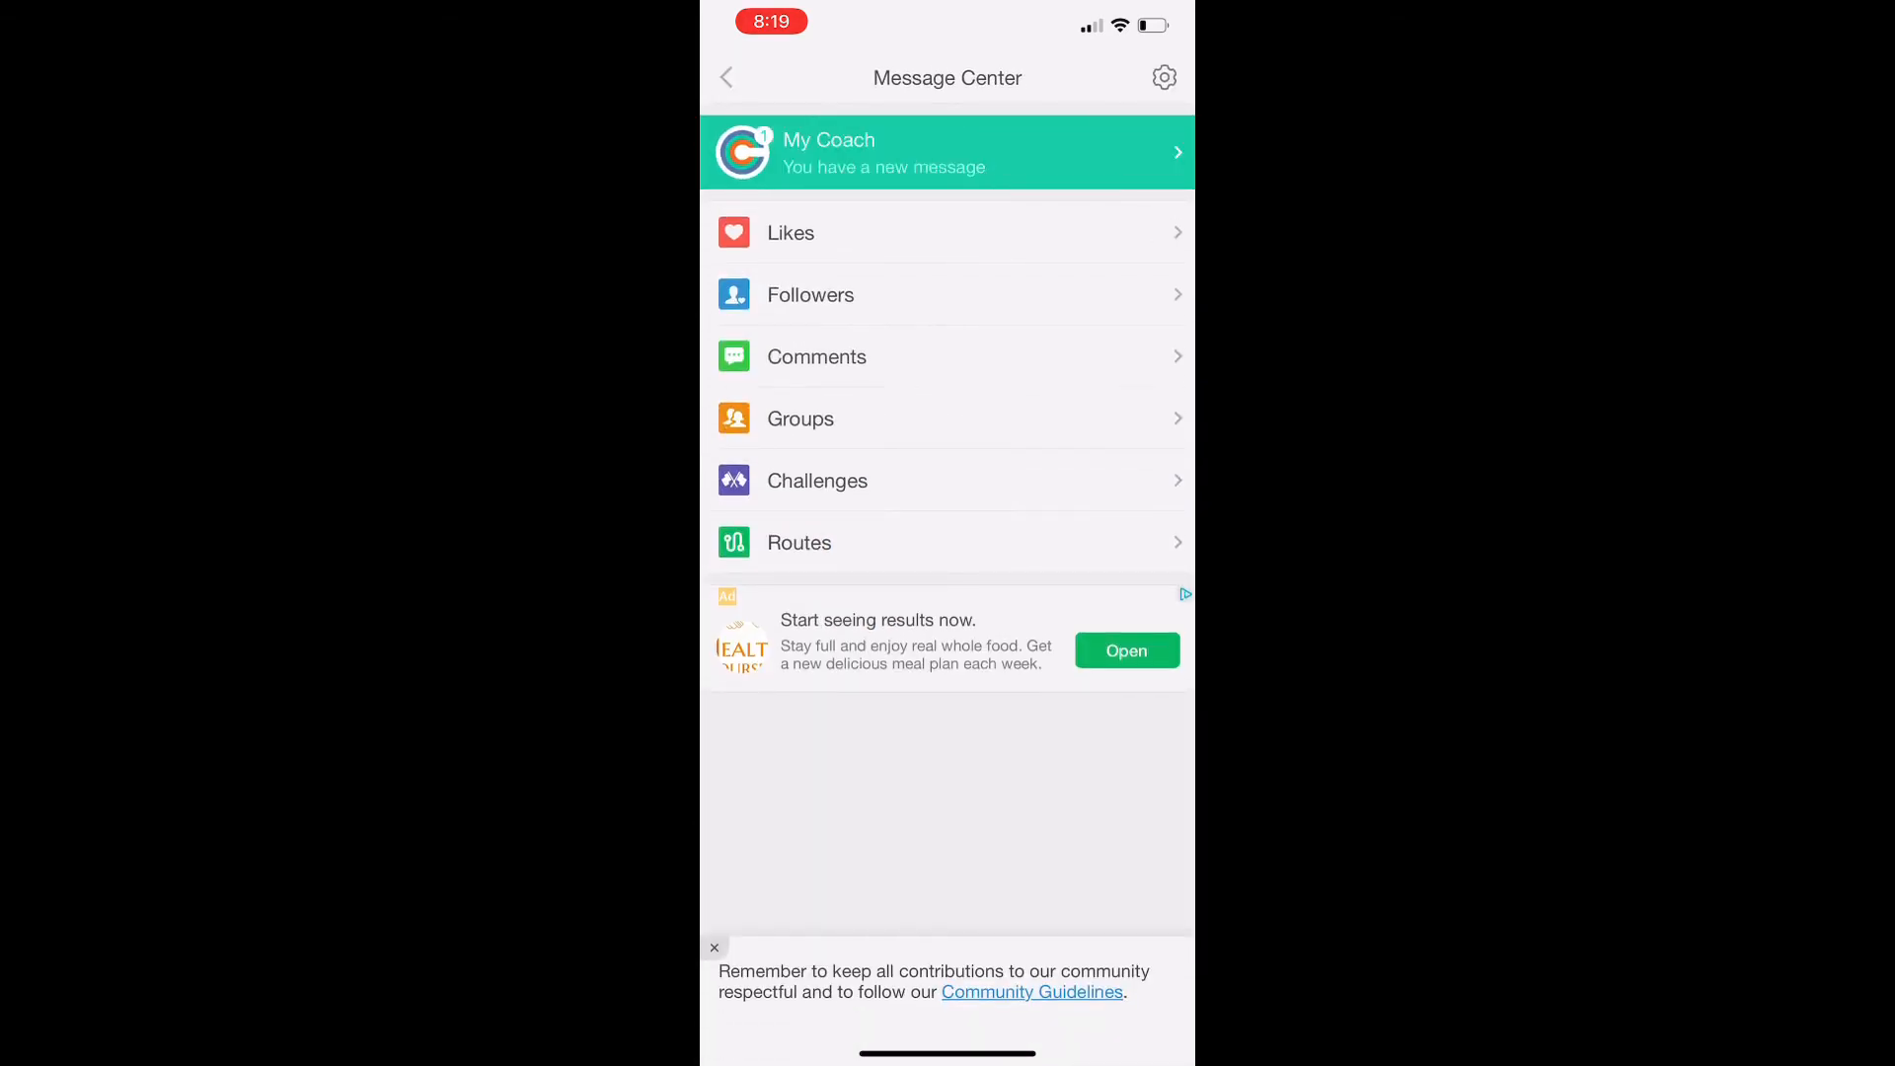
pyautogui.click(809, 294)
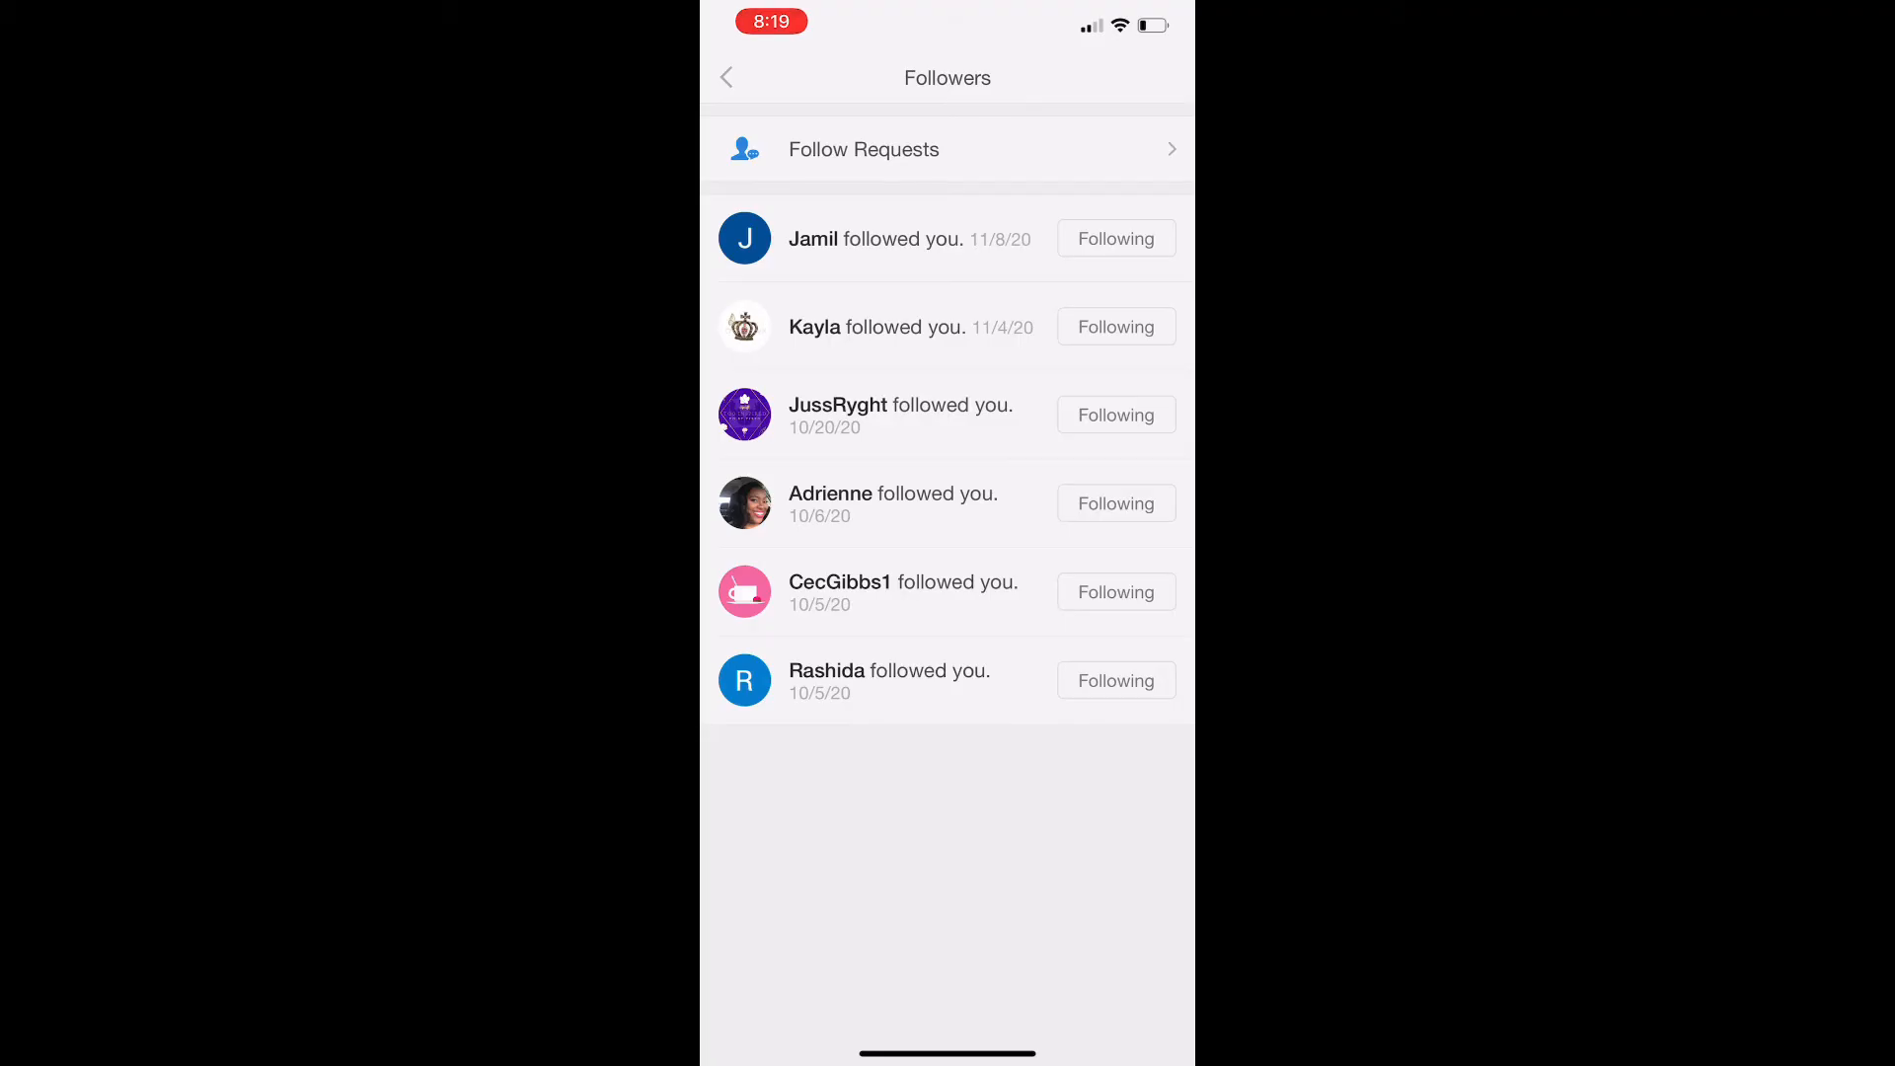
pyautogui.click(727, 77)
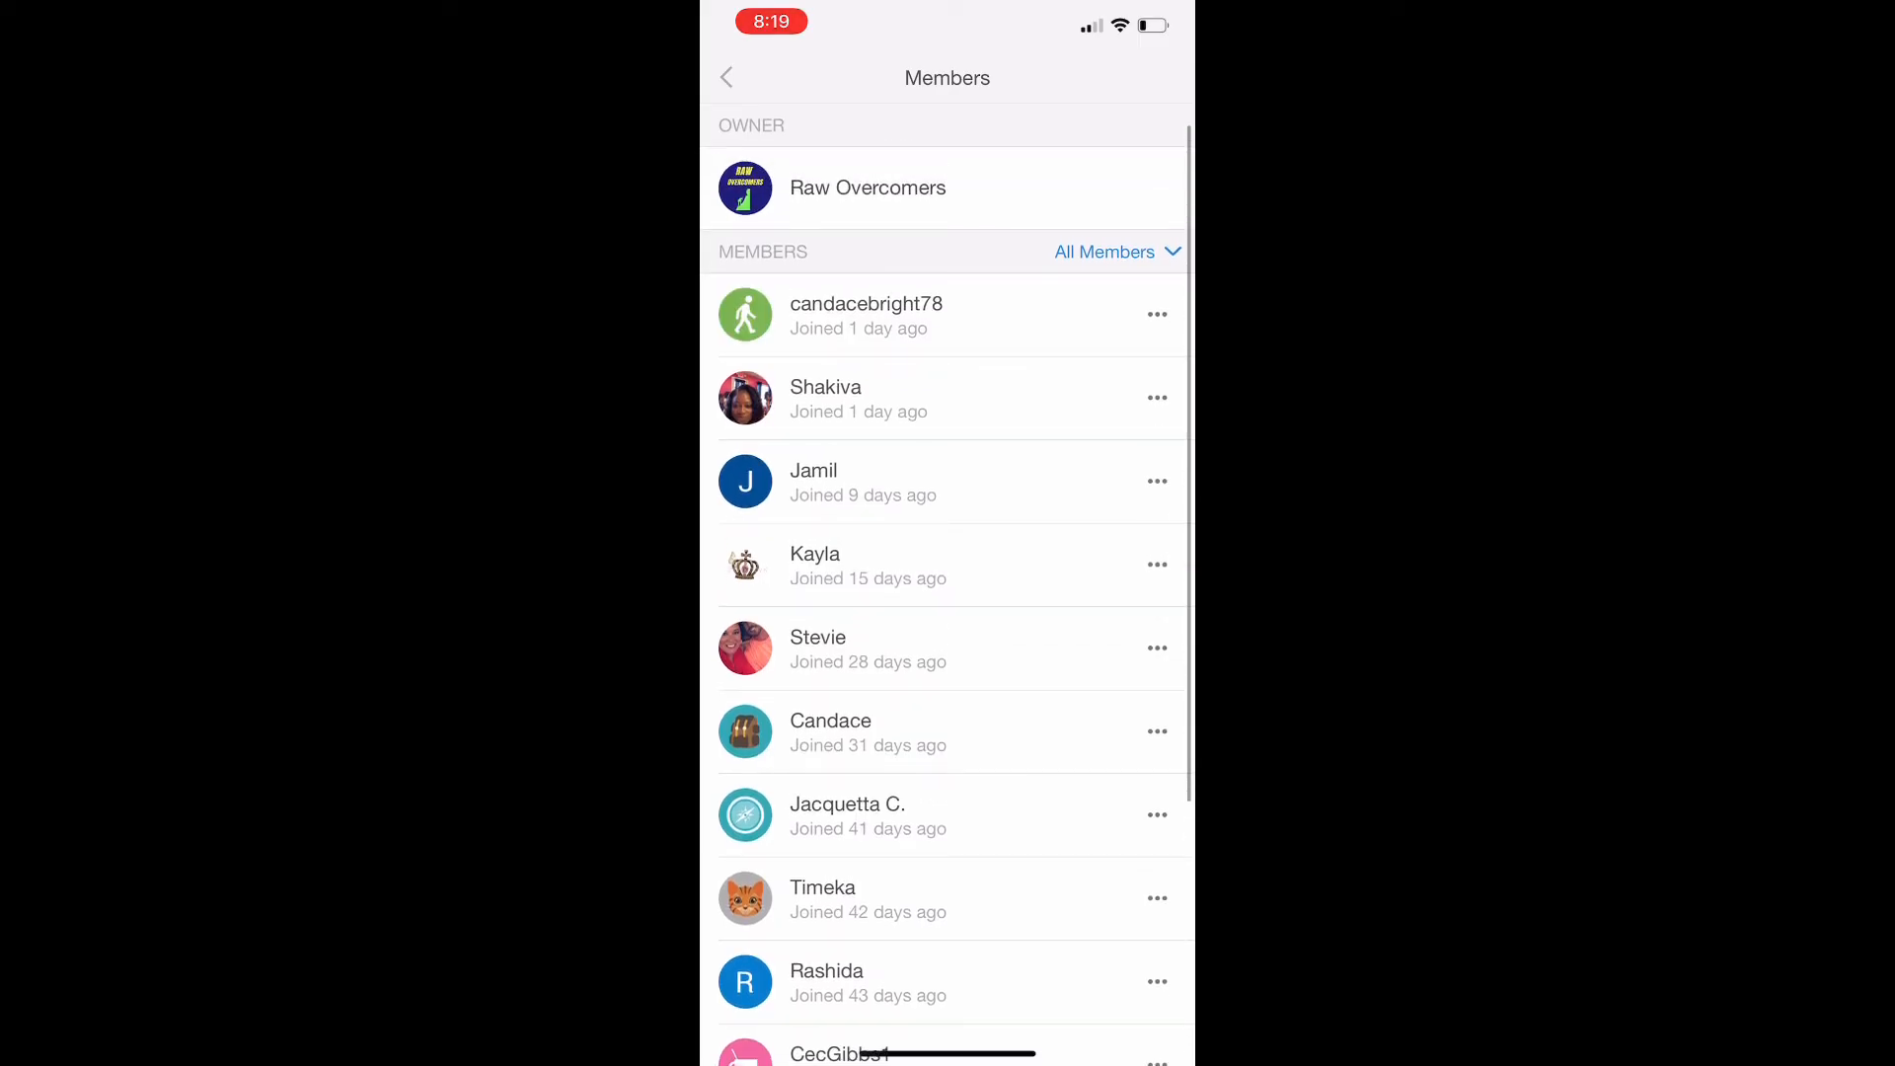
# Step: View two new Raw Overcomers members' profiles and follow Shakiva
pyautogui.click(865, 314)
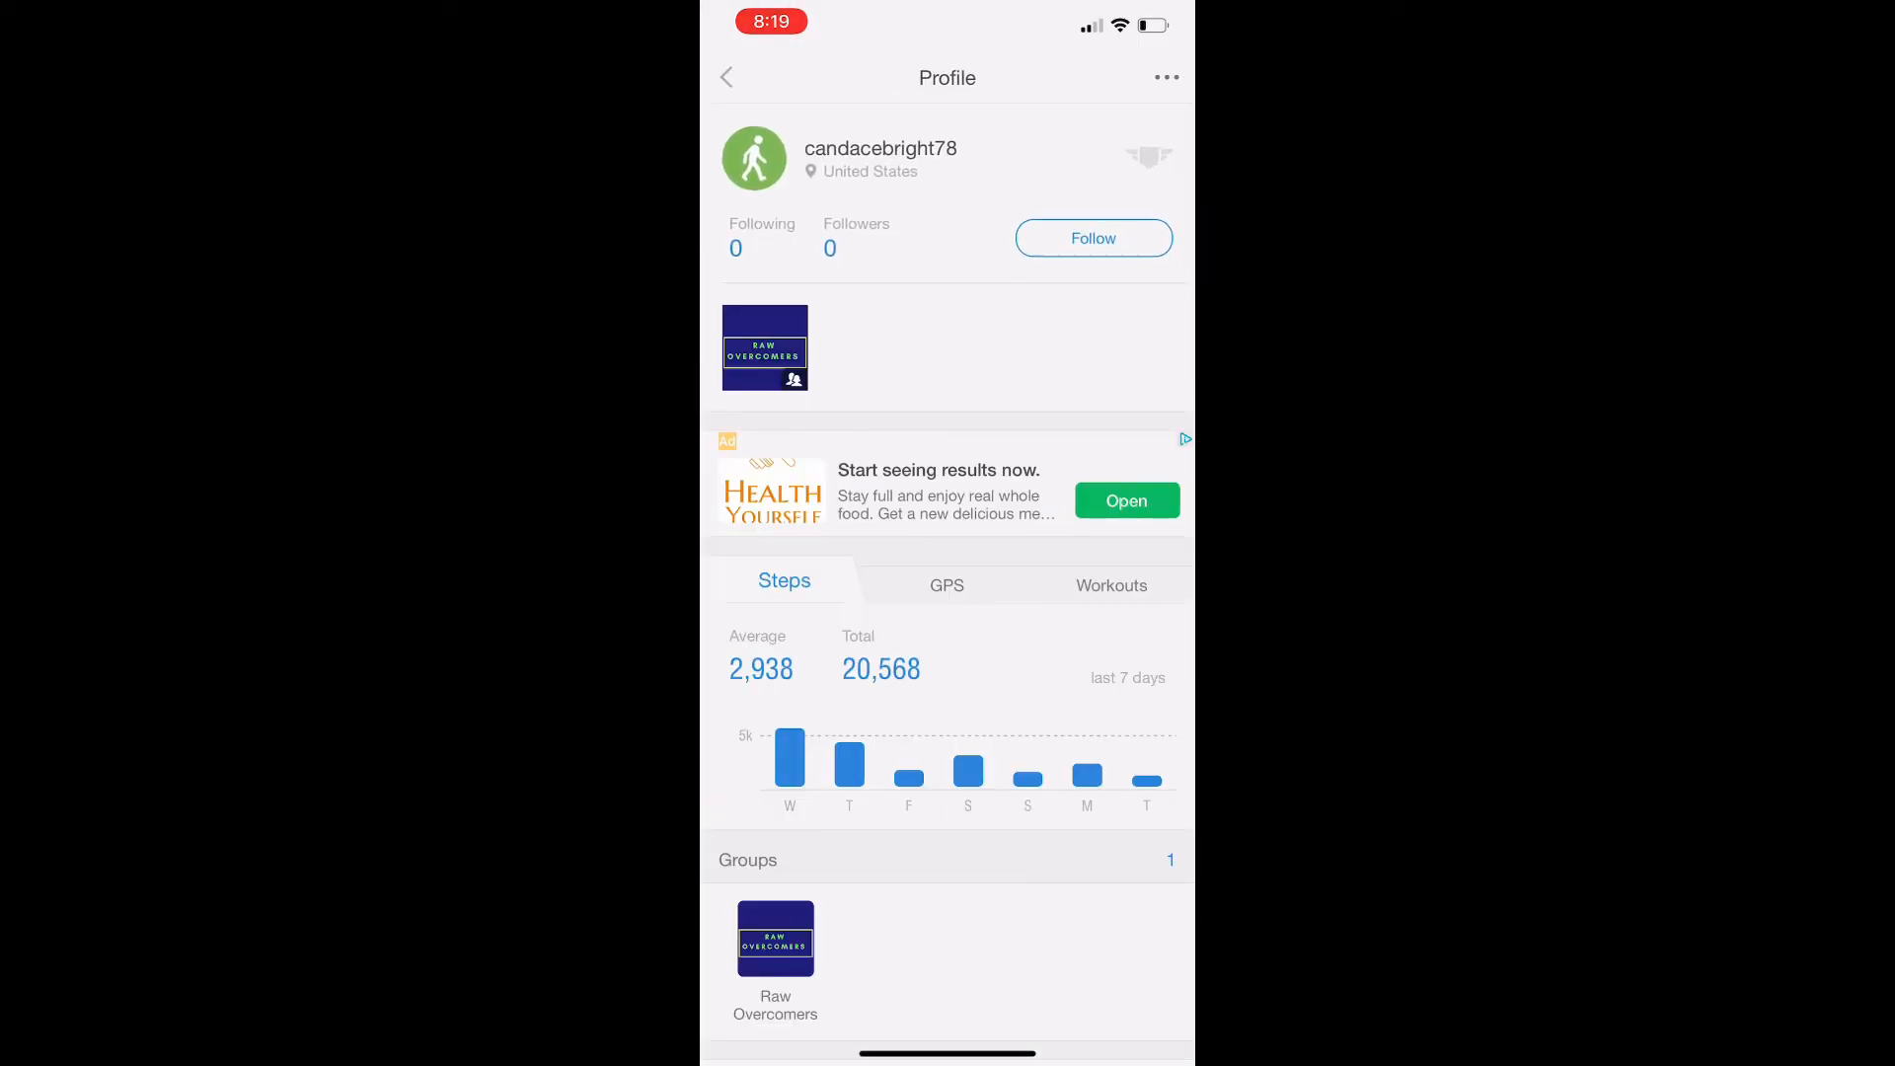
pyautogui.click(1091, 238)
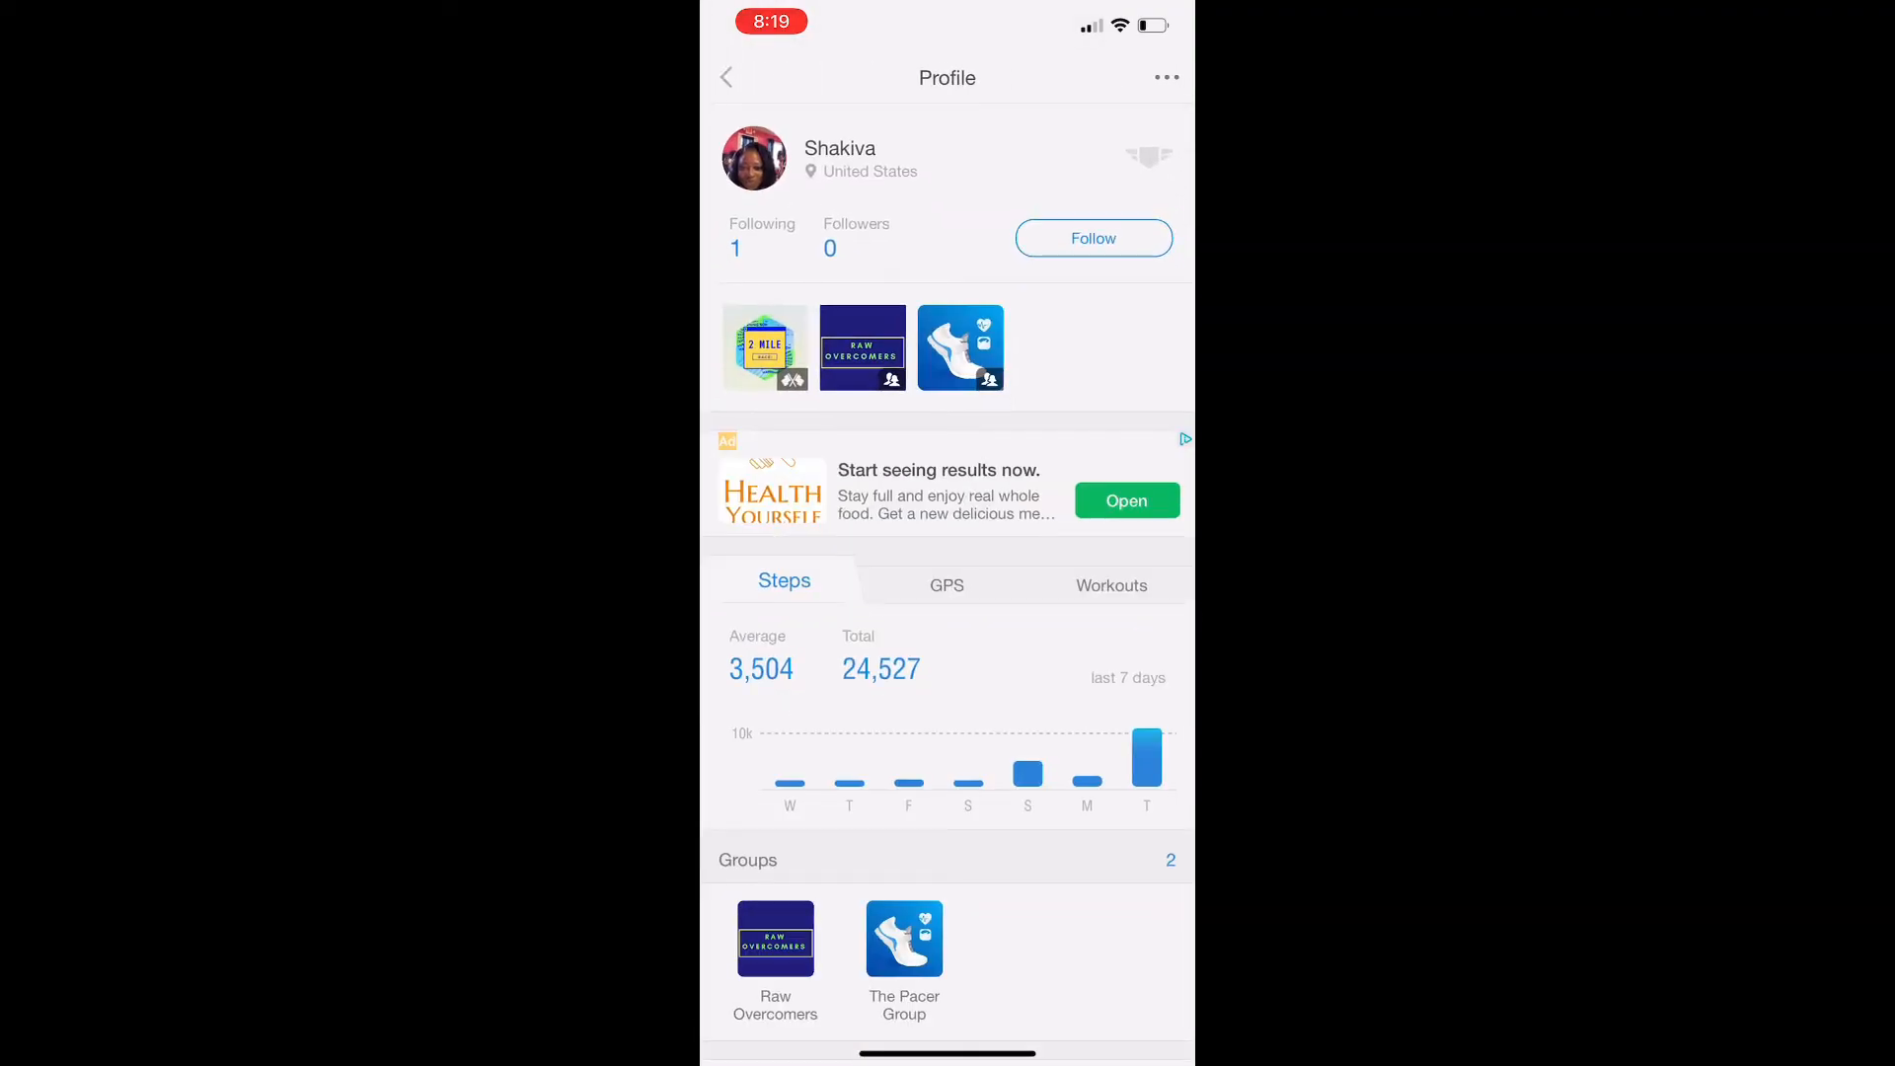
pyautogui.click(1092, 238)
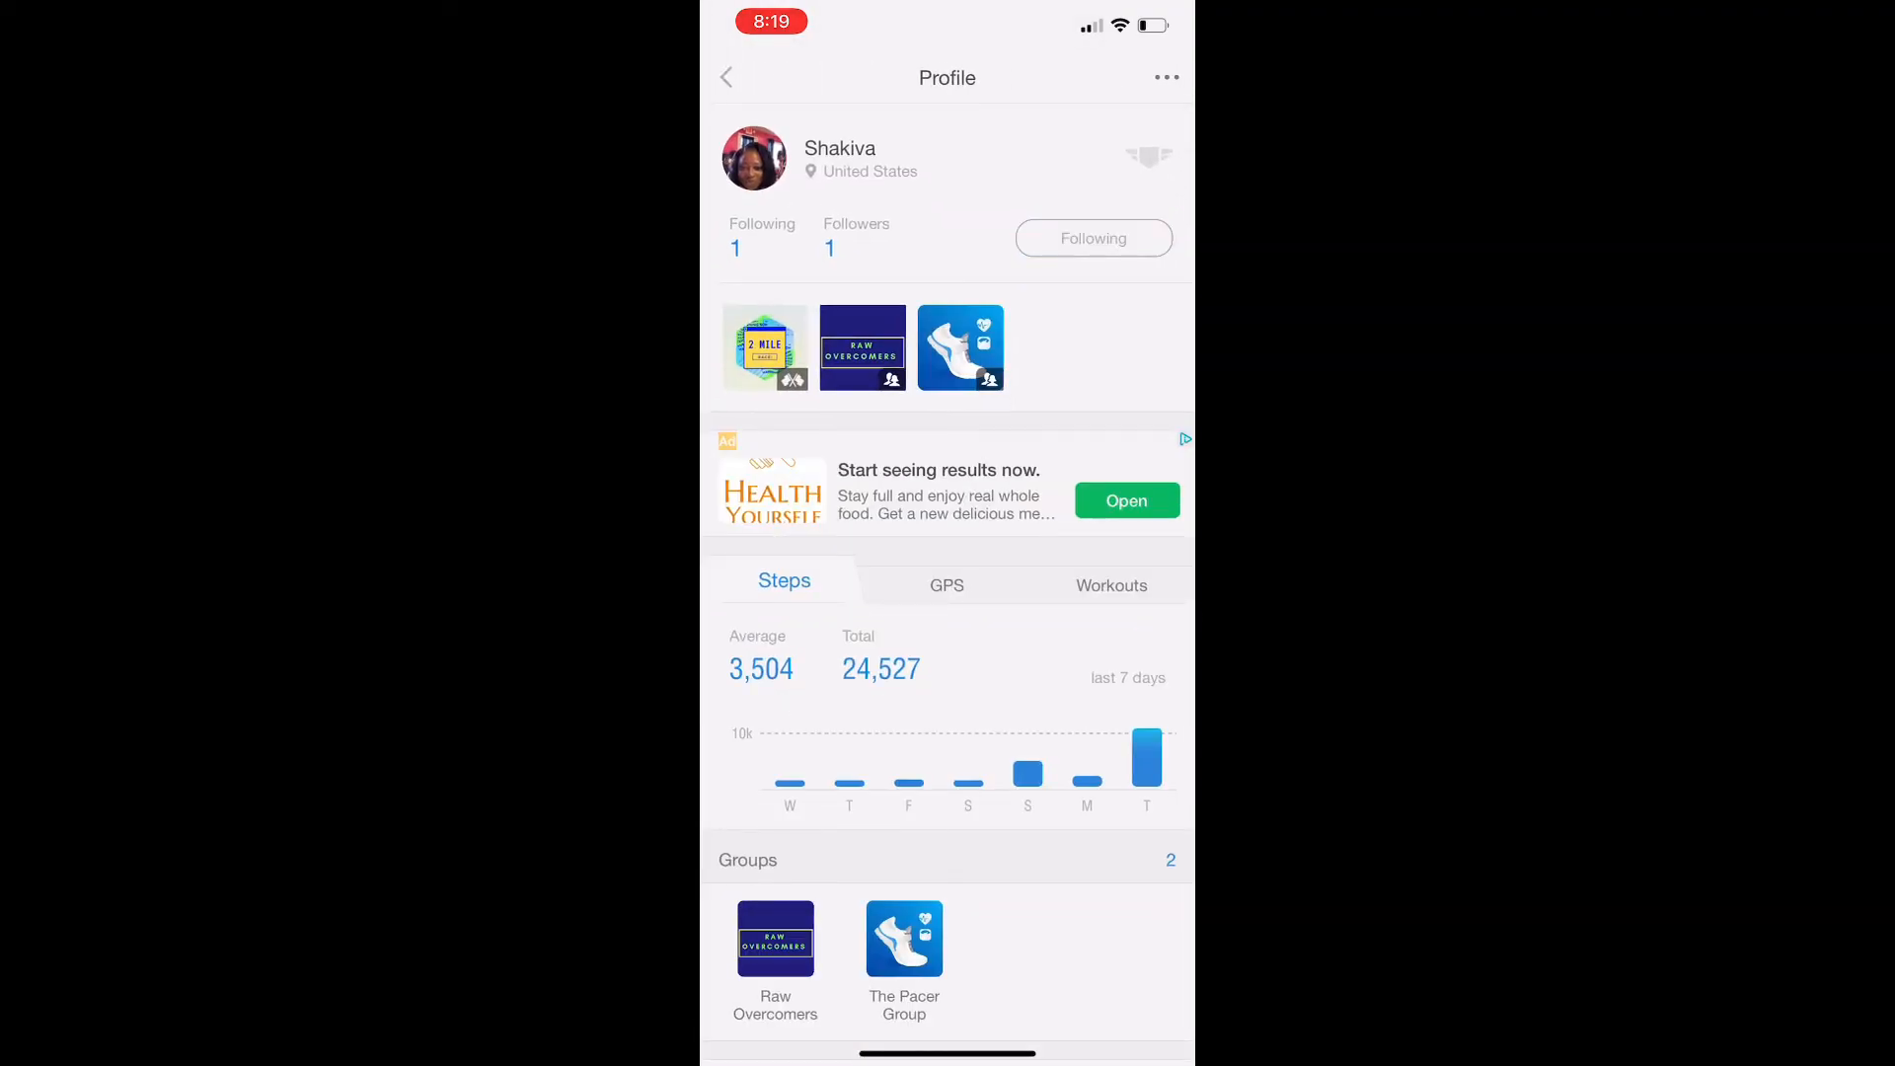